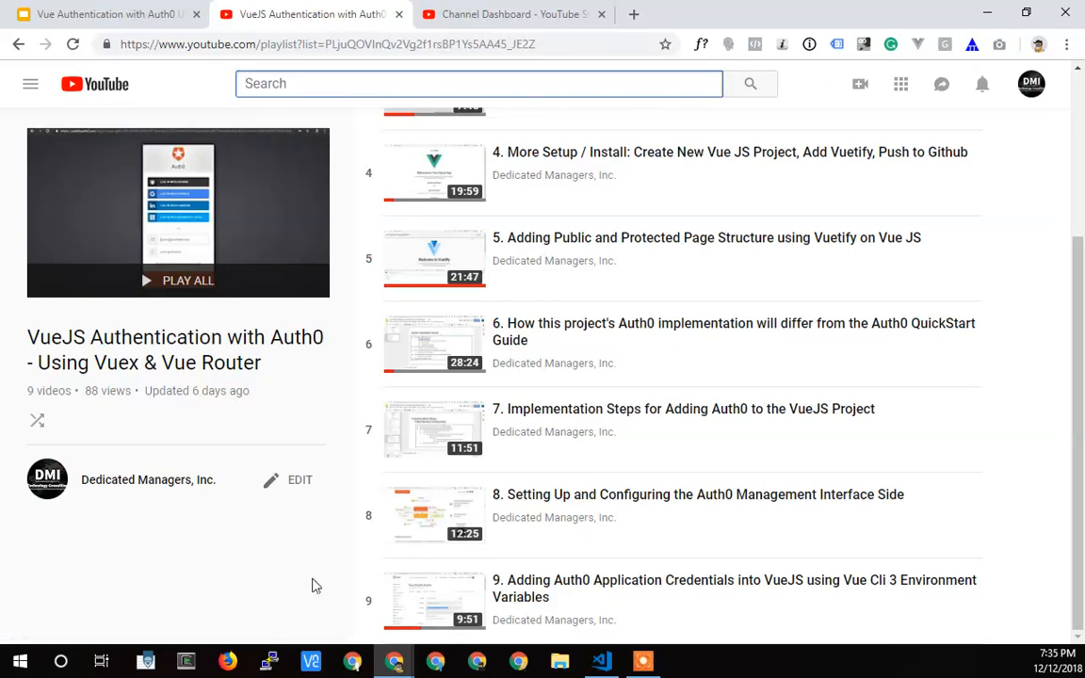
mouse_move(300, 577)
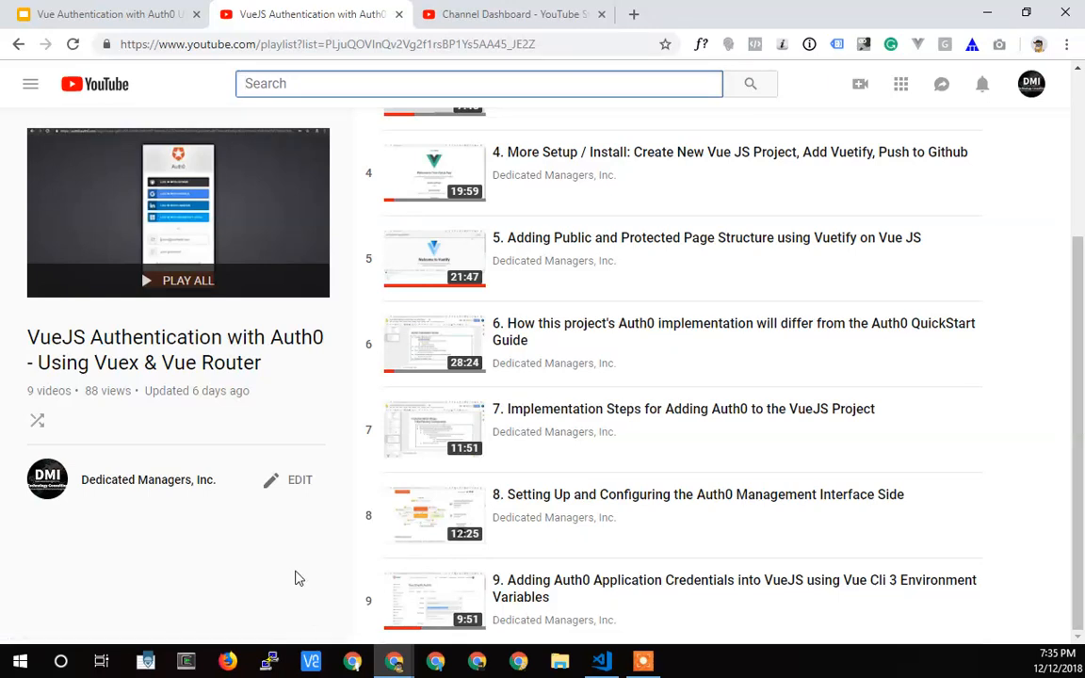
mouse_move(253, 497)
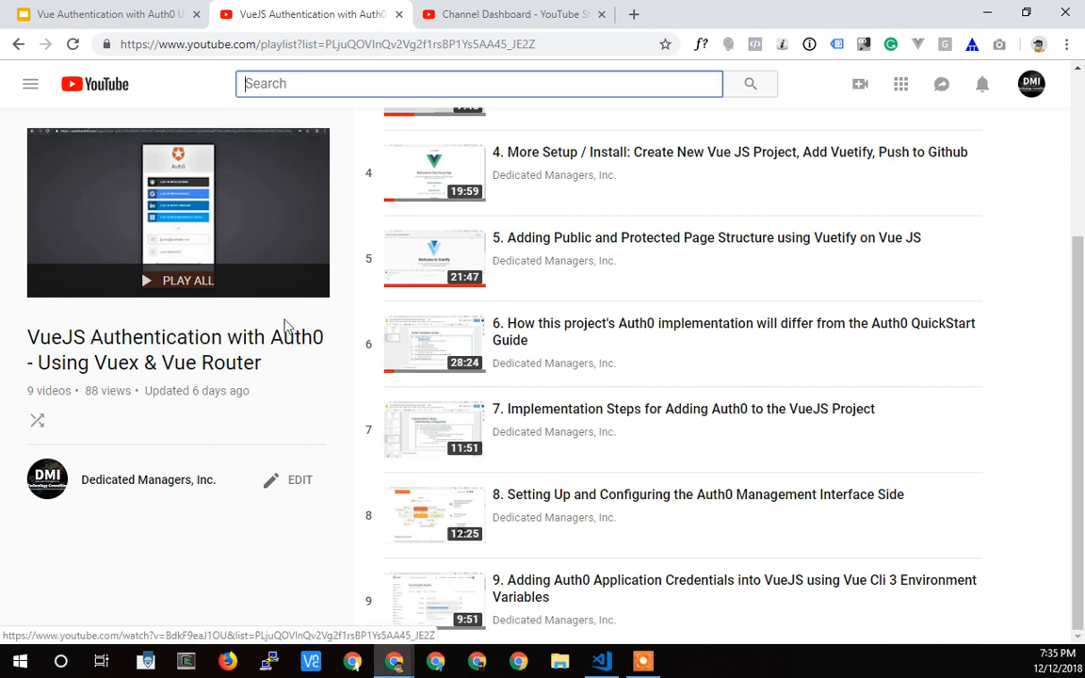
mouse_move(671, 599)
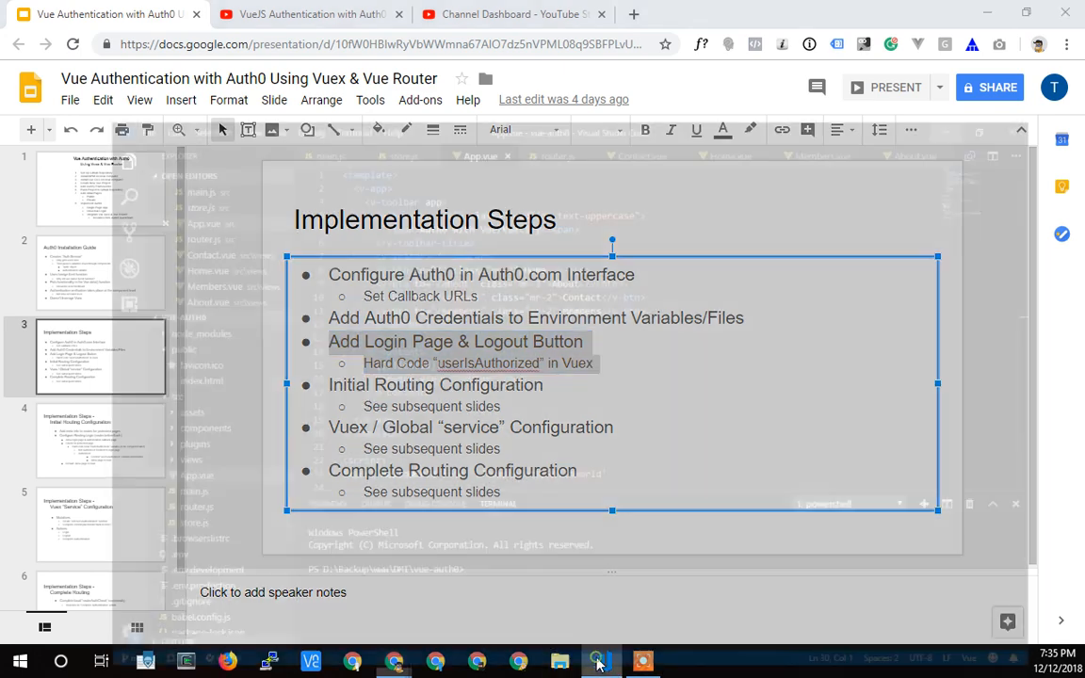
Step: Create src/views/Login.vue with the pasted Ovation login card template and review its auth0Login handler
left_click(601, 661)
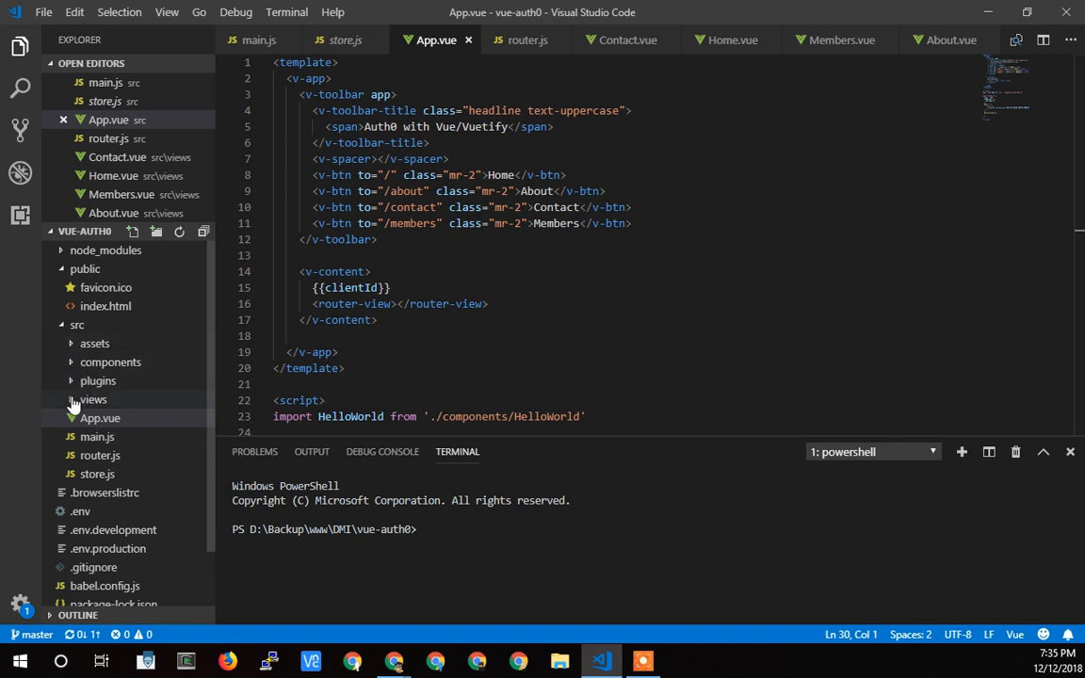
right_click(93, 399)
type("Login.vue")
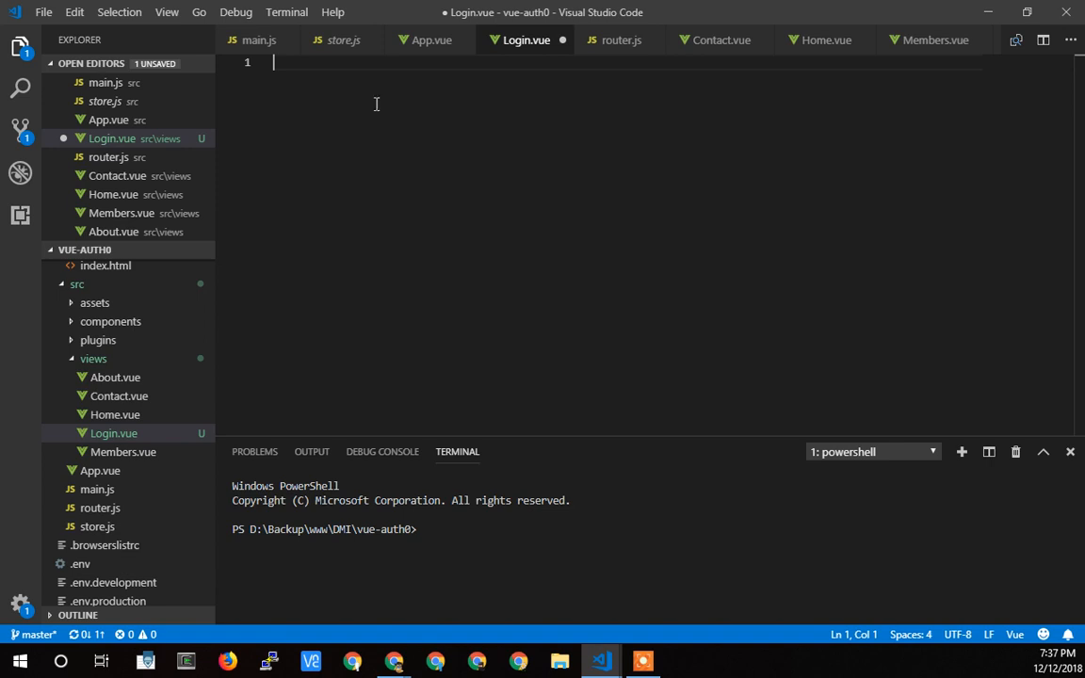
mouse_move(365, 139)
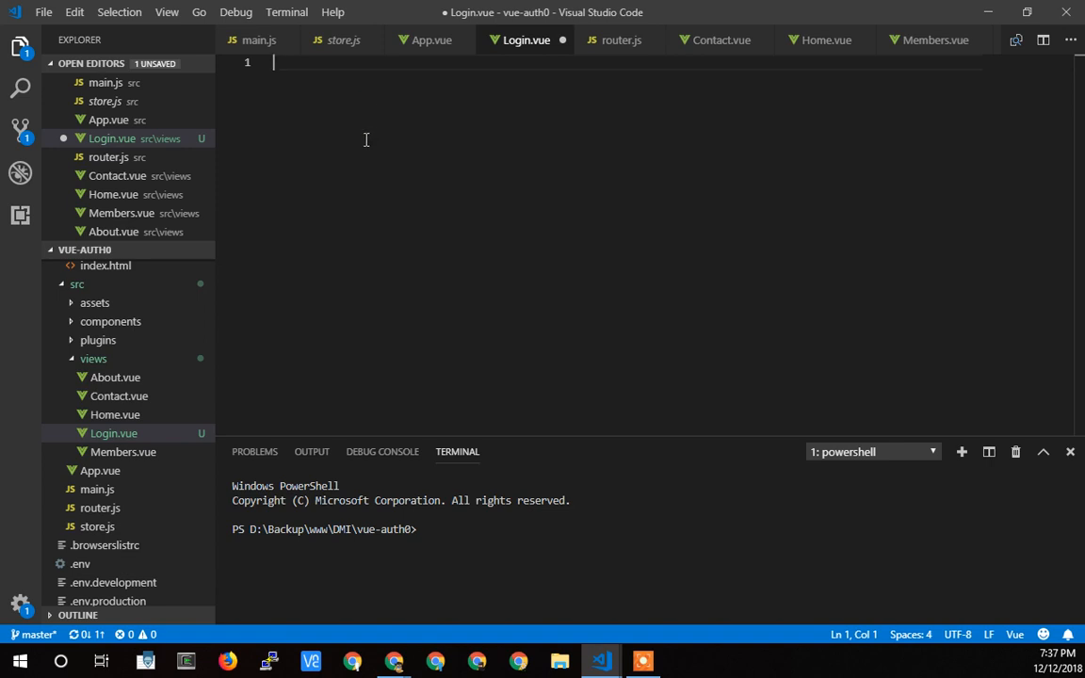
key("ctrl+v")
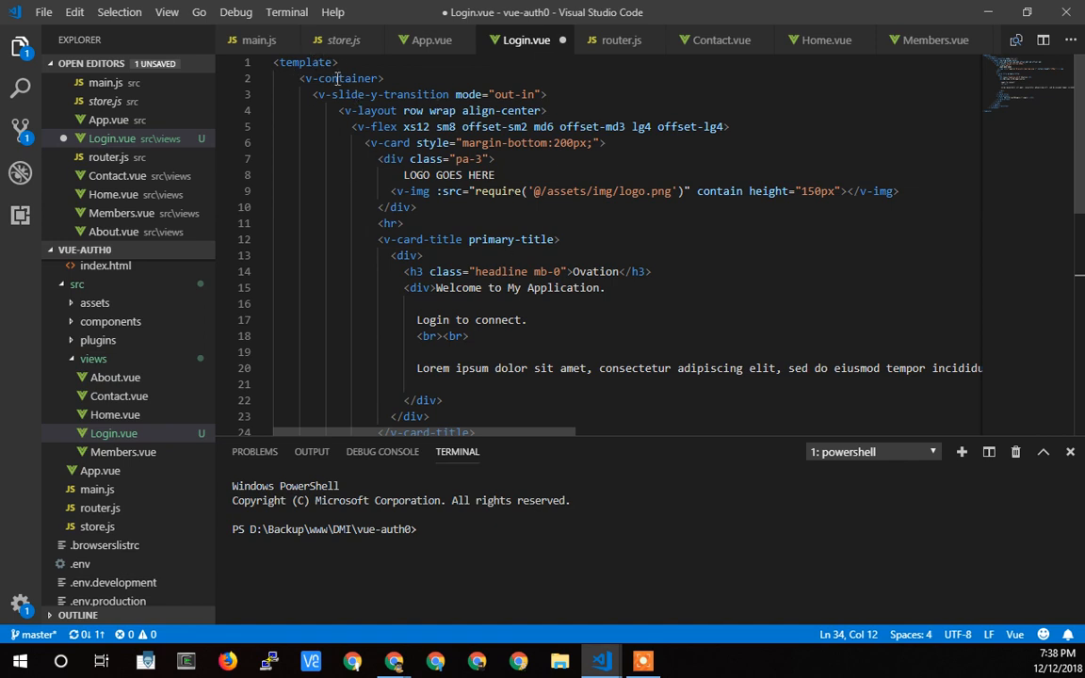
double_click(383, 94)
type("<br><br>")
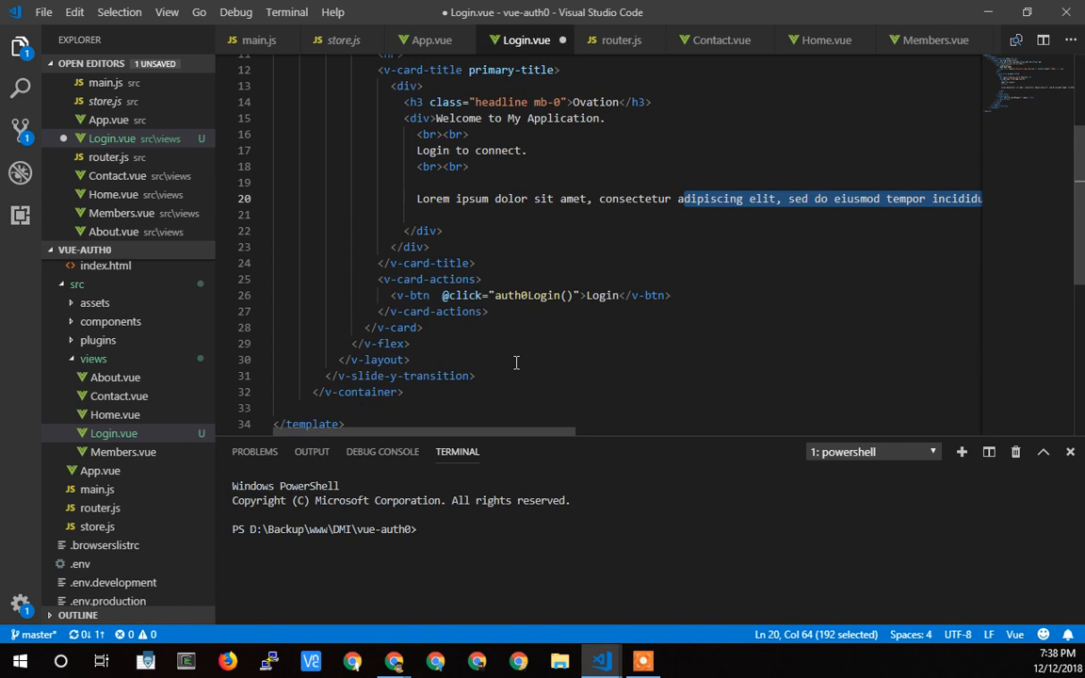
double_click(526, 295)
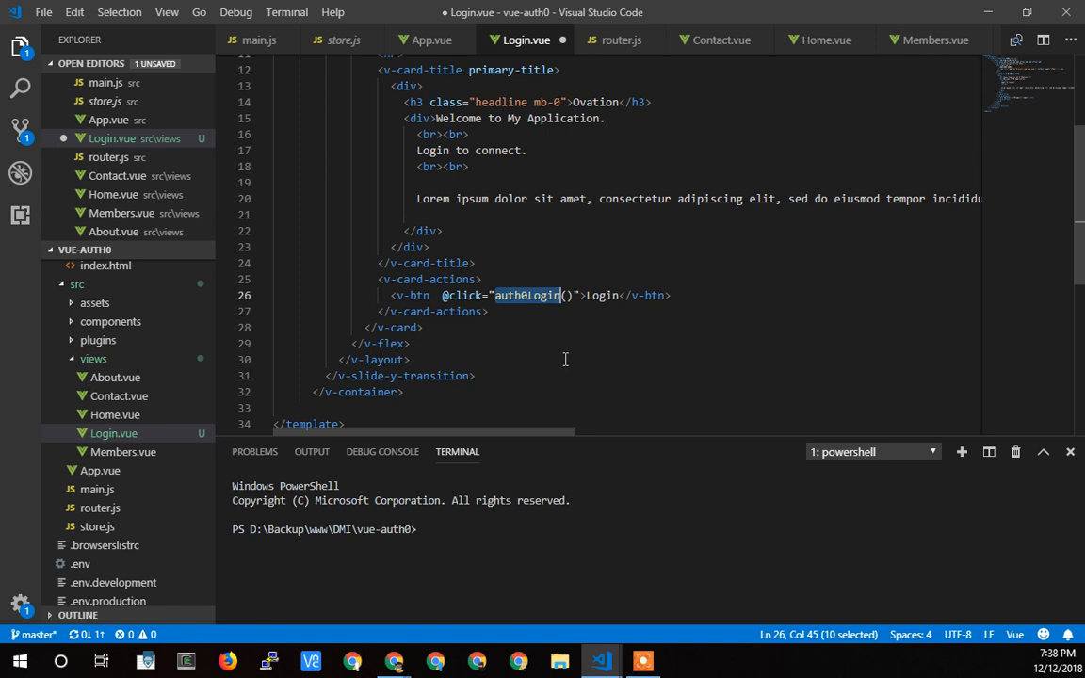
scroll("down", 3)
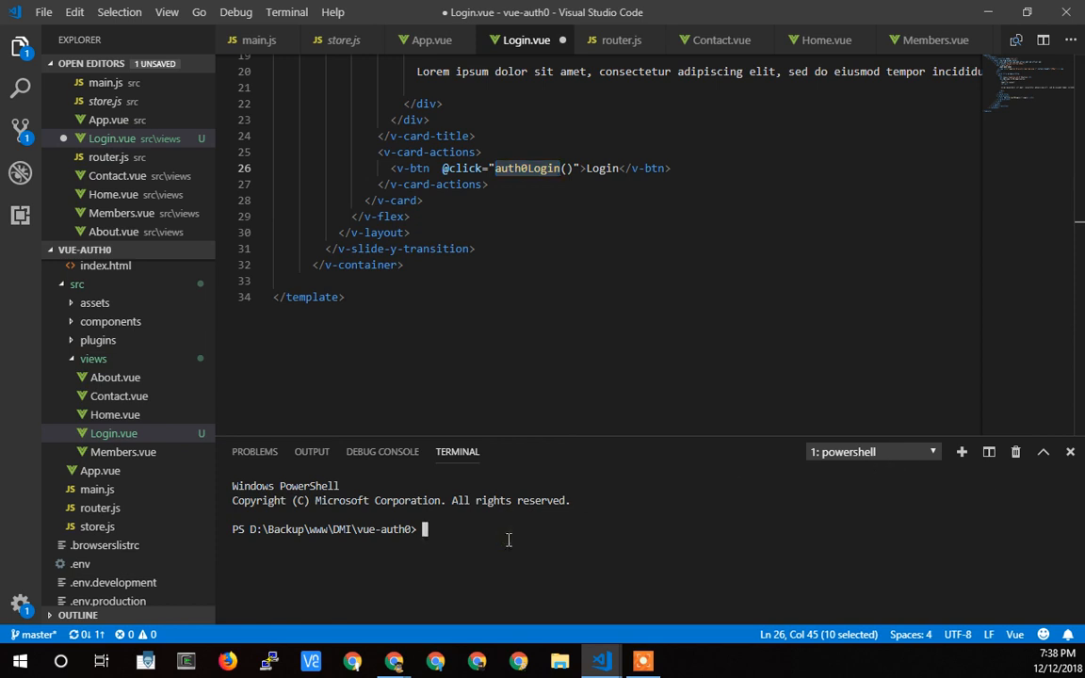
Step: Run npm run serve in the terminal so the app compiles at localhost:8080
type("npm r")
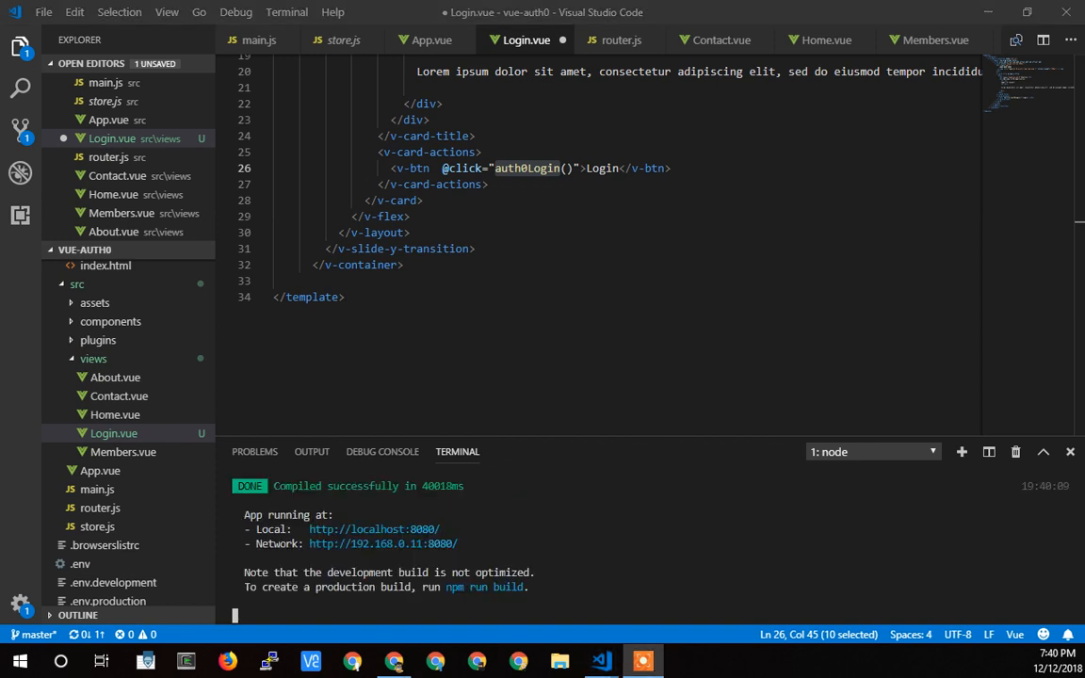
mouse_move(365, 535)
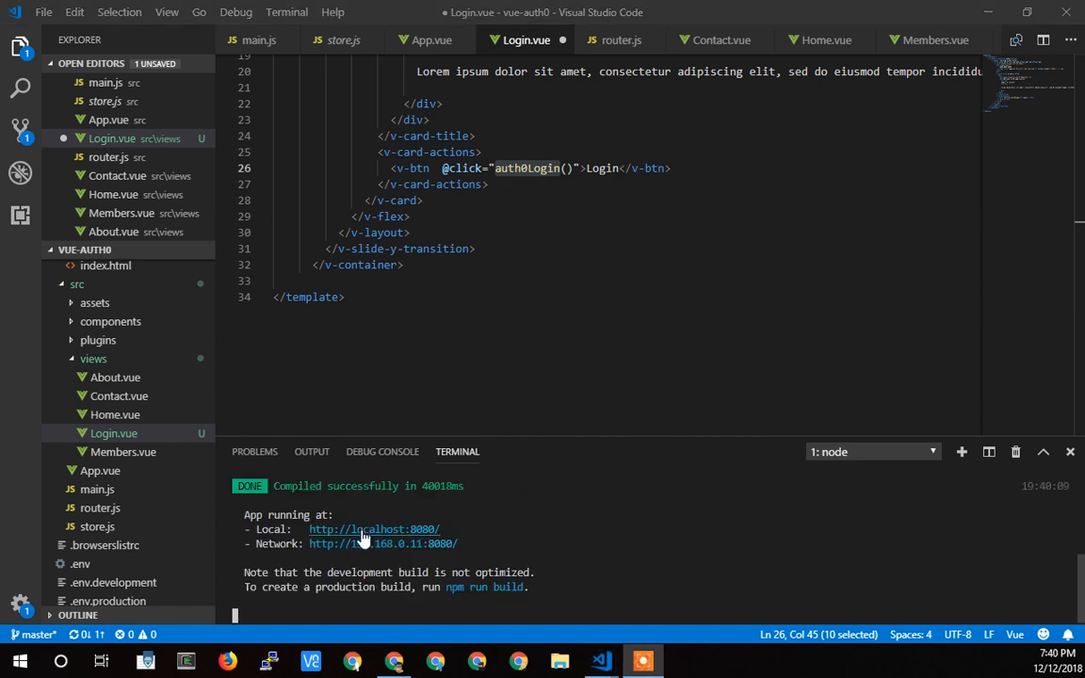
mouse_move(367, 529)
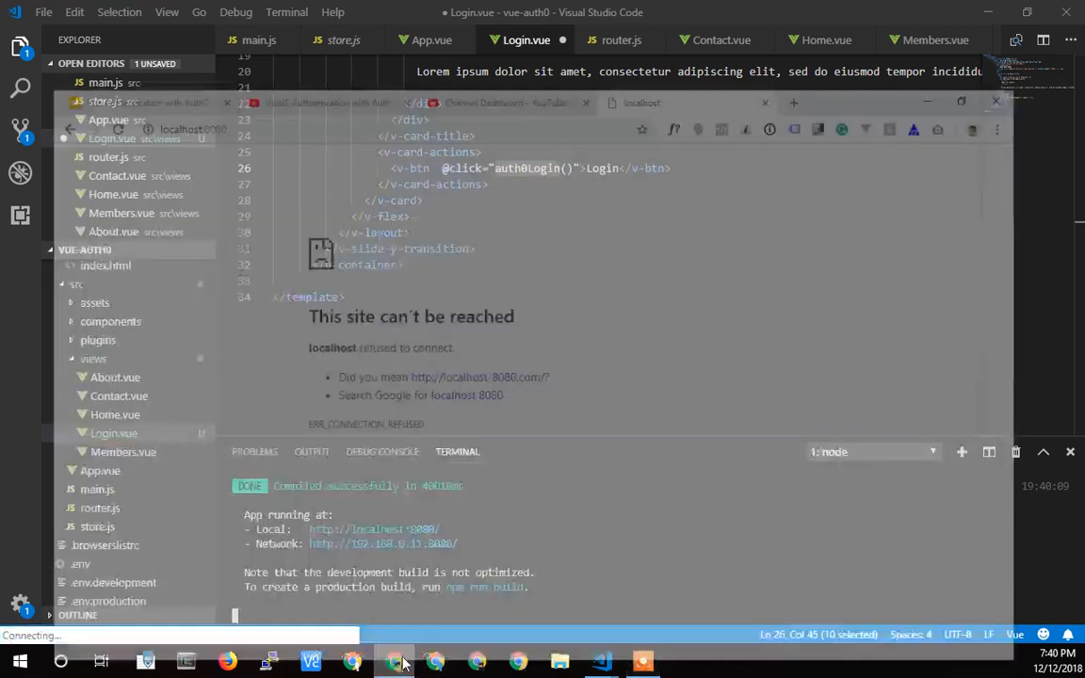
Step: Reload the vue-auth0 app at localhost:8080 in Chrome to view its home page
left_click(394, 660)
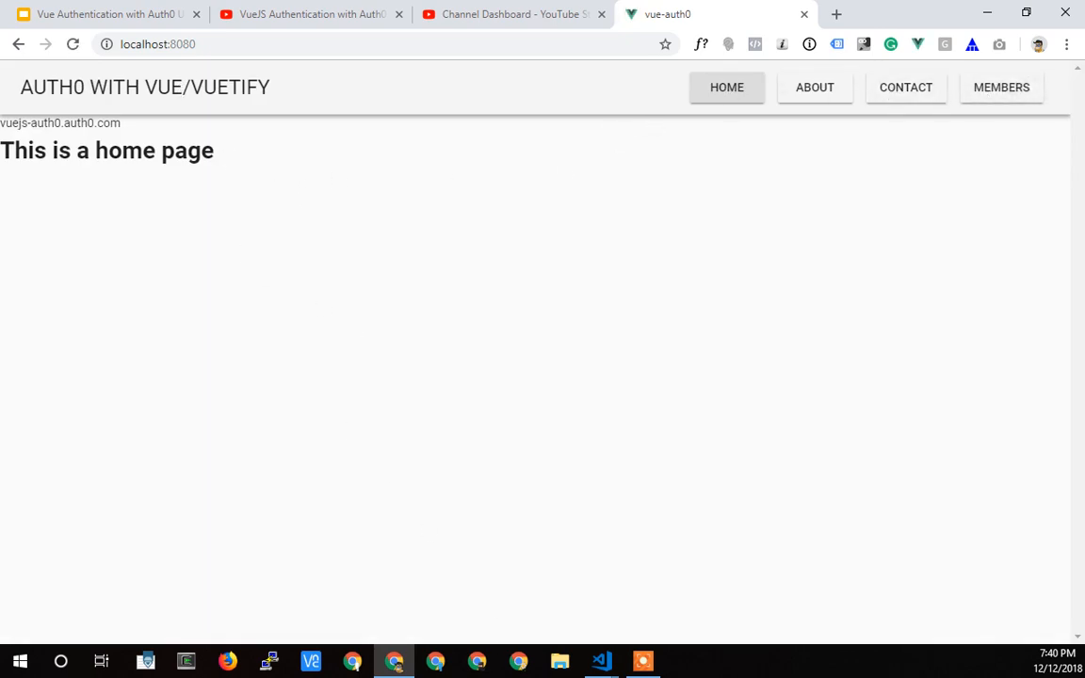
mouse_move(239, 240)
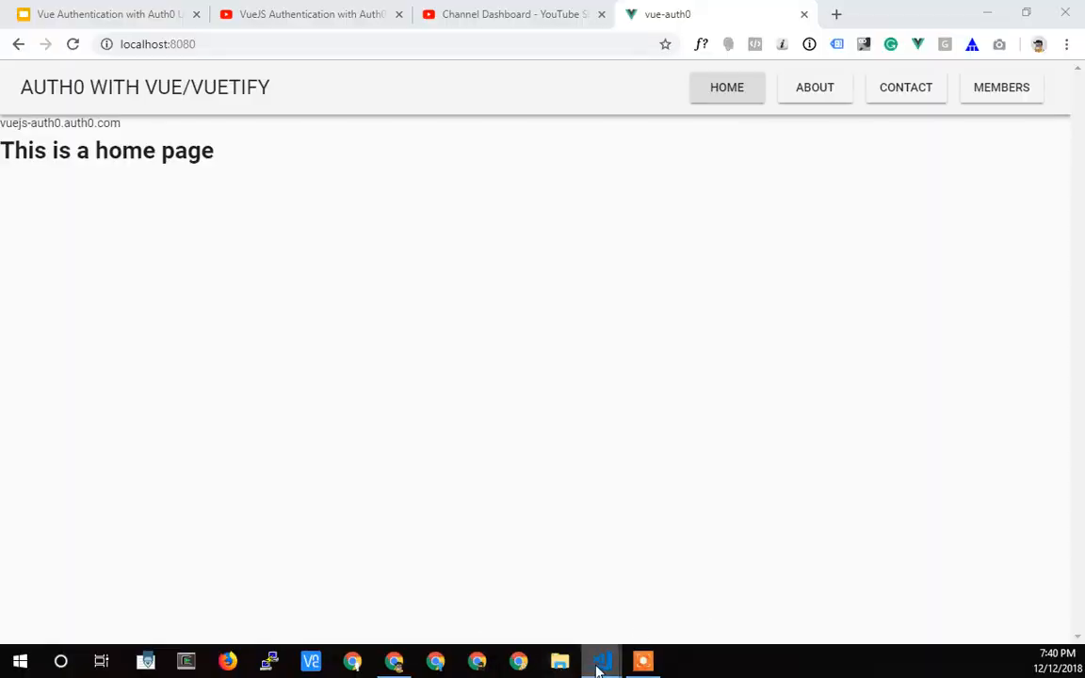
Step: Add a '/login' route named login rendering the imported Login component to router.js, and save
left_click(600, 660)
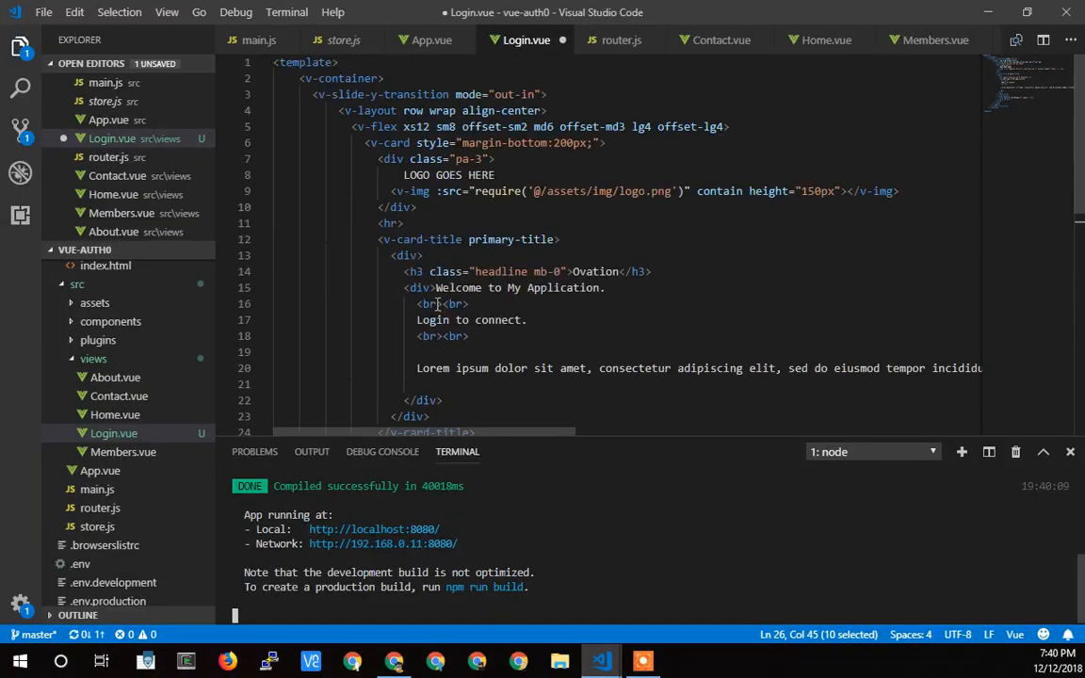
scroll("down", 3)
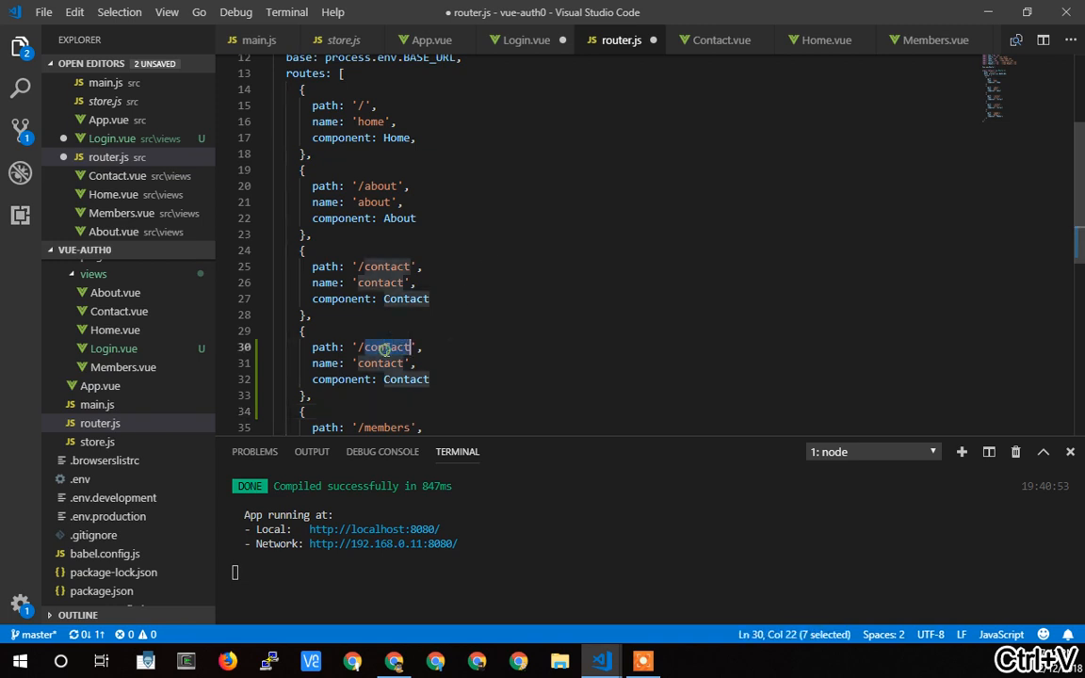
type("login")
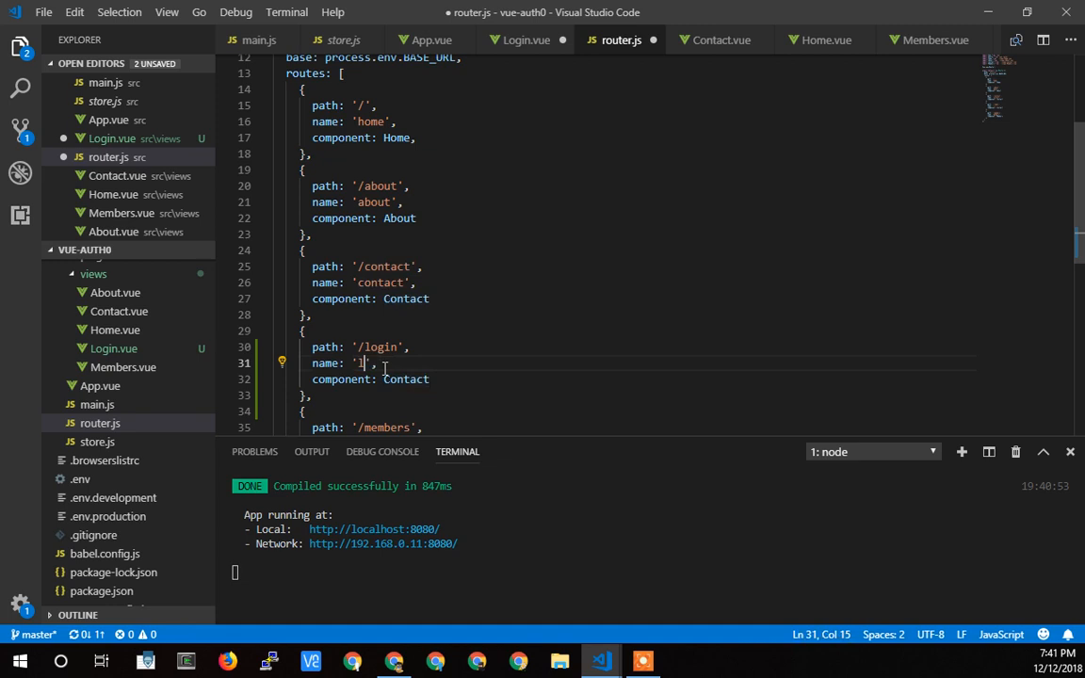
type("ogin")
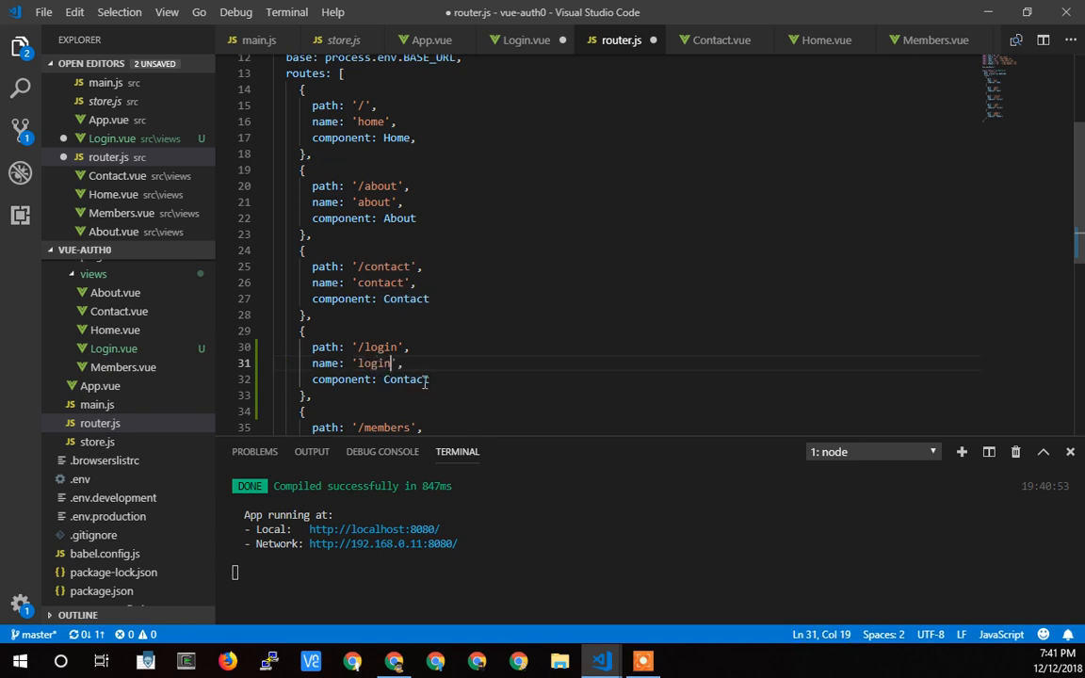
type("Login")
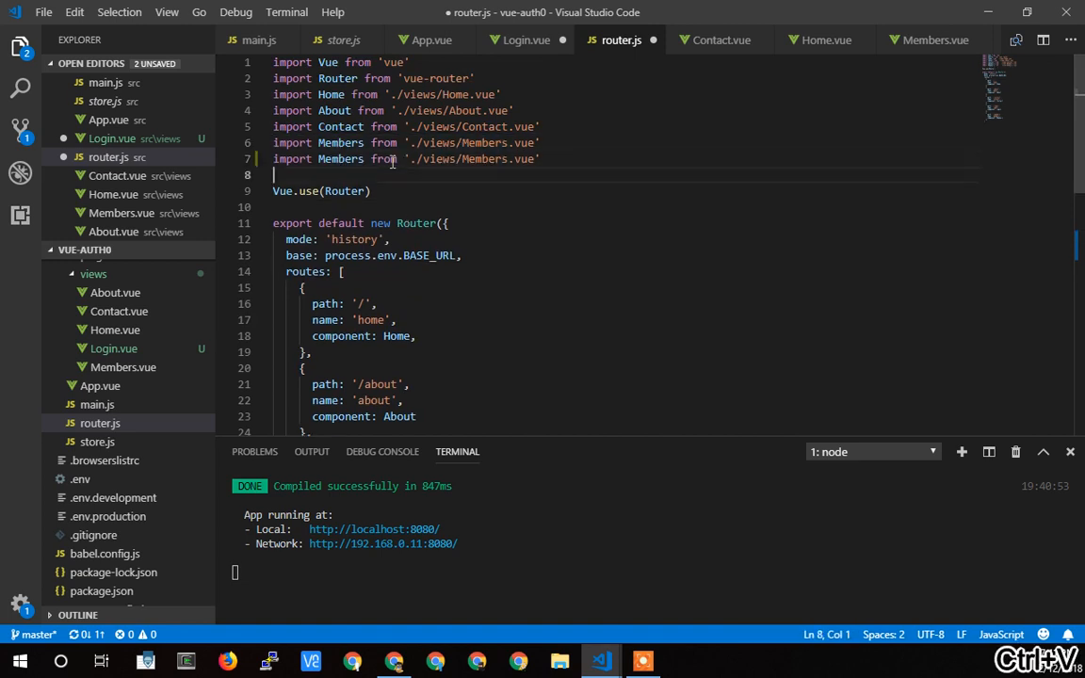
type("Login")
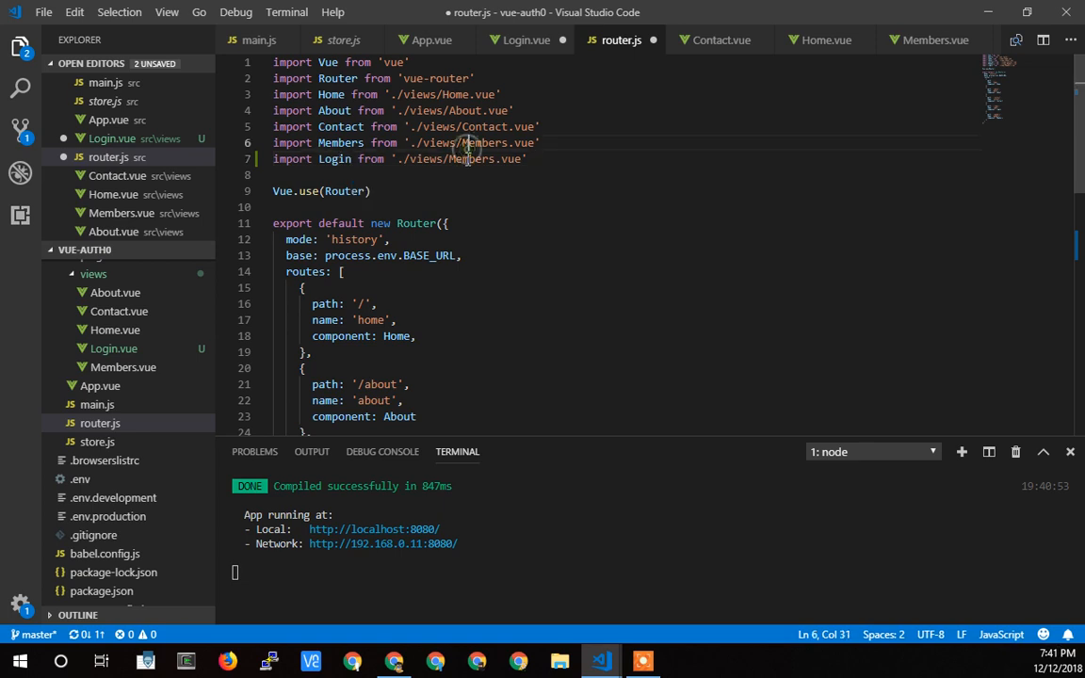
type("Login")
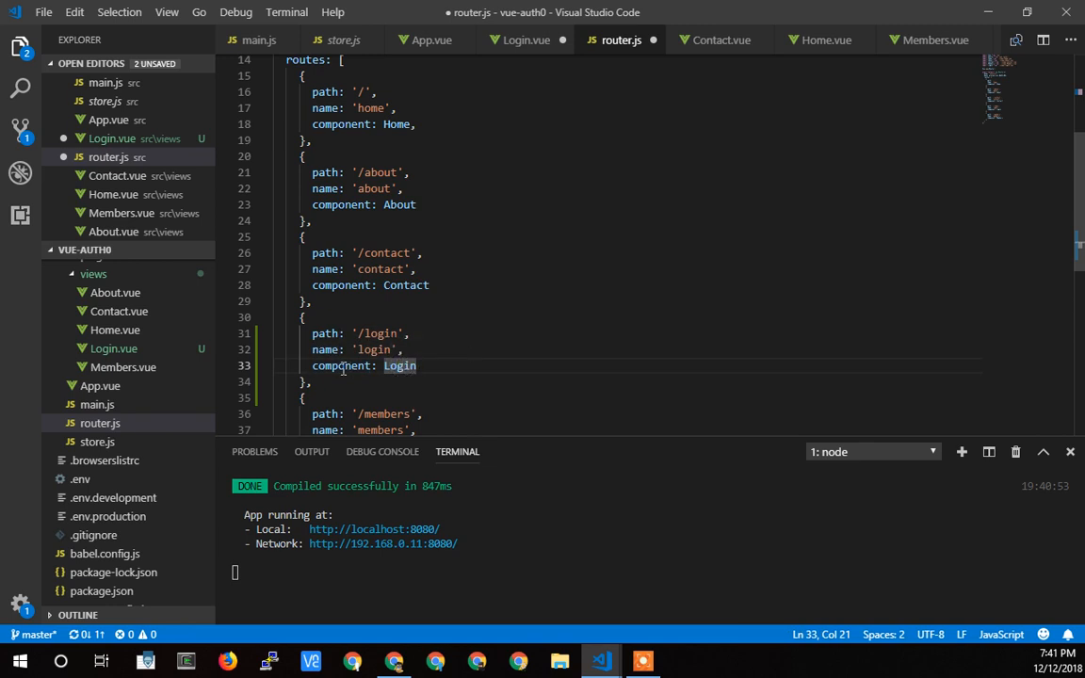
mouse_move(383, 332)
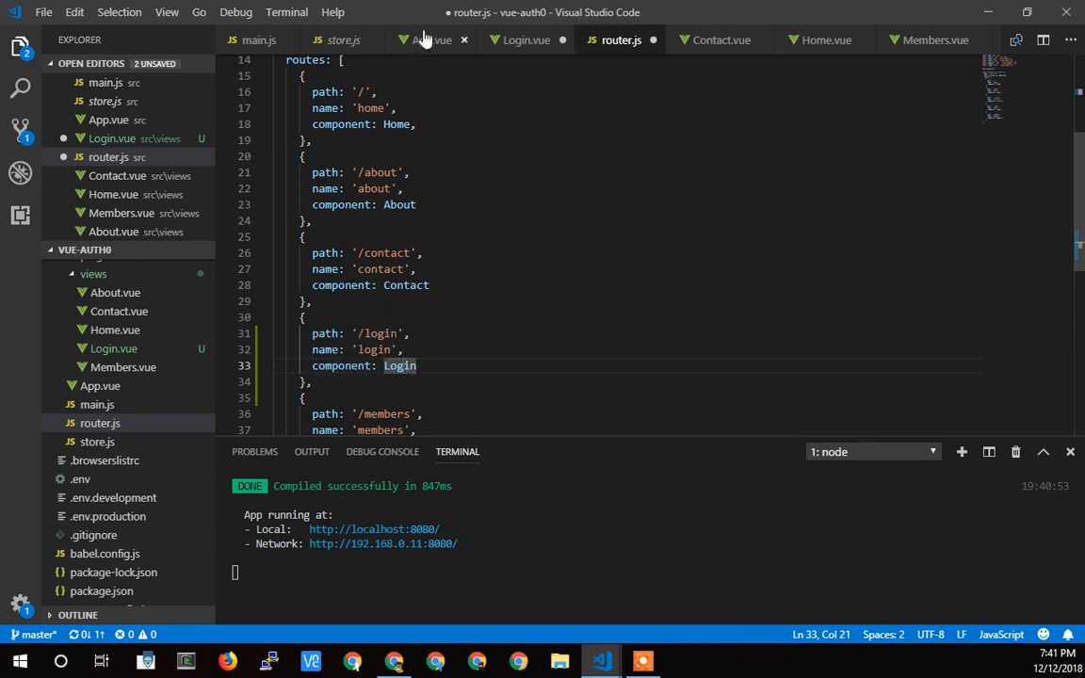
left_click(431, 39)
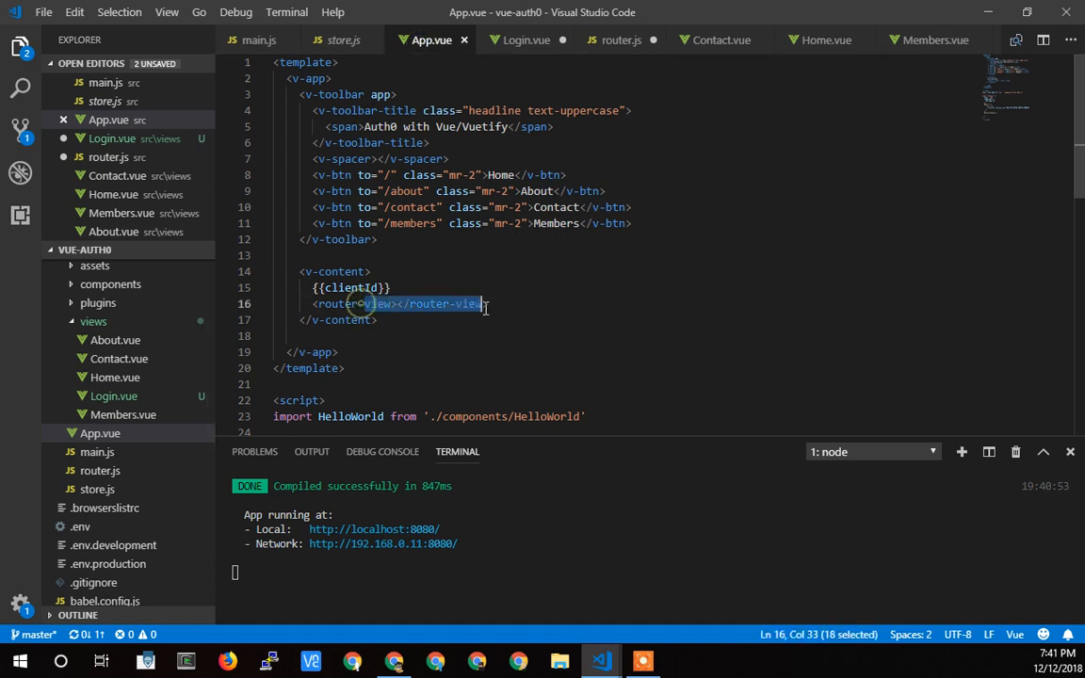
mouse_move(677, 58)
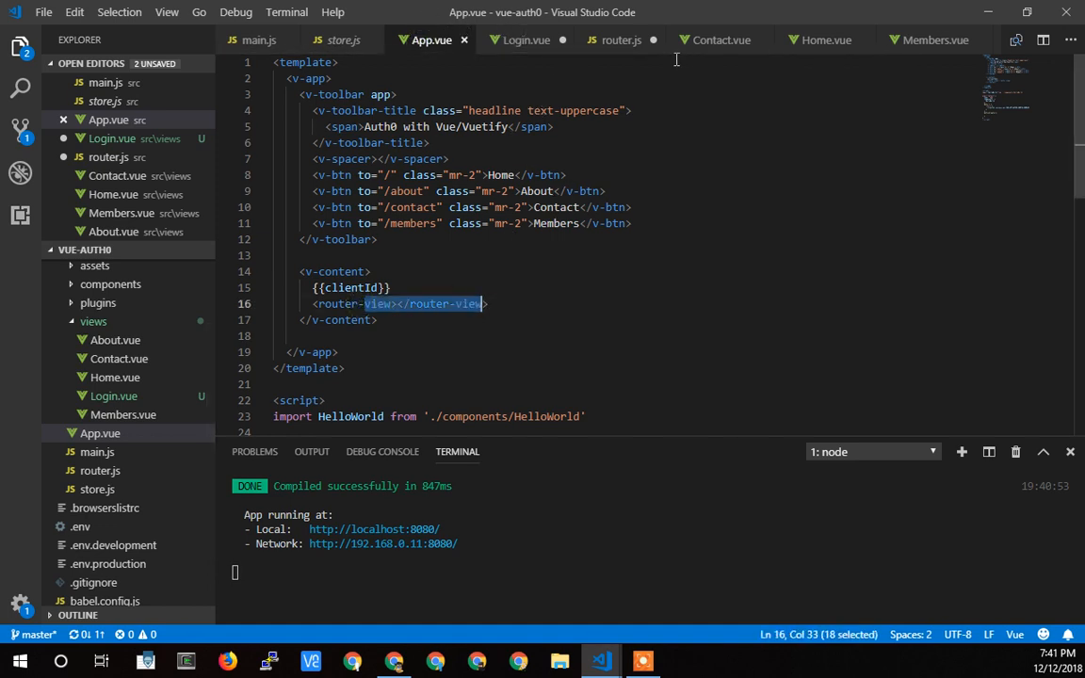
left_click(620, 40)
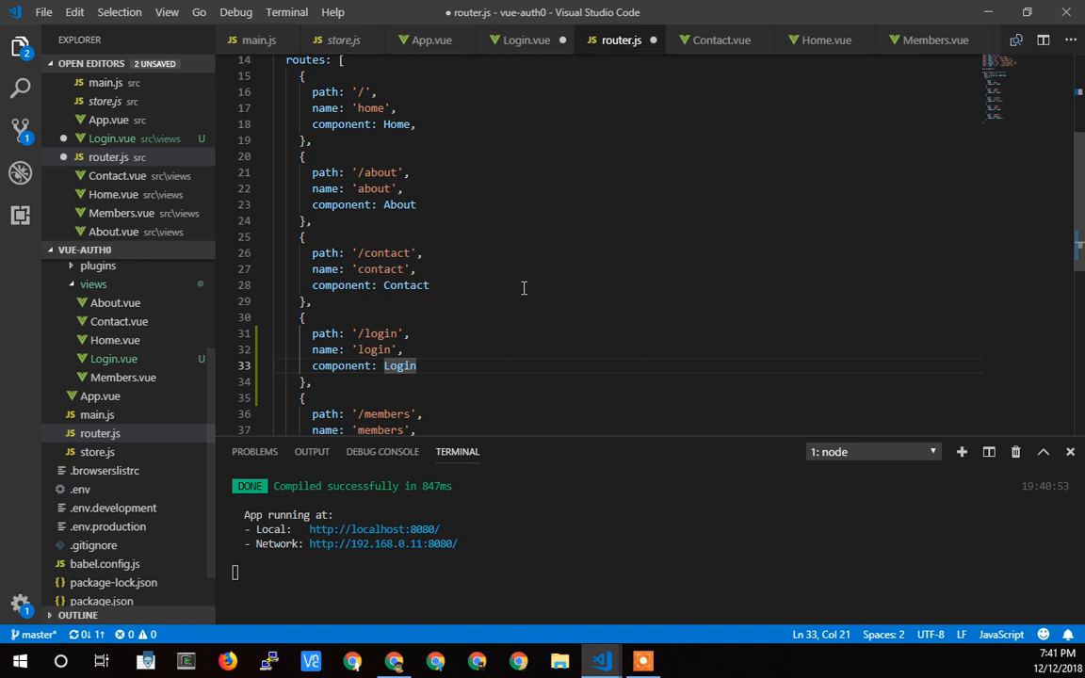
key("ctrl+s")
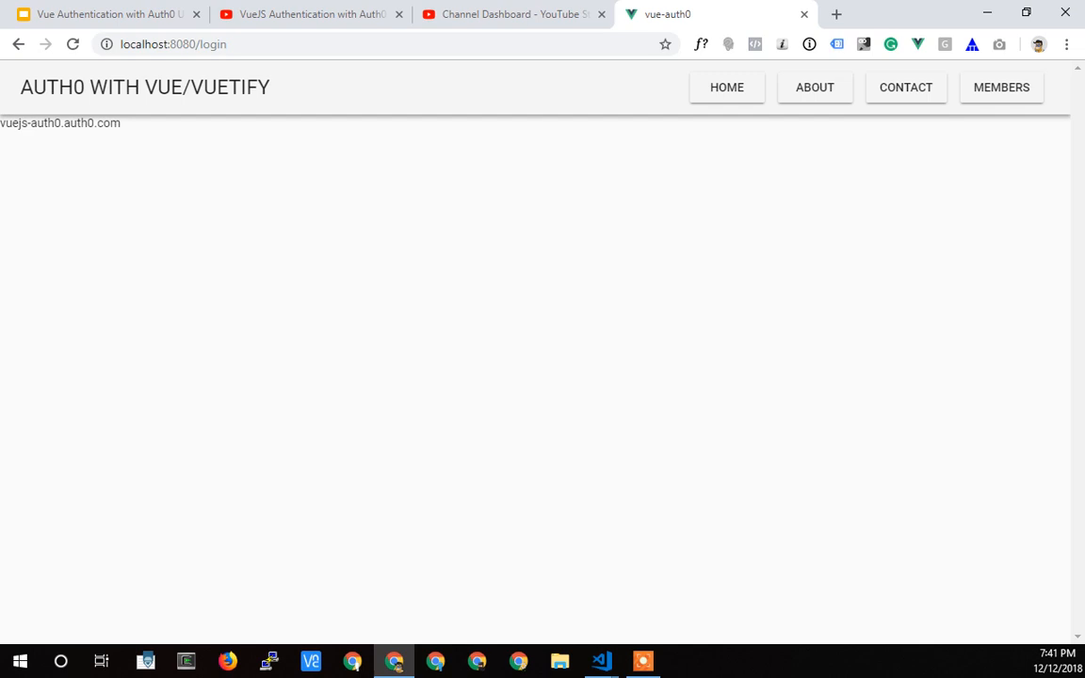
mouse_move(586, 641)
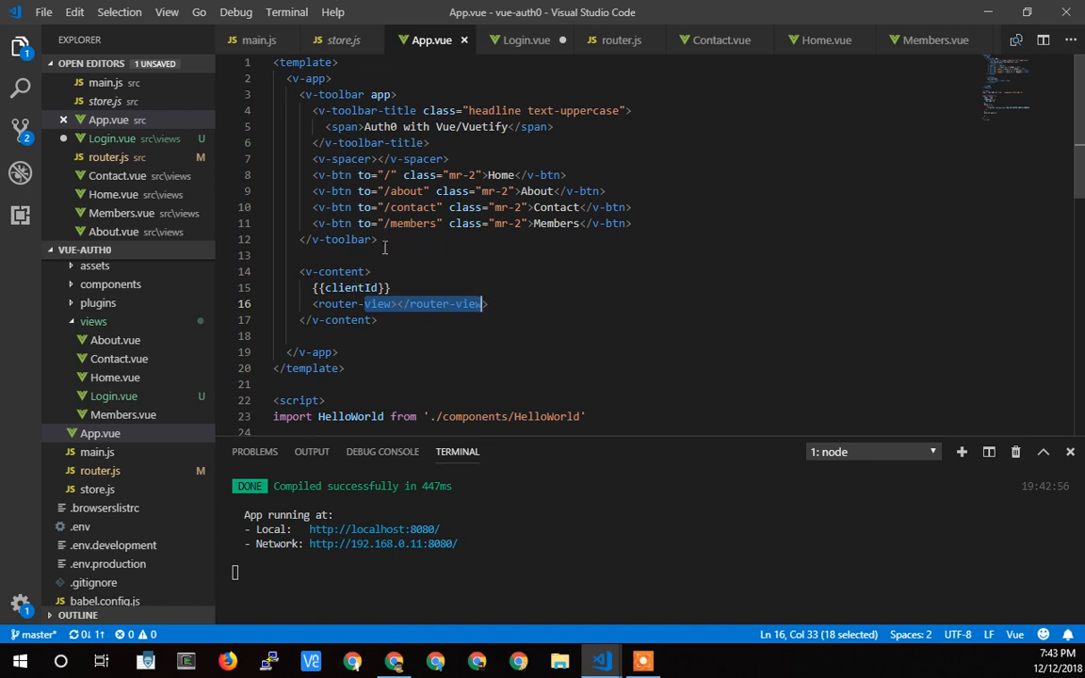
Step: Save Login.vue, confirm the logo is absent from src/assets, and remove the v-img logo line
left_click(526, 40)
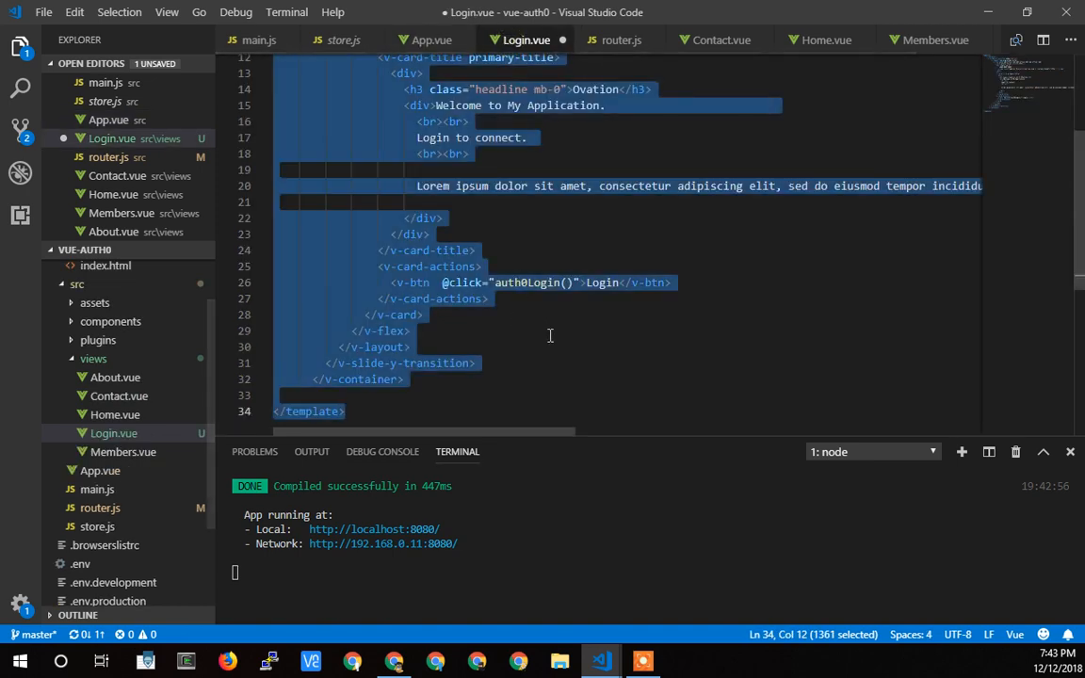
key("ctrl+s")
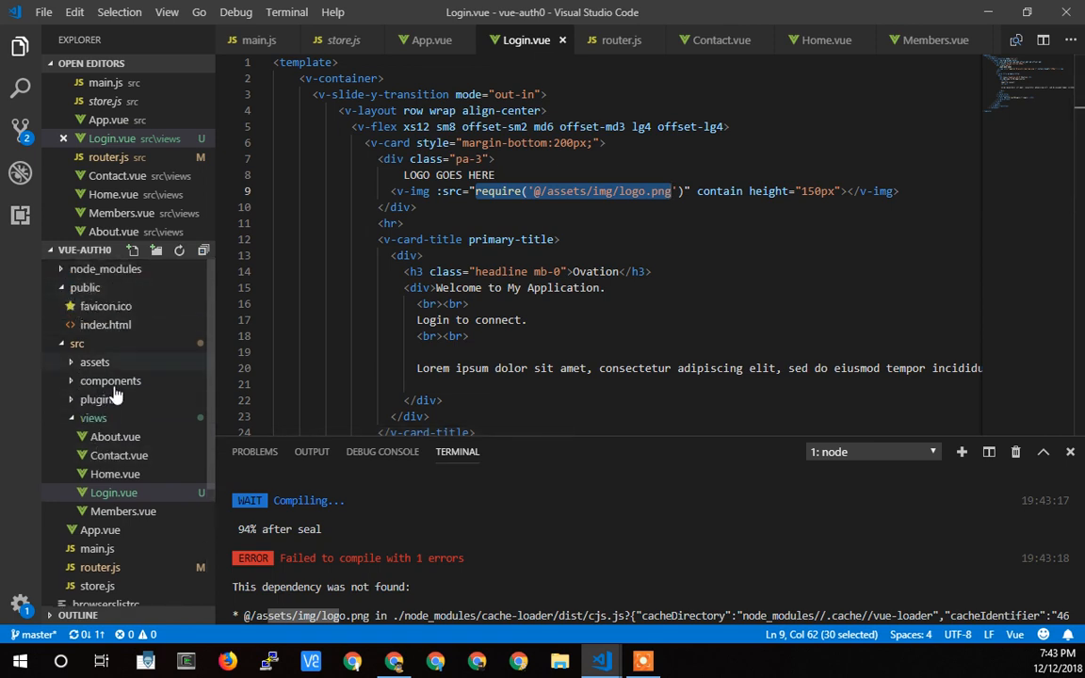
mouse_move(85, 288)
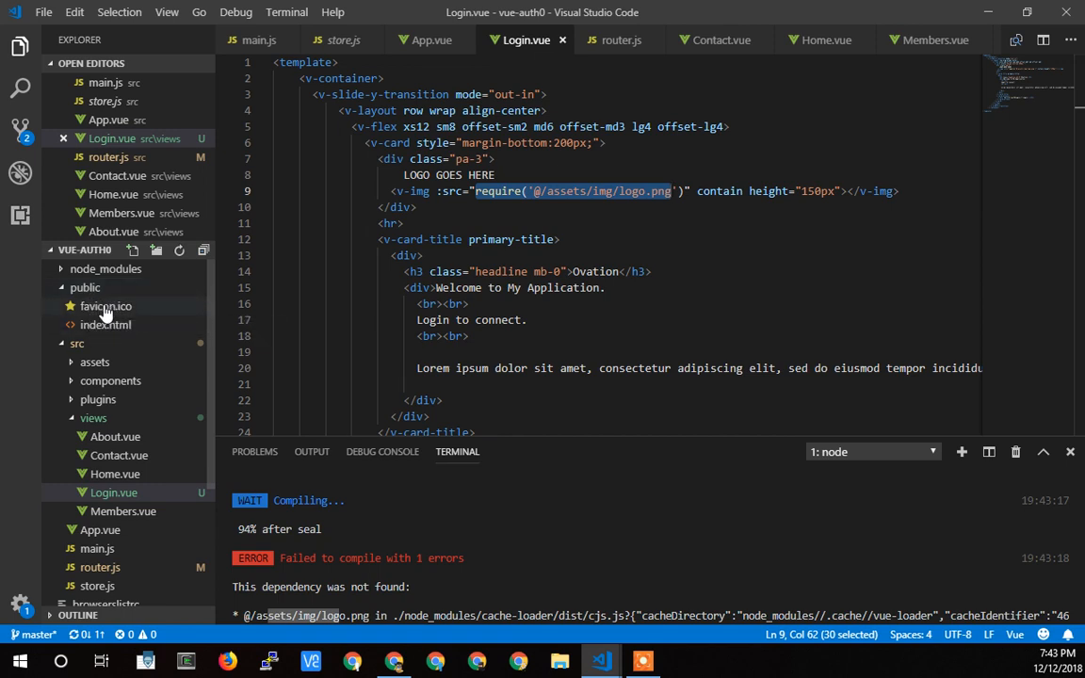
mouse_move(164, 427)
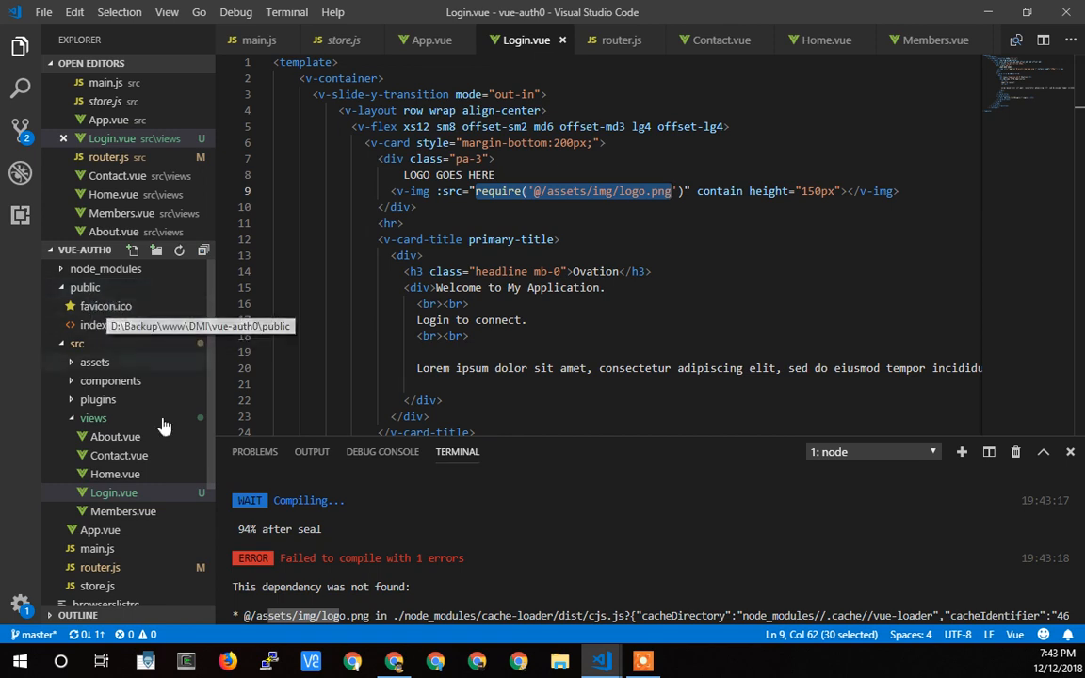
mouse_move(73, 365)
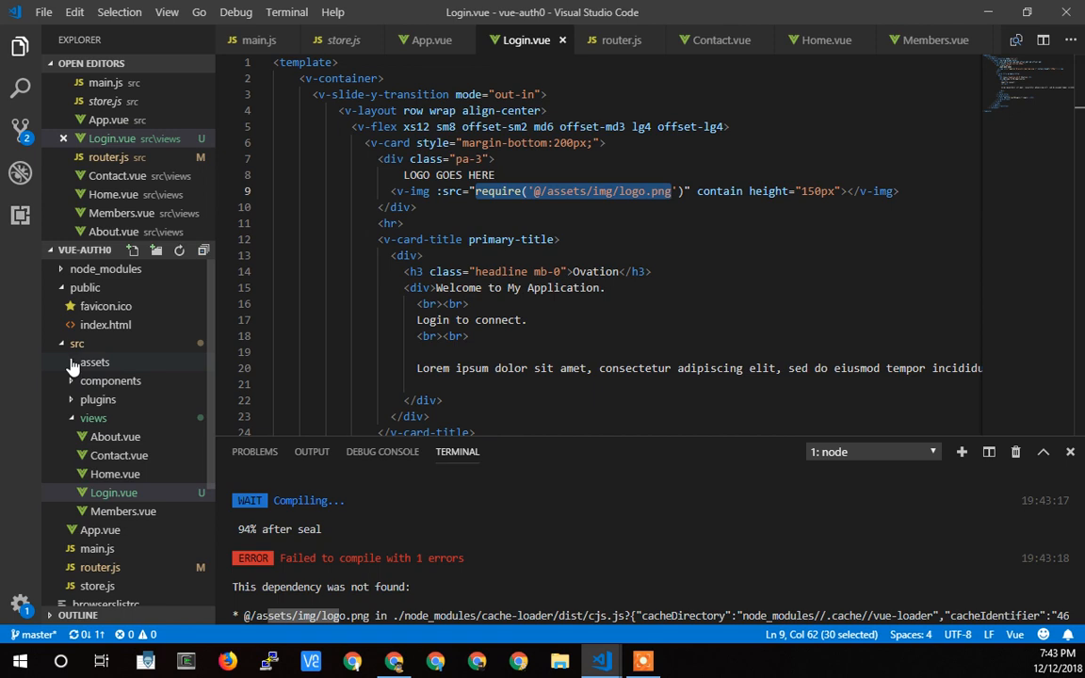
left_click(95, 361)
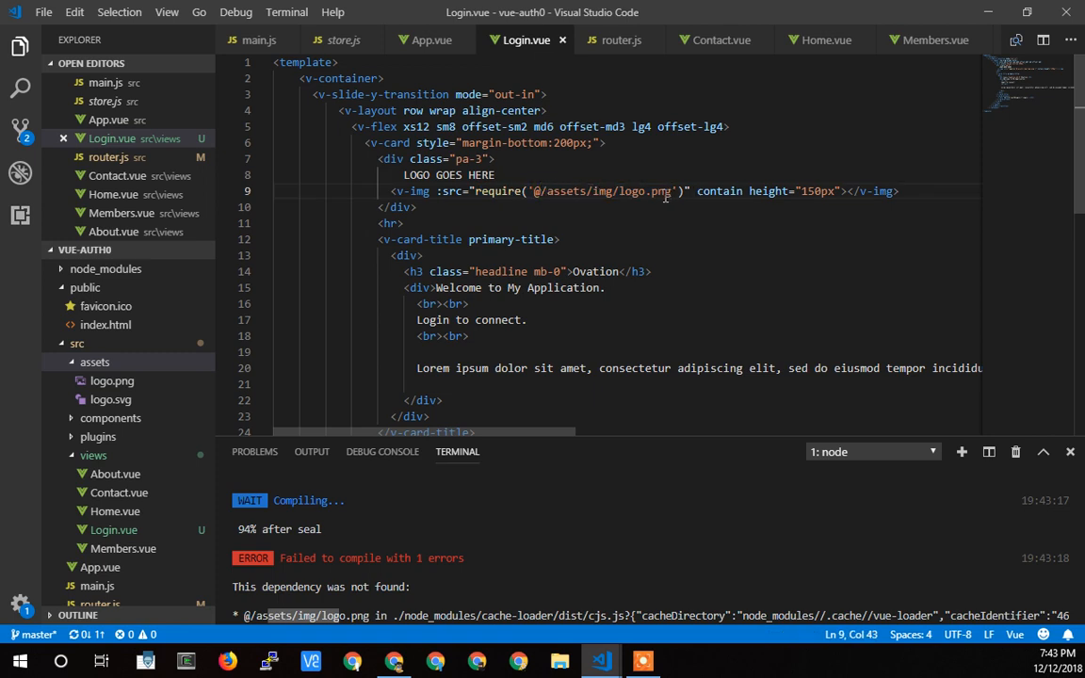
left_click(518, 175)
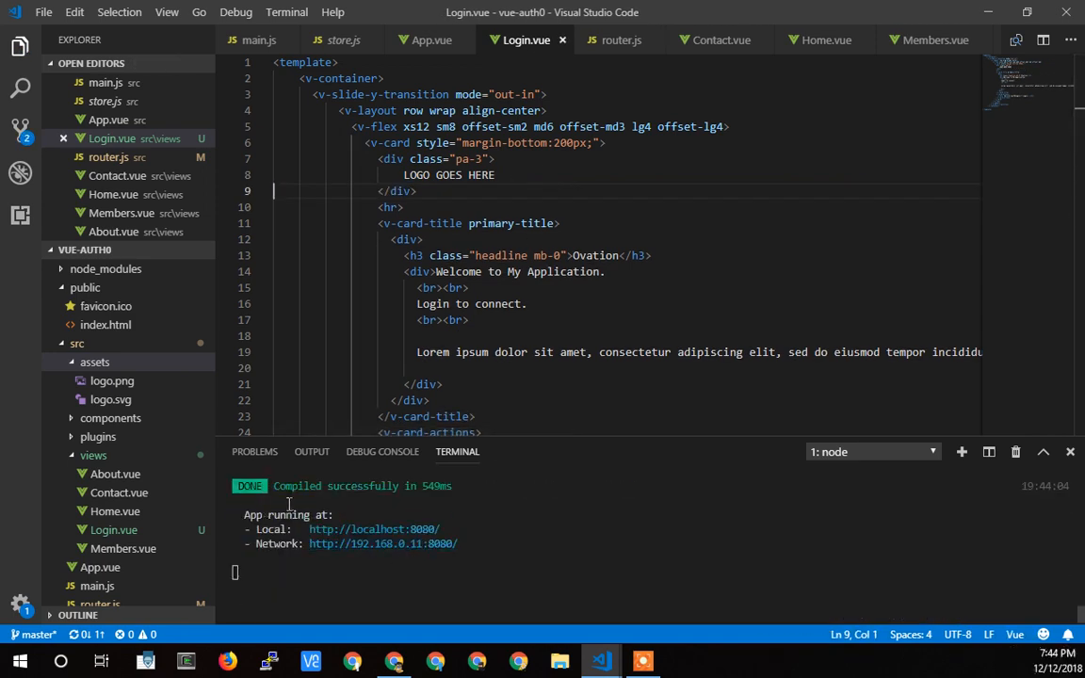
Step: Change the login card heading in Login.vue from 'Ovation' to 'Welcome'
left_click(394, 660)
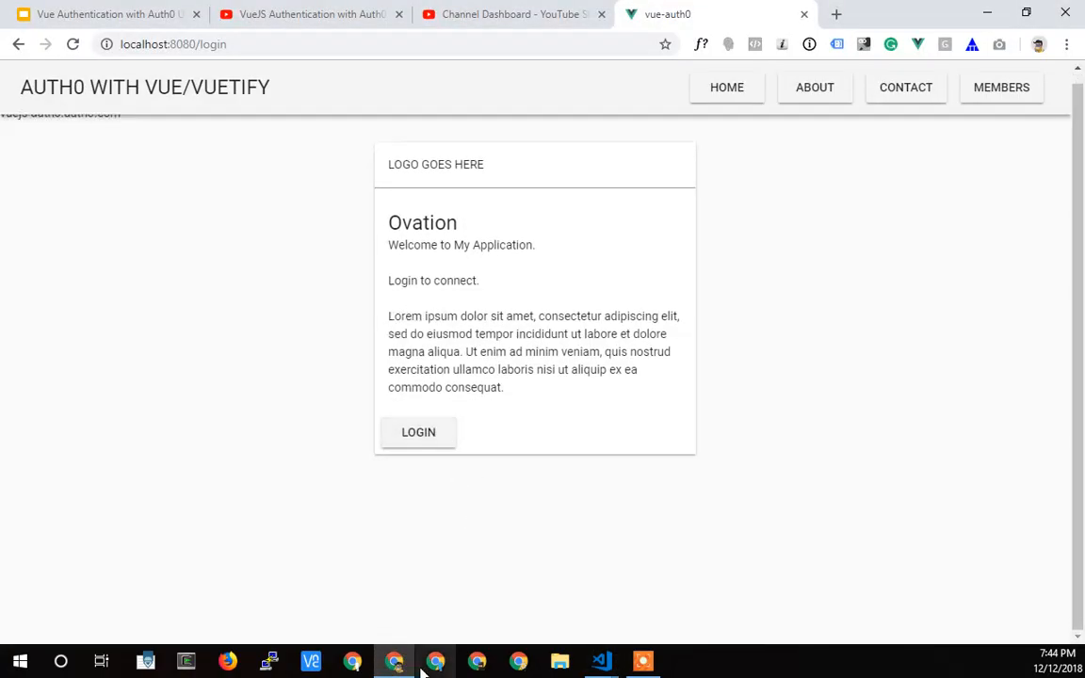
left_click(600, 661)
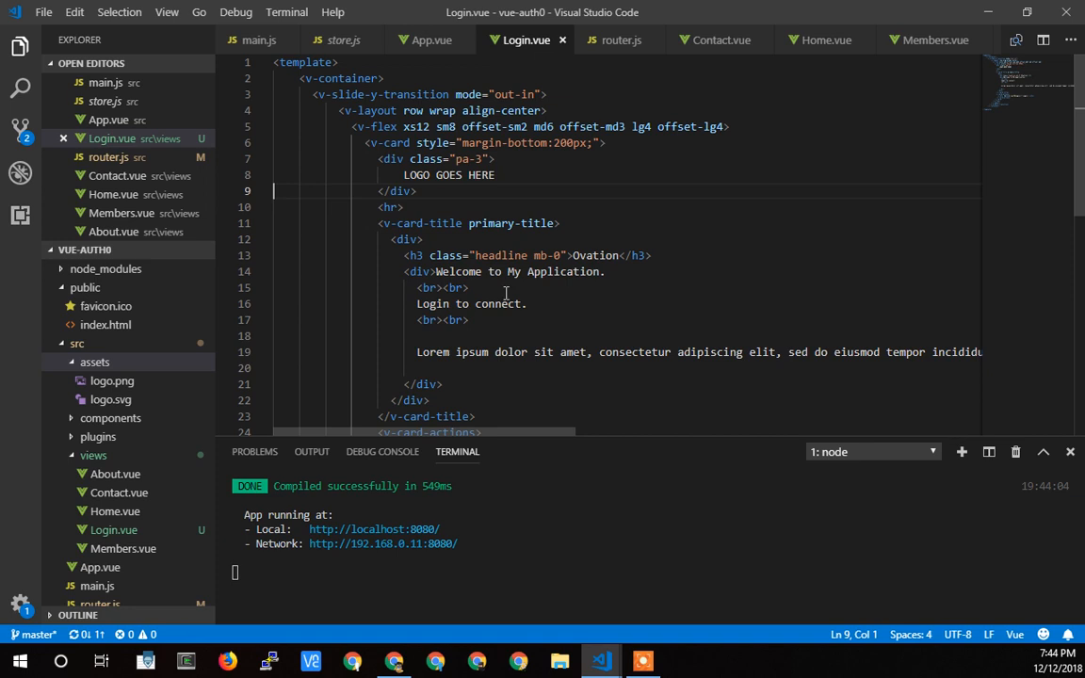
double_click(594, 255)
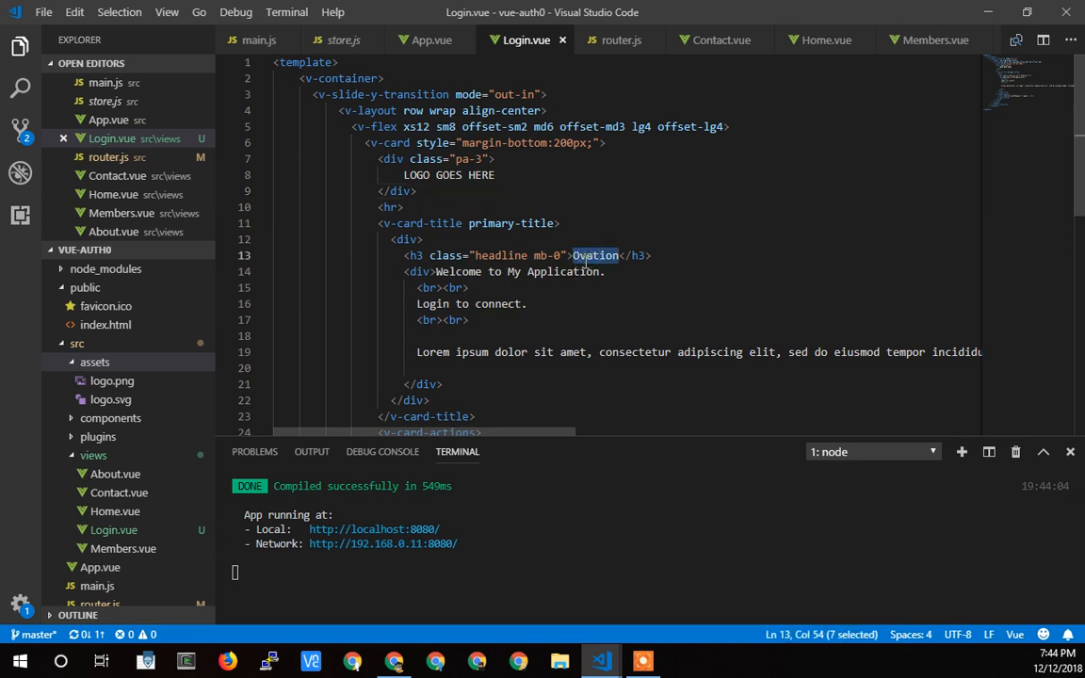
type("Welcome")
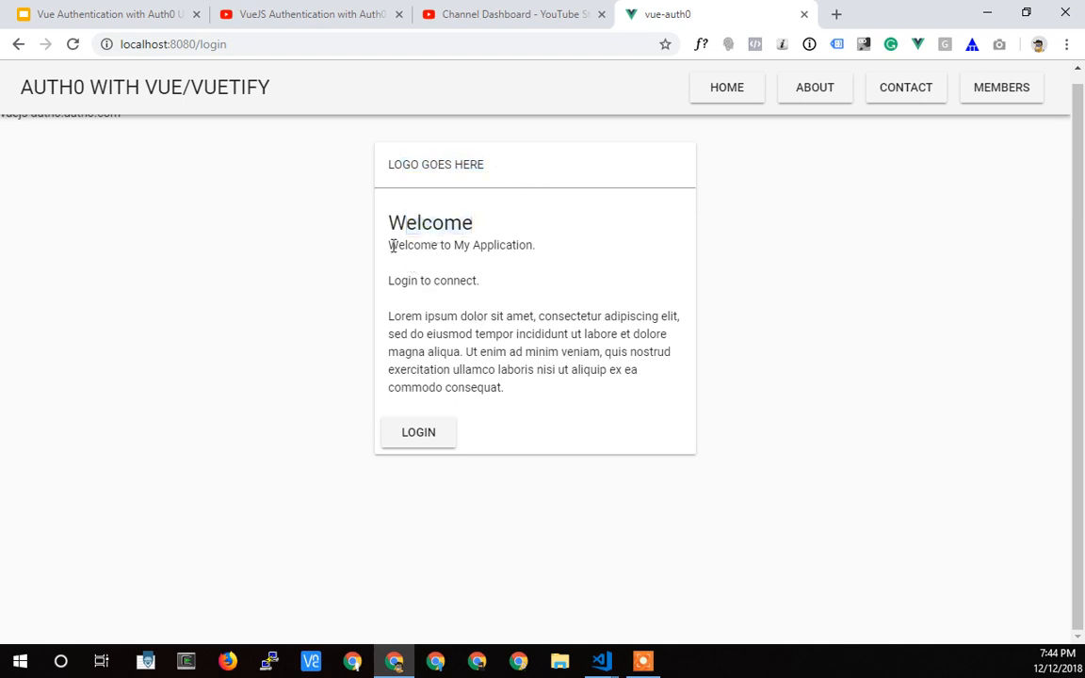
Step: Inspect the /login page in Chrome to open the developer tools
double_click(433, 279)
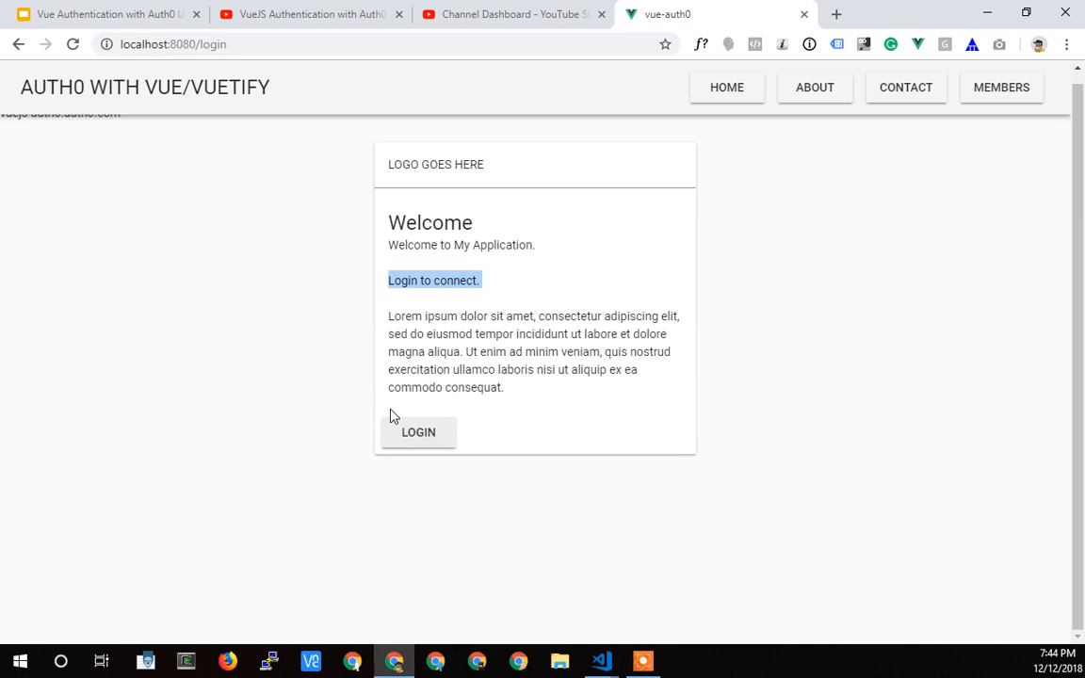
right_click(394, 417)
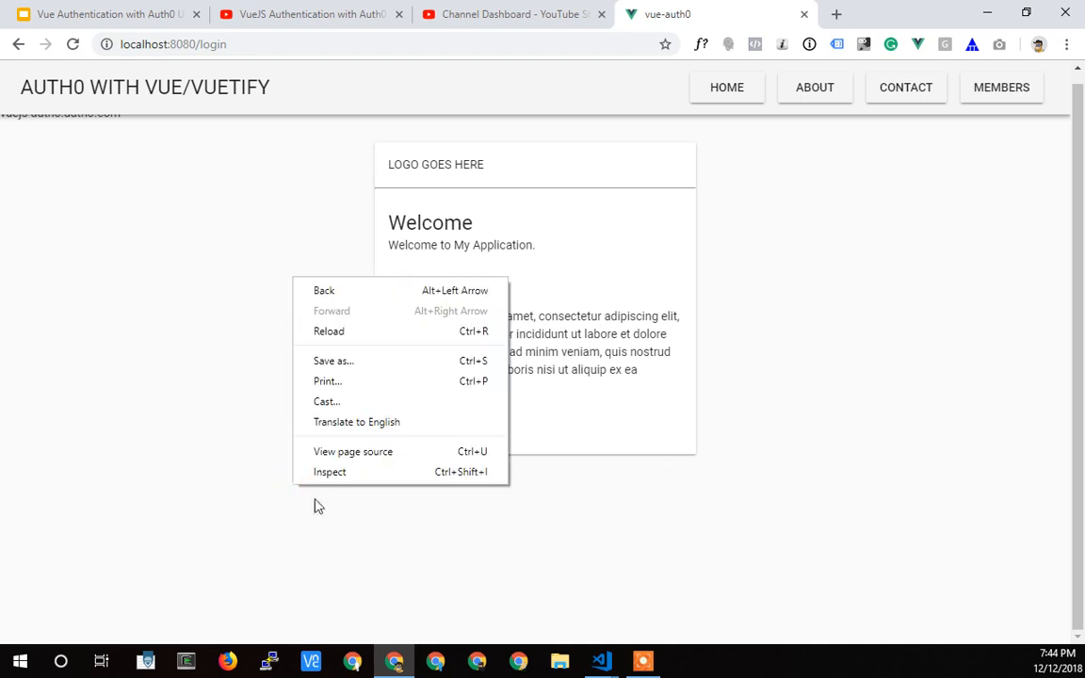
left_click(329, 472)
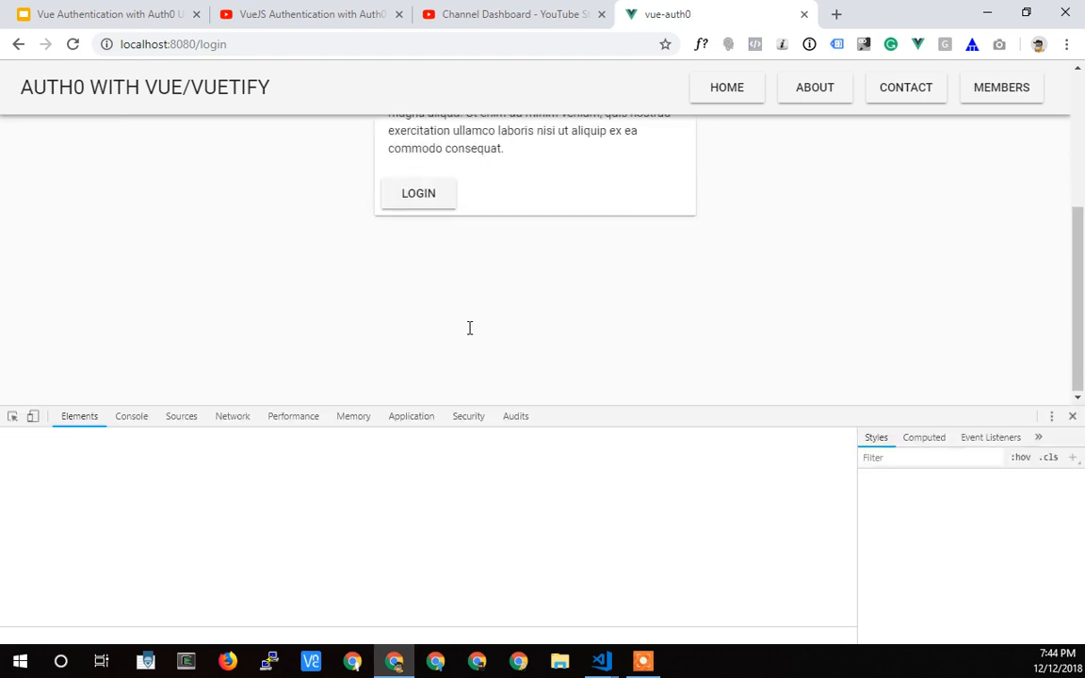
Step: With the Console showing, try Login to reveal the auth0Login not-defined warnings
left_click(131, 415)
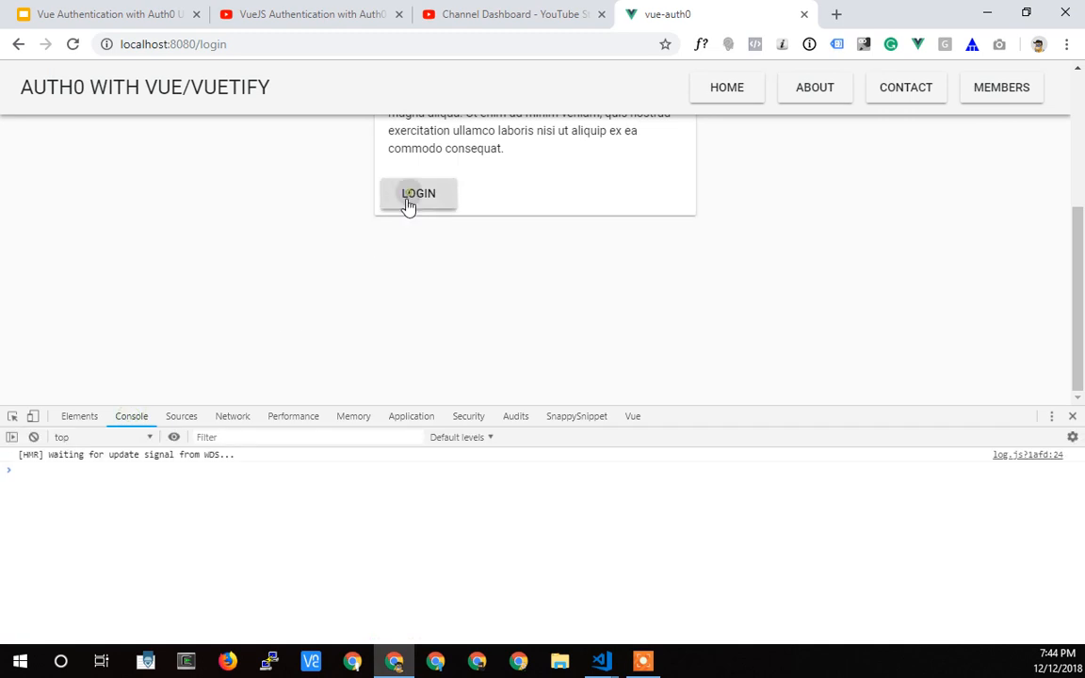
left_click(418, 193)
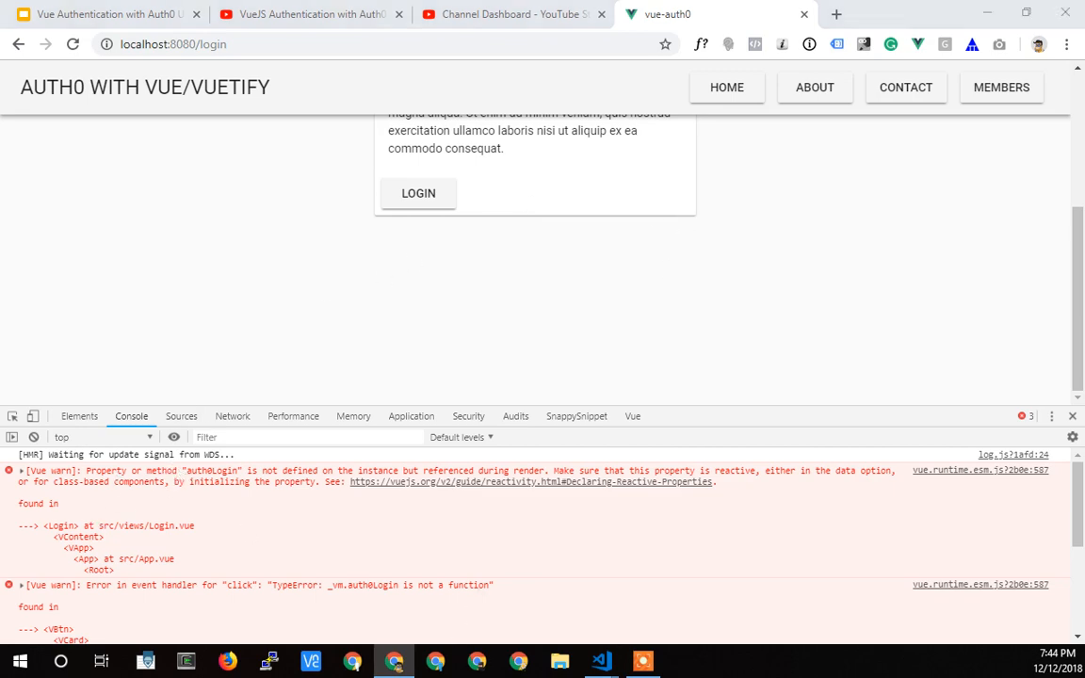
left_click(600, 660)
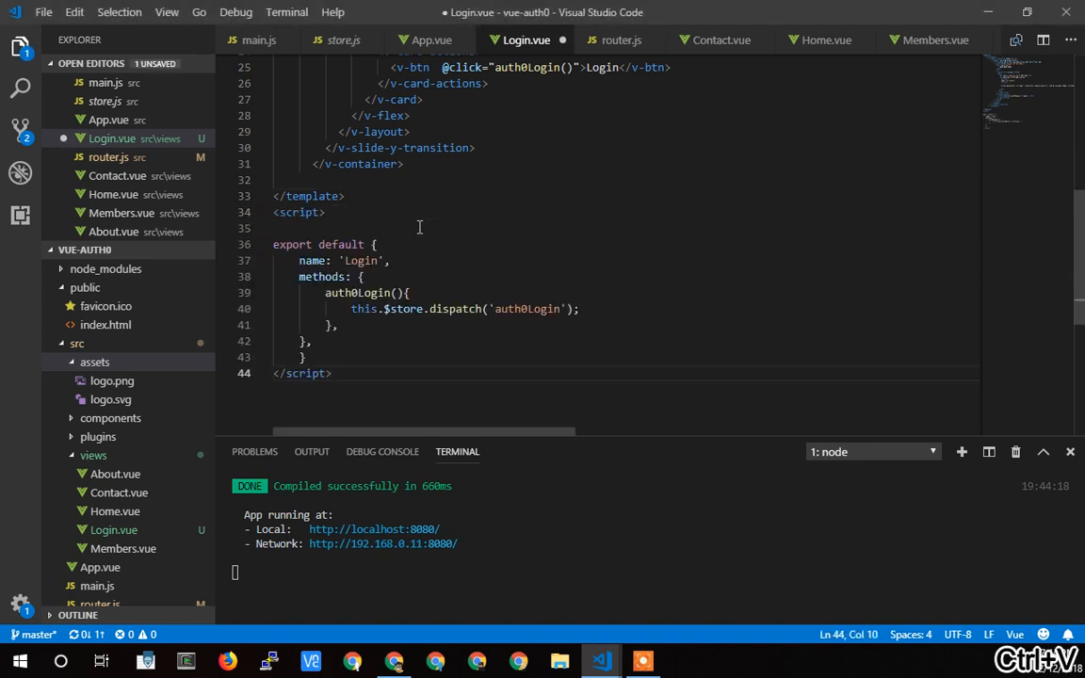
Step: Remove the blank line after <script> and review the auth0Login method and its dispatch line
key("Backspace")
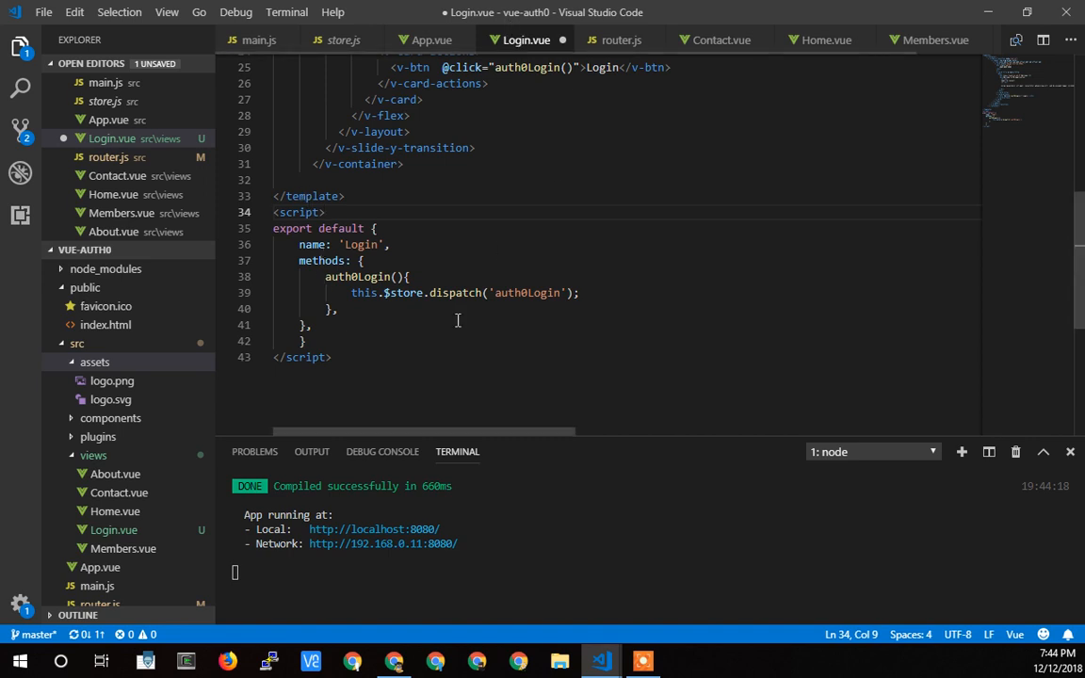
double_click(344, 228)
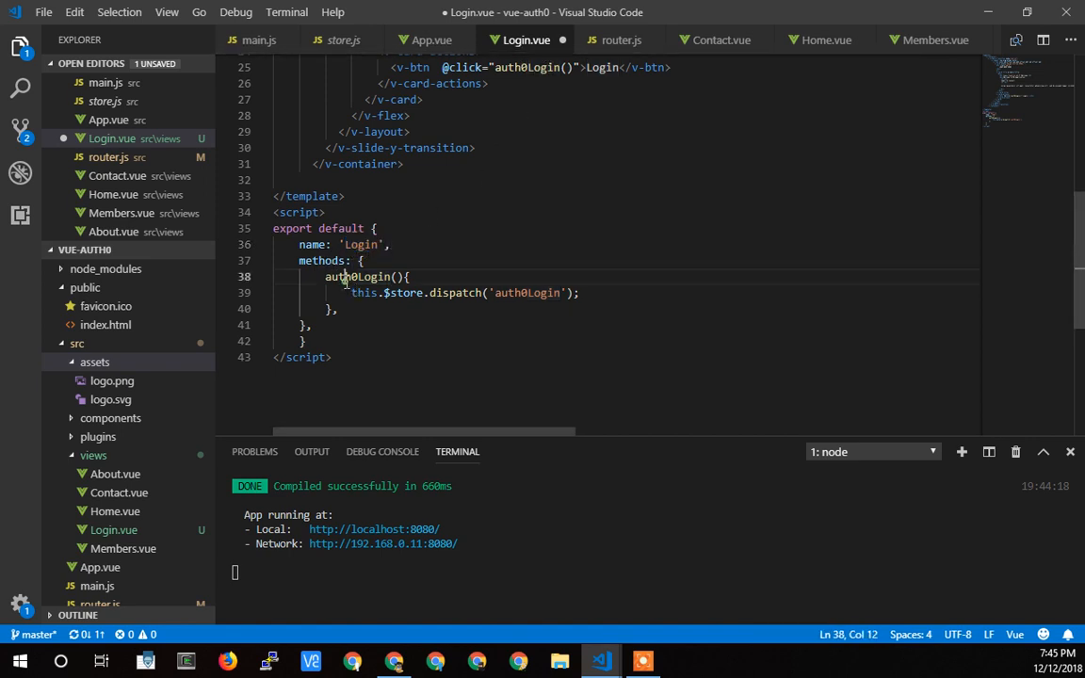
double_click(525, 151)
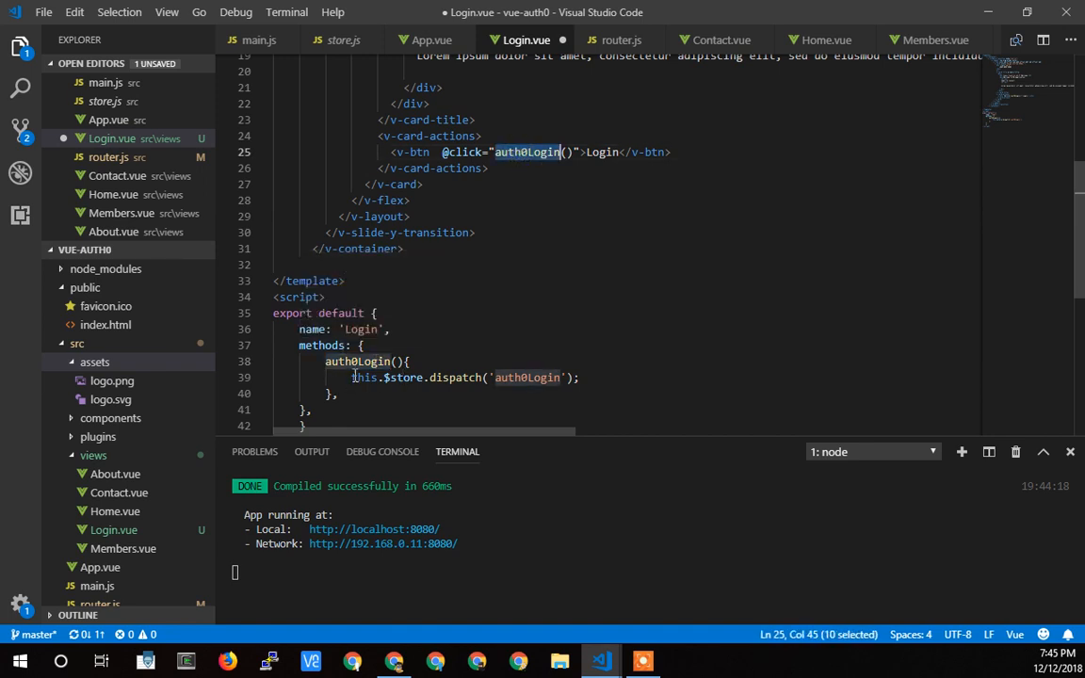
left_click(520, 377)
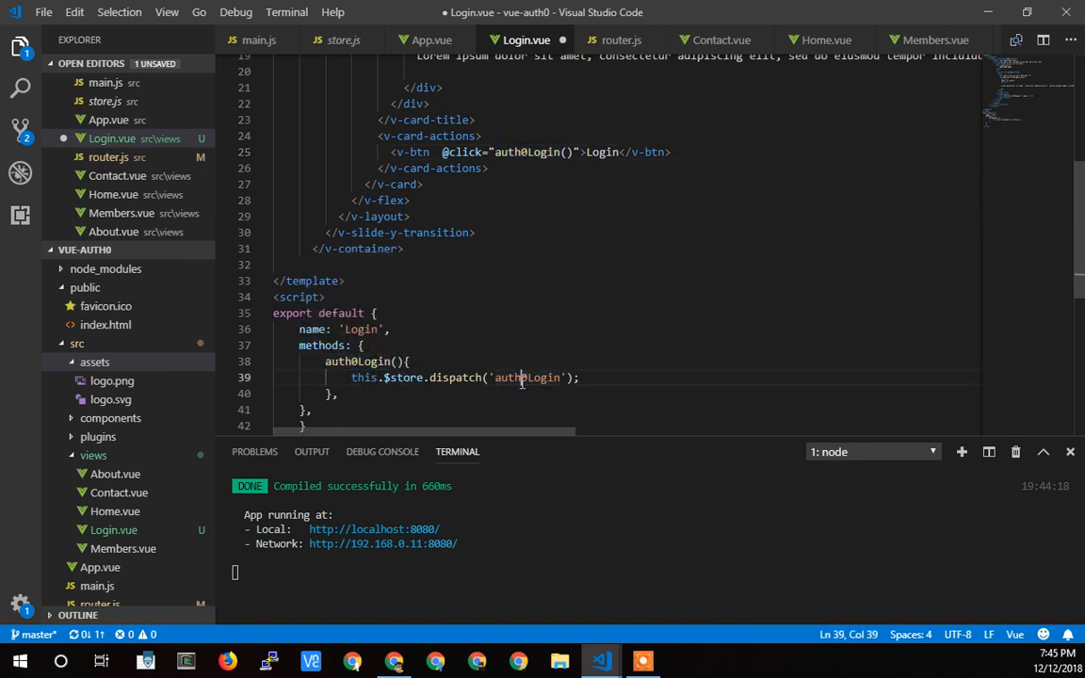
double_click(525, 378)
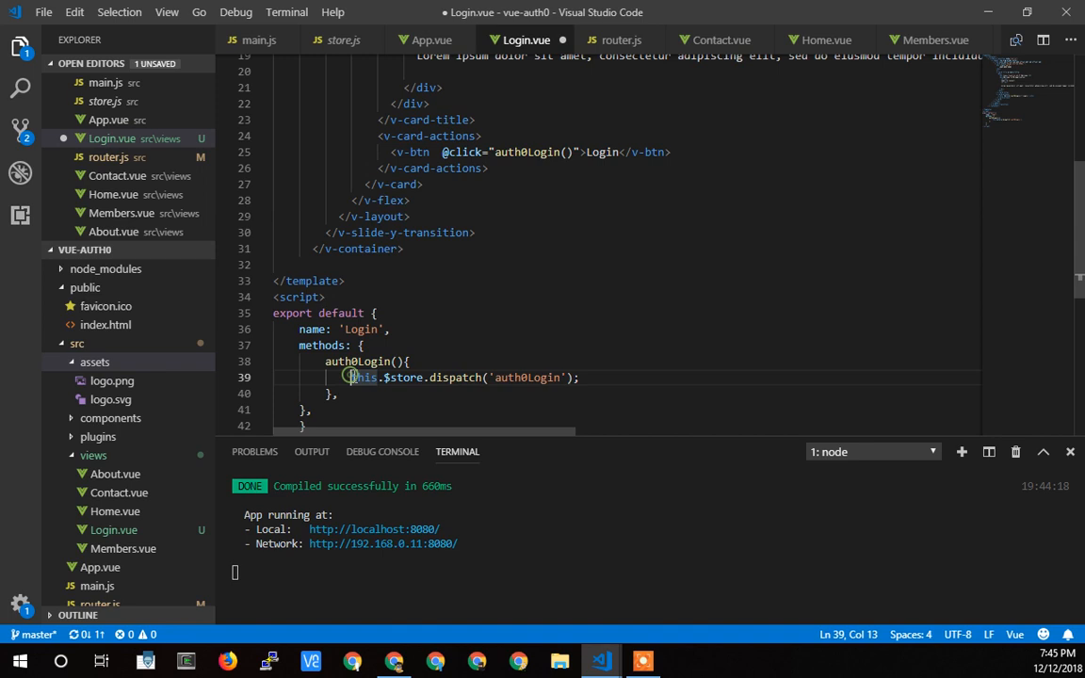
Step: Comment out the dispatch line, add console.log('we are in auth0Login'), and save Login.vue
type("//")
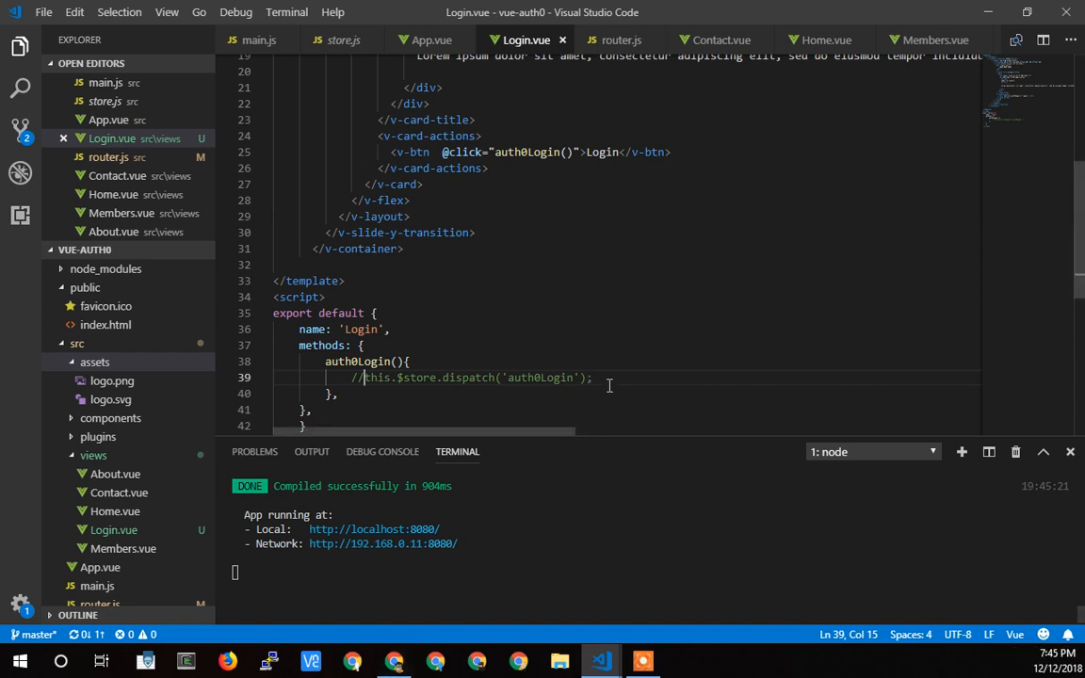
type("c")
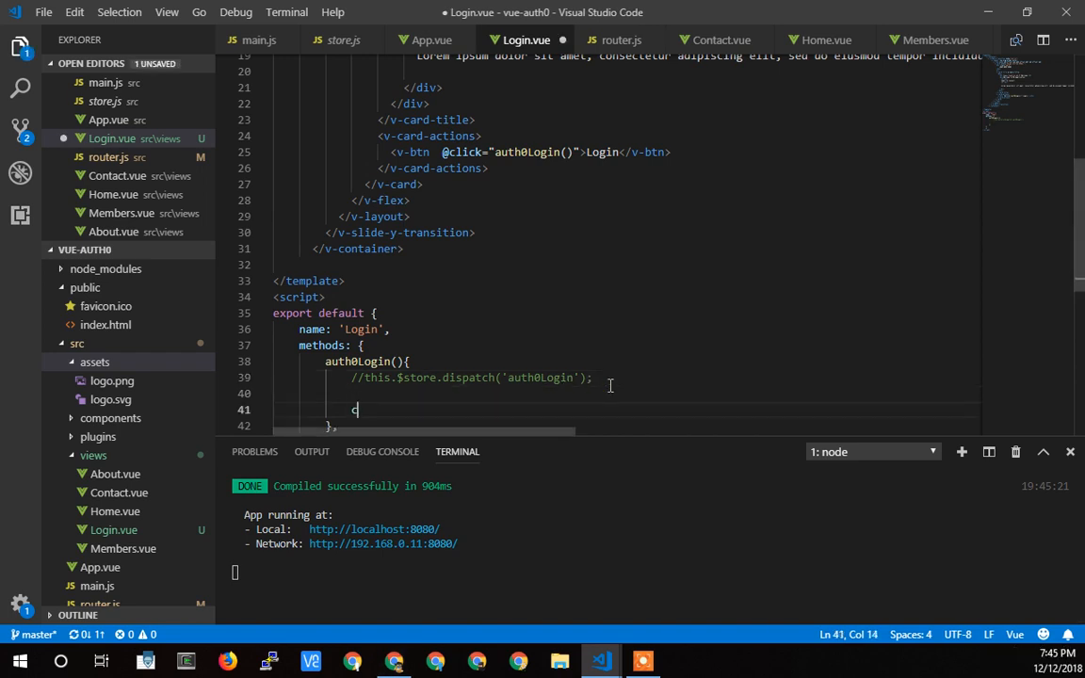
type("console.log()")
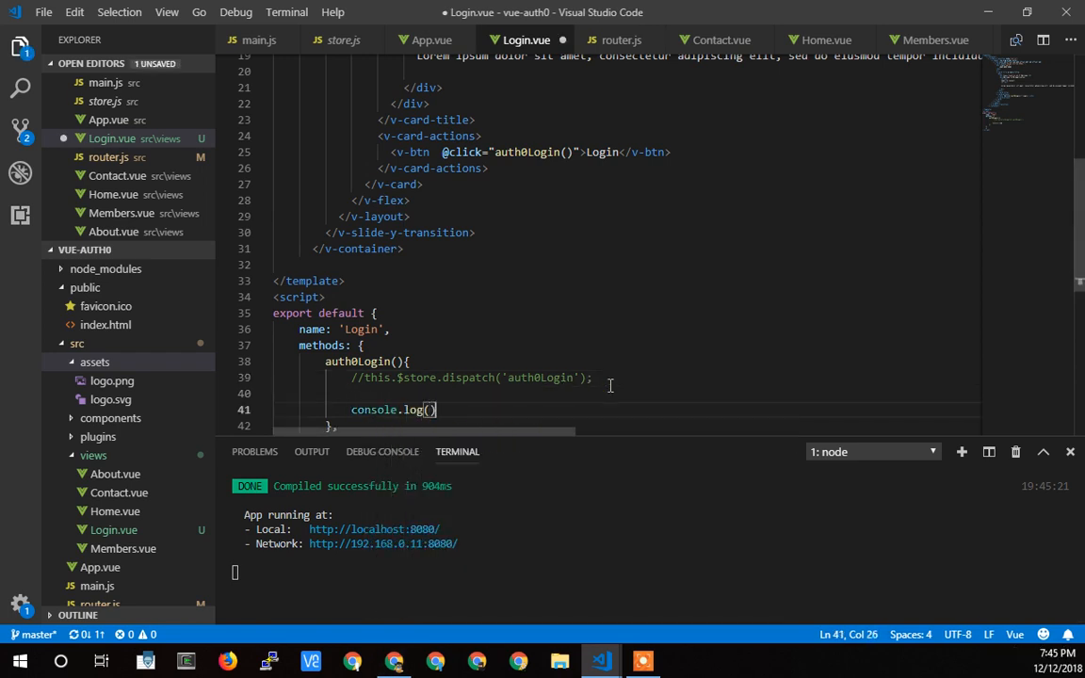
type("''")
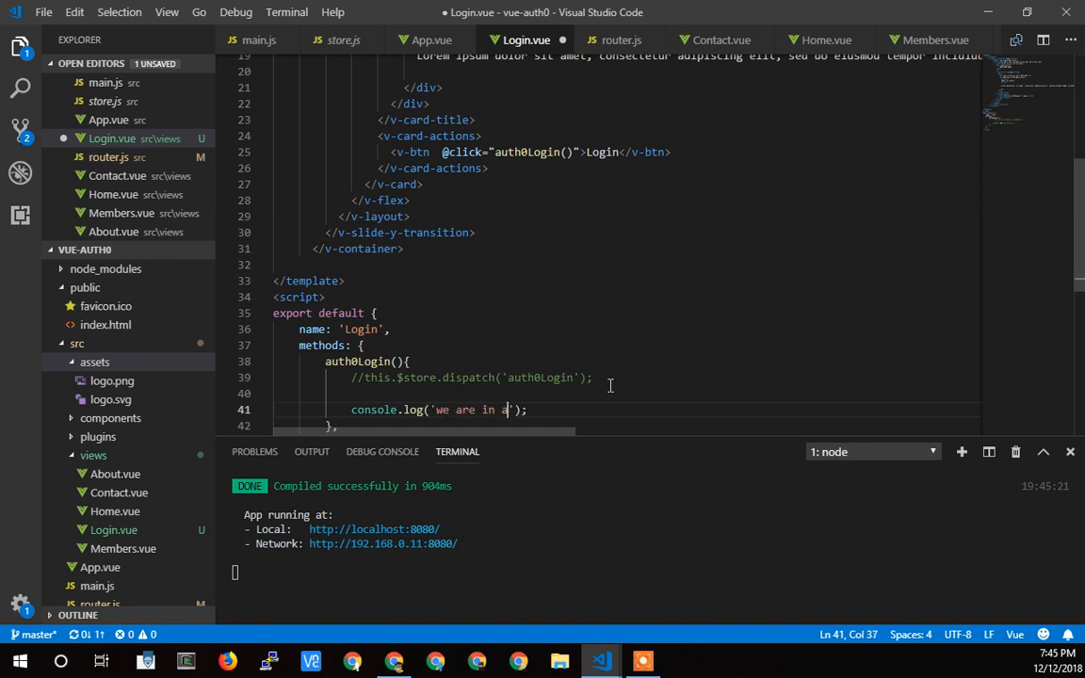
type("uth0")
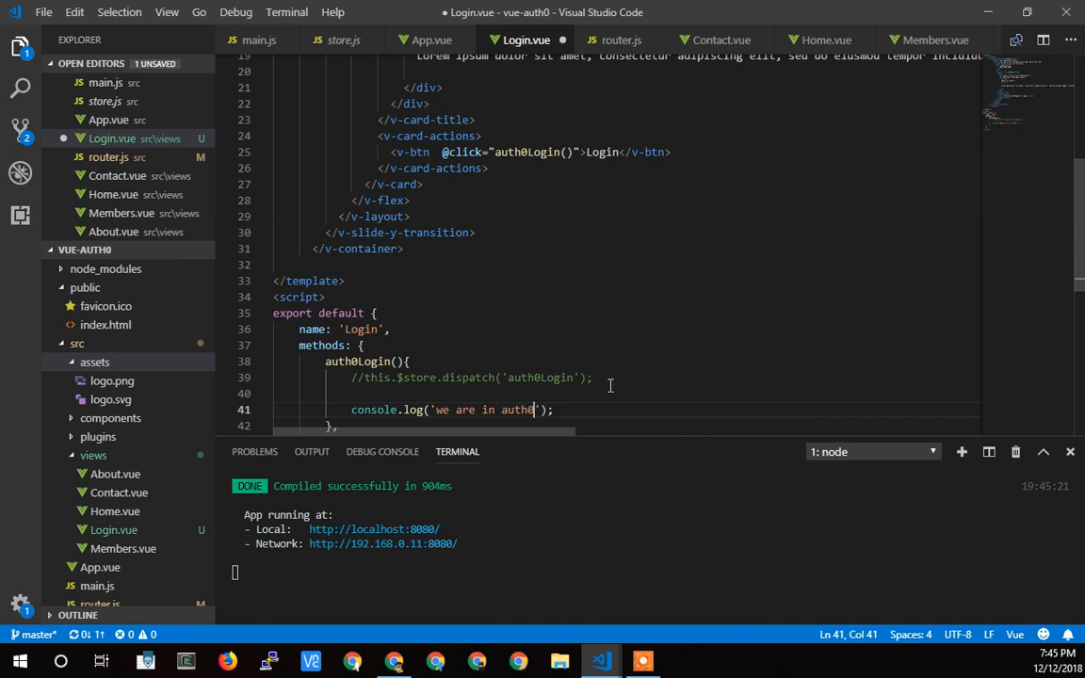
type("Login")
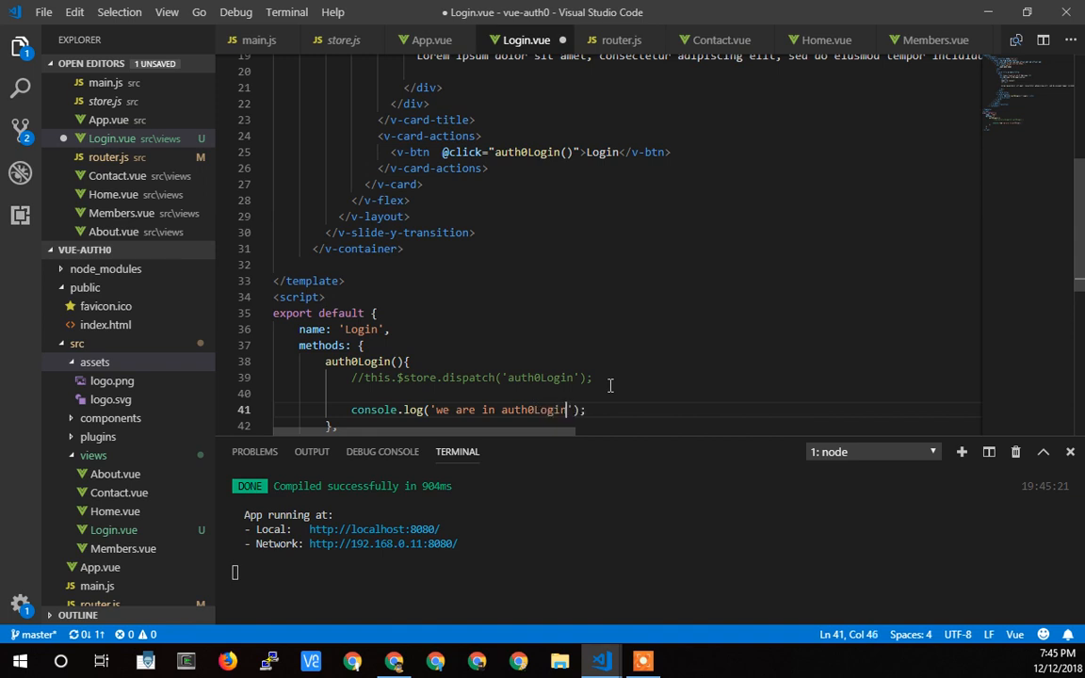
key("ctrl+s")
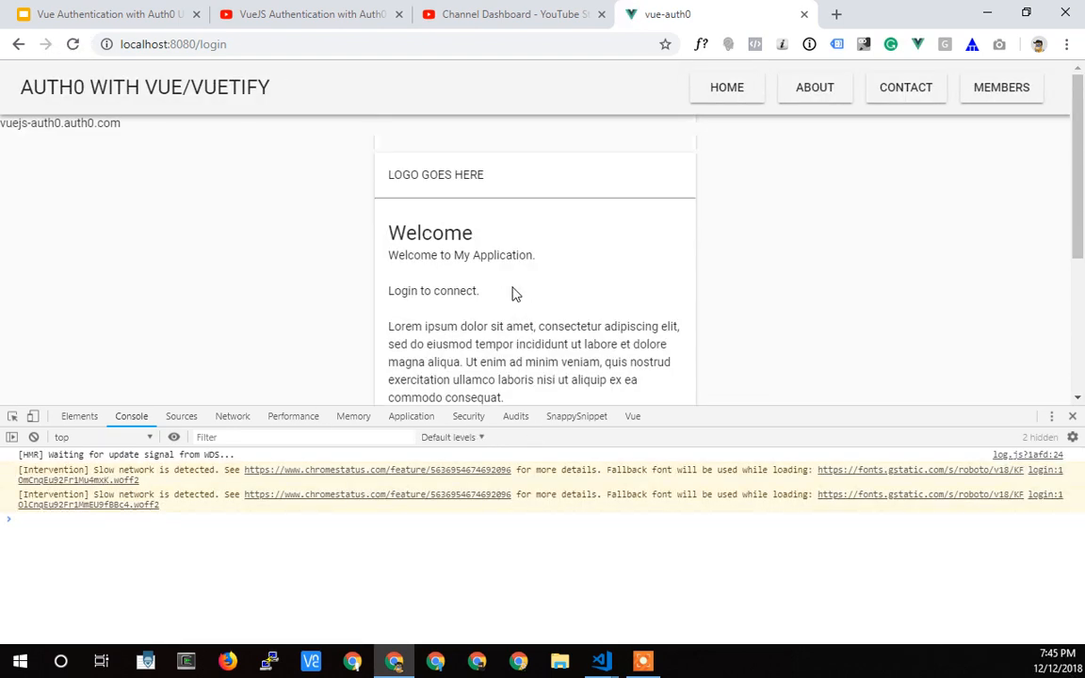
mouse_move(290, 312)
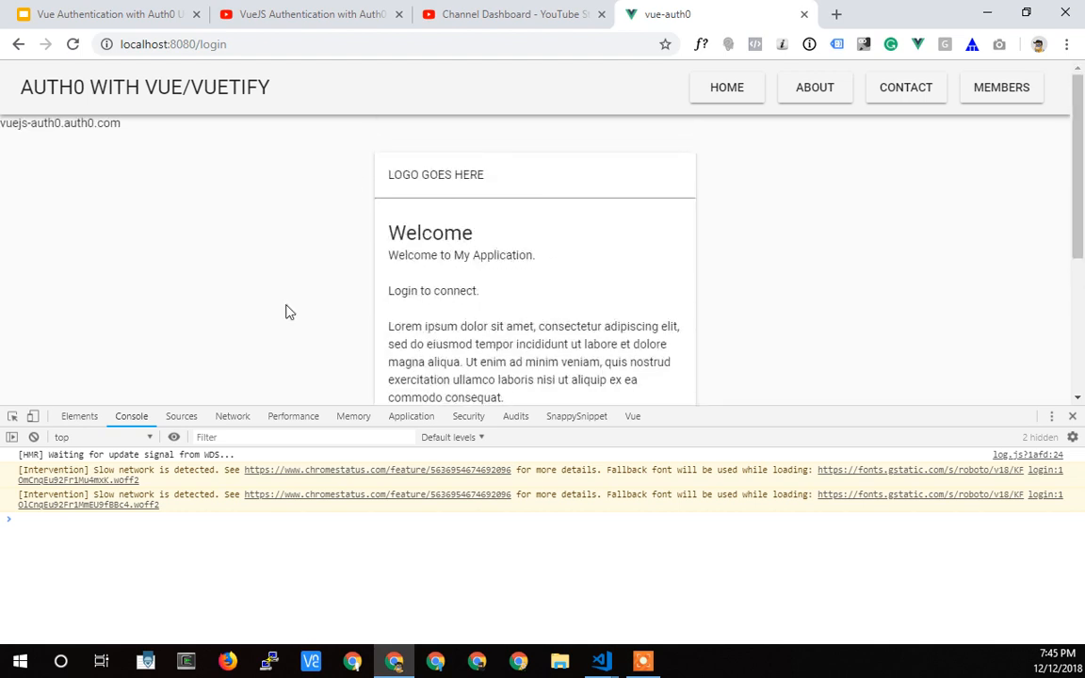
Step: Click Login in Chrome and confirm the console logs 'we are in auth0Login'
left_click(418, 274)
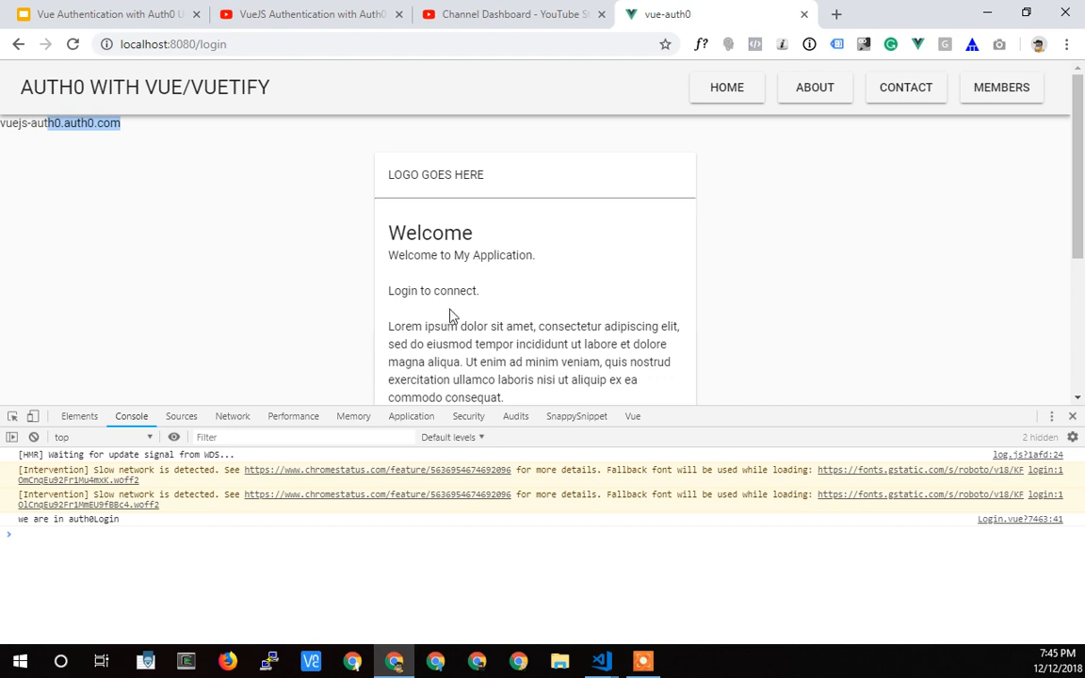
scroll("down", 3)
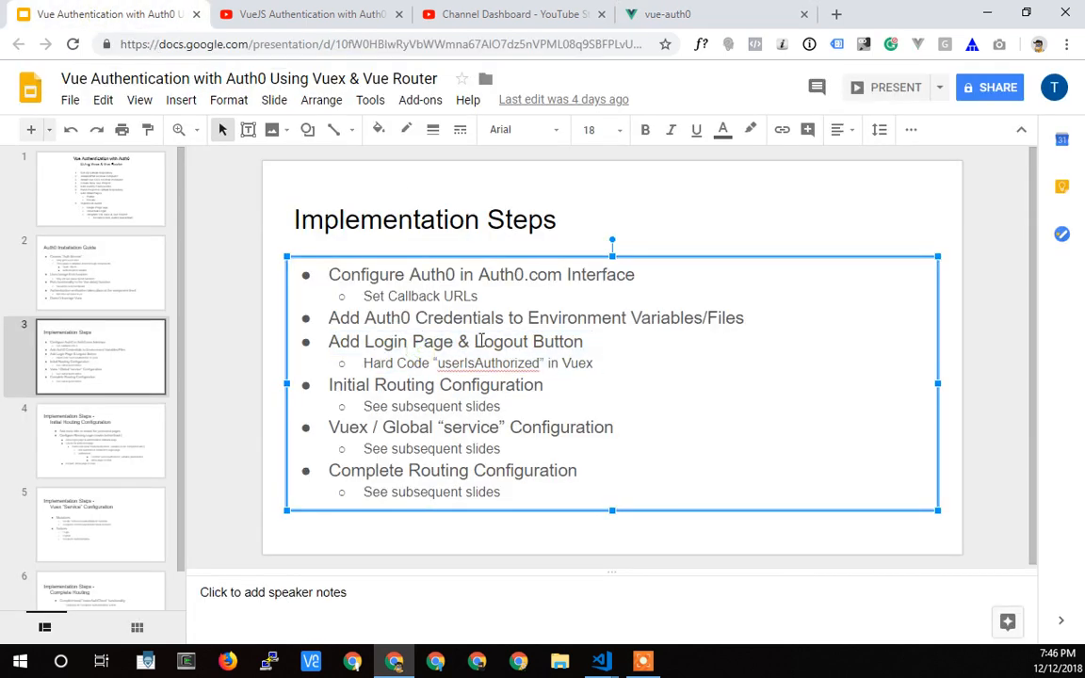
Step: Copy the name 'userIsAuthorized' from the Implementation Steps slide
double_click(528, 341)
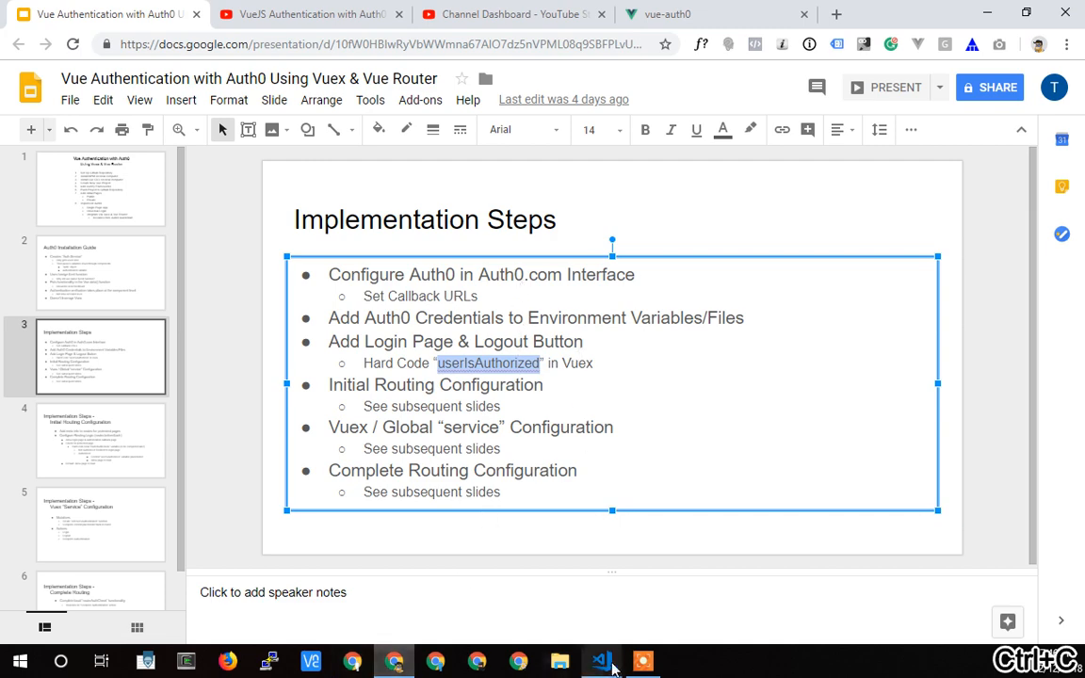
left_click(601, 661)
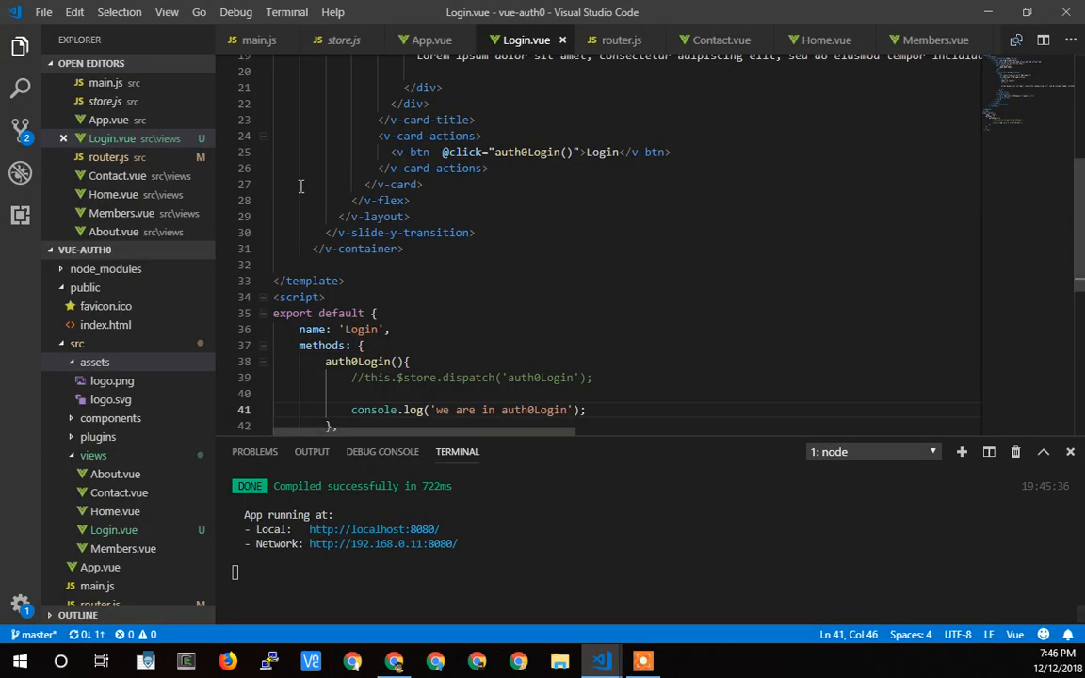
Step: Add the entry 'userIsAuthorized: true,' to the state object in store.js
left_click(342, 40)
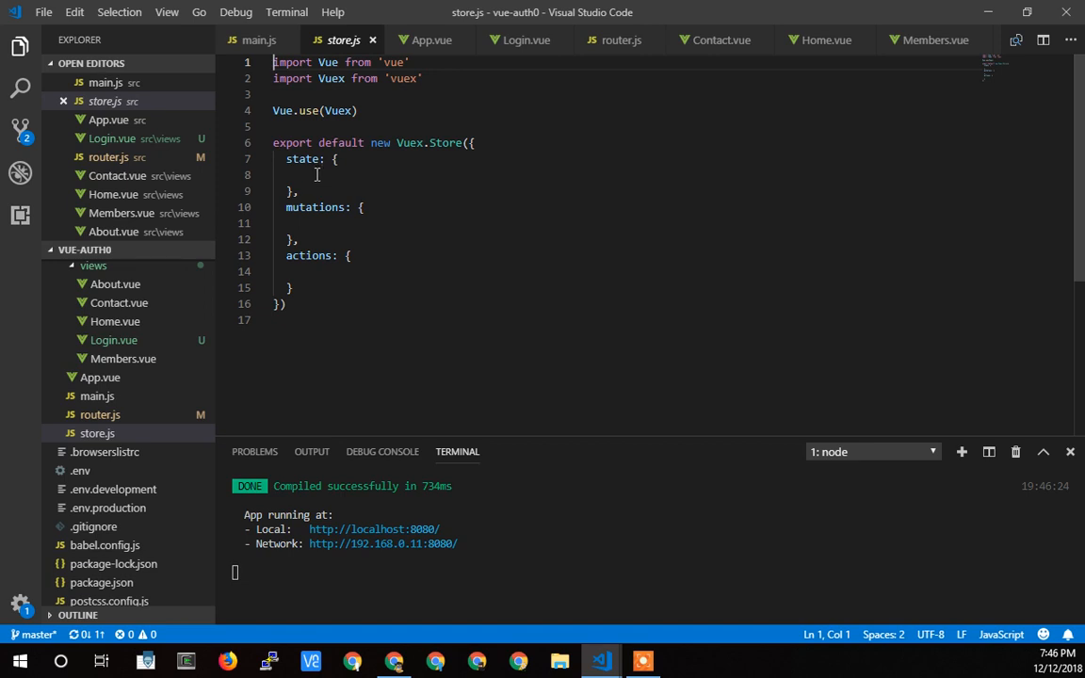
type("userIsAuthorized")
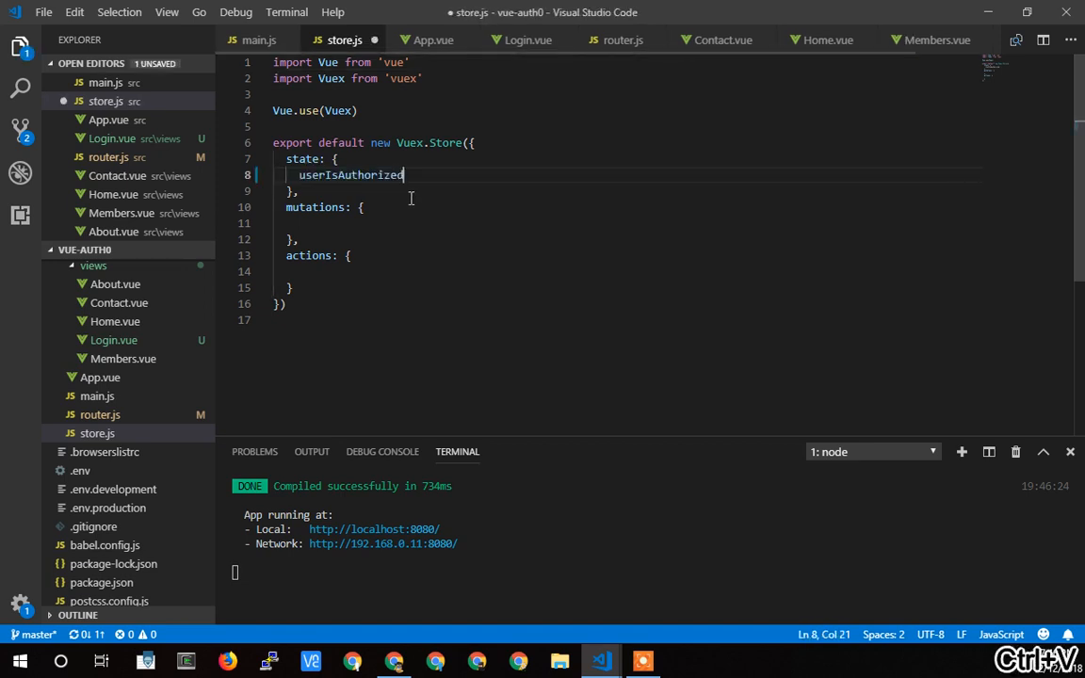
mouse_move(441, 200)
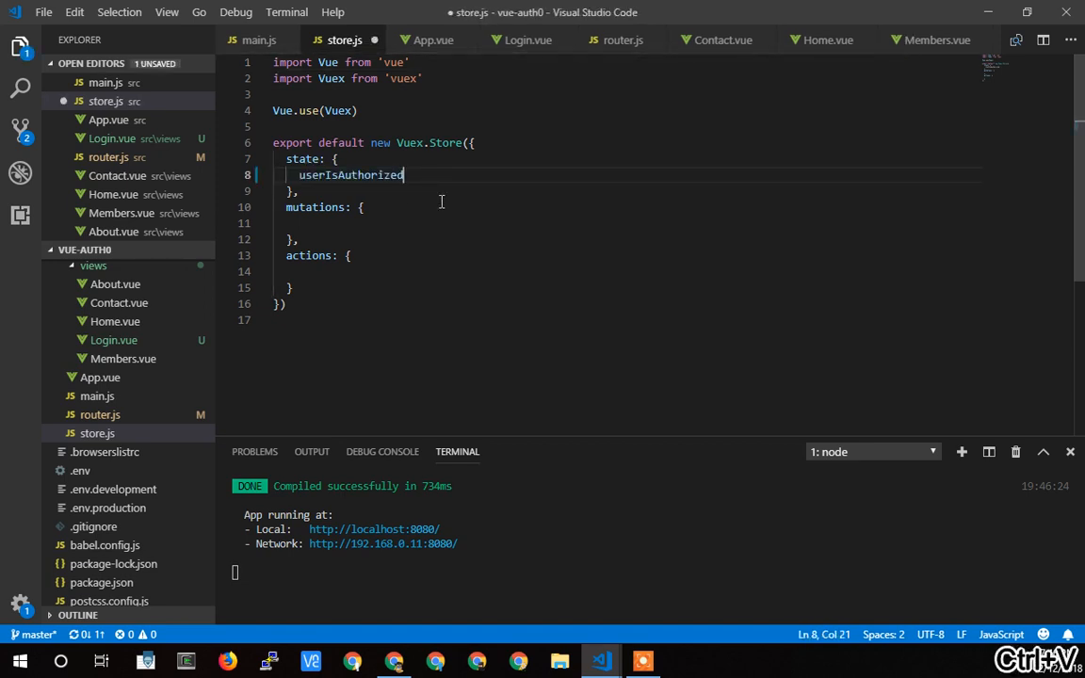
type(":tre")
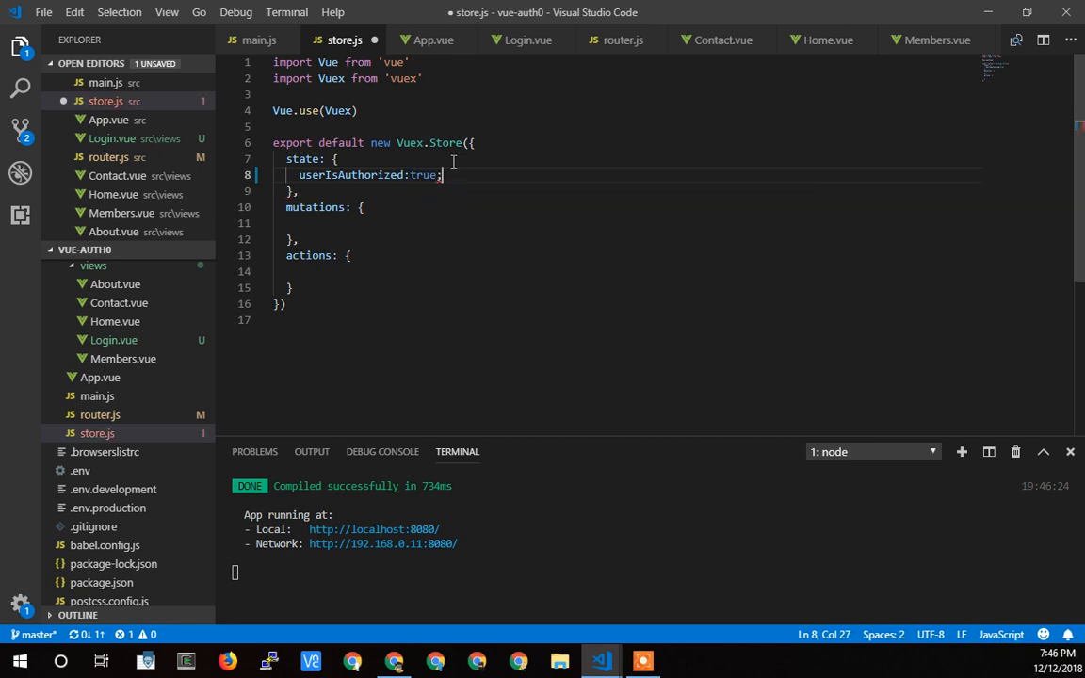
type(",")
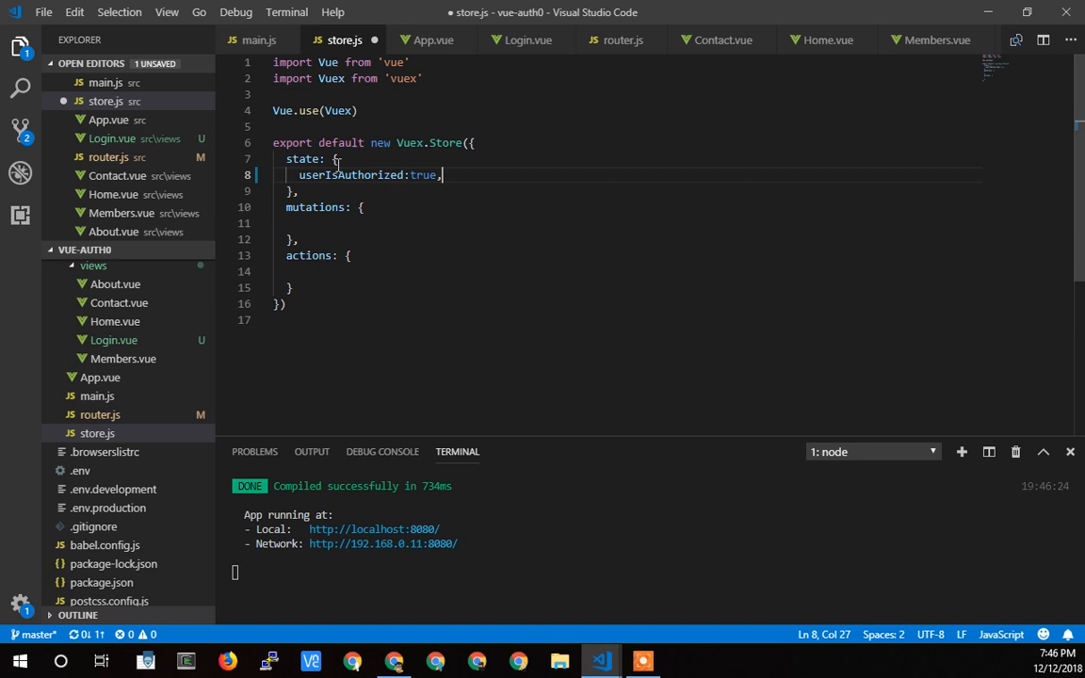
left_click(336, 159)
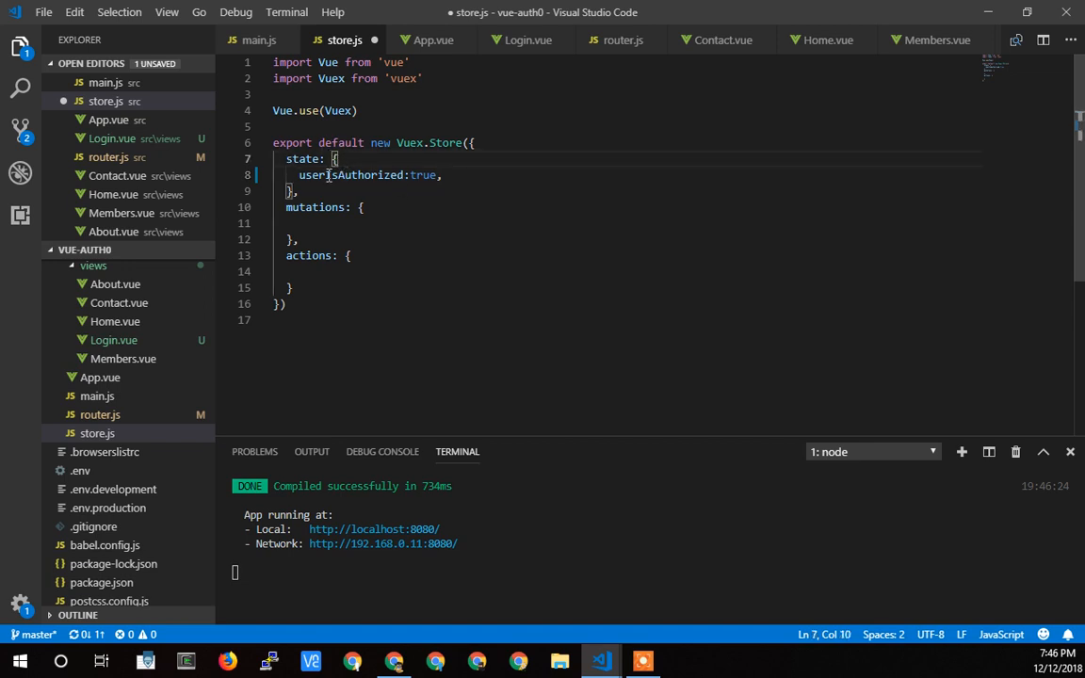
double_click(351, 175)
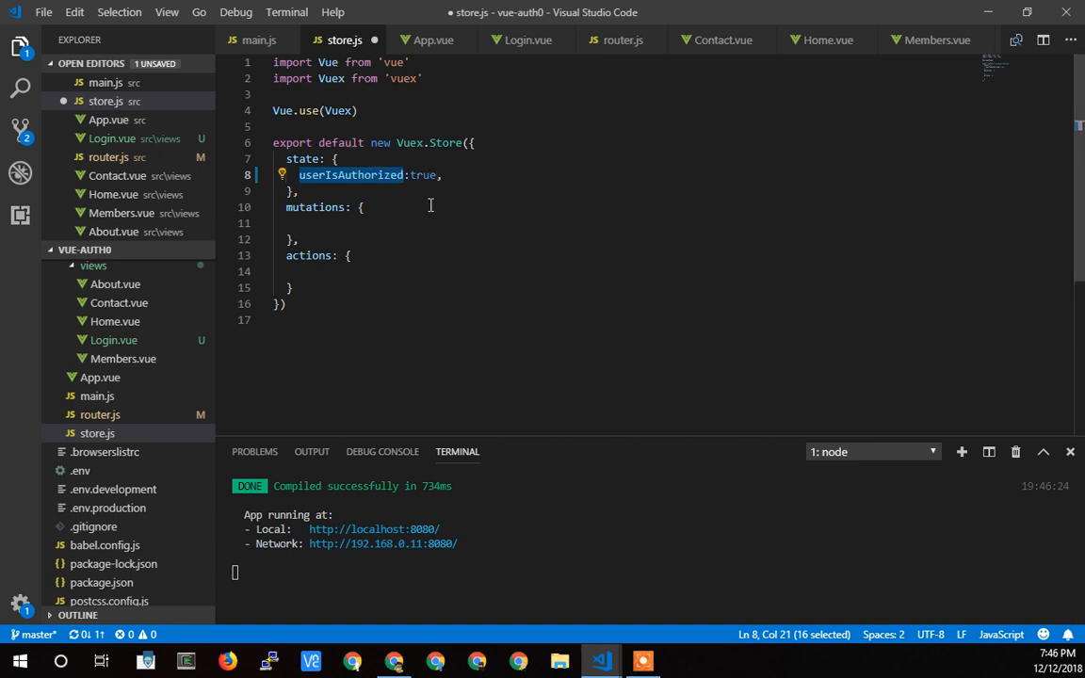
mouse_move(350, 175)
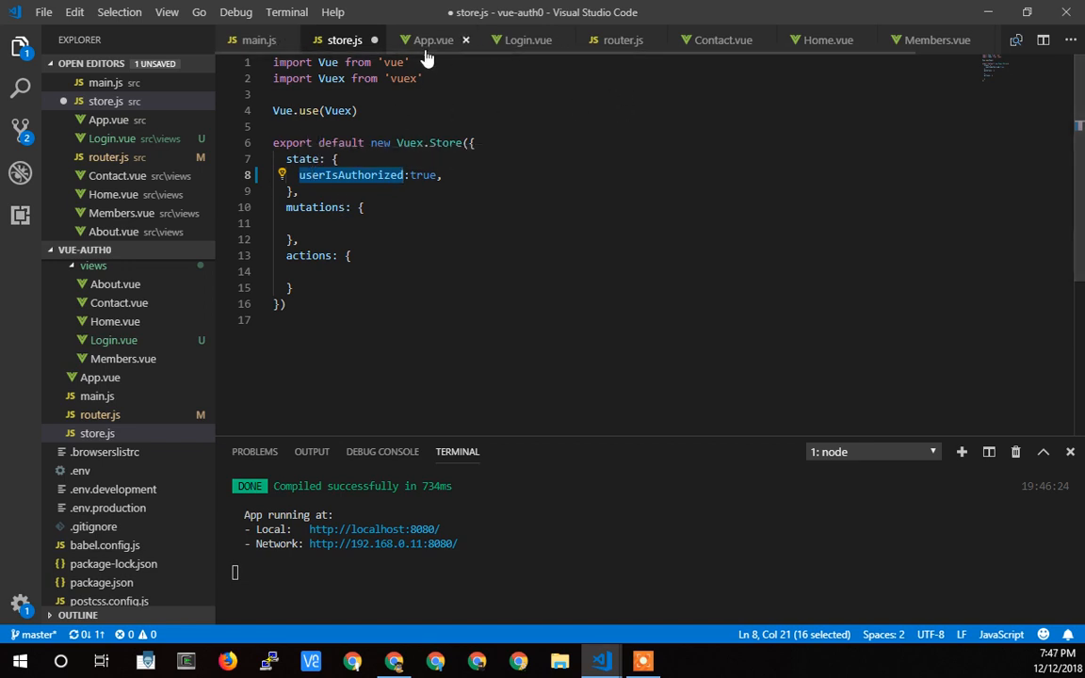
mouse_move(528, 39)
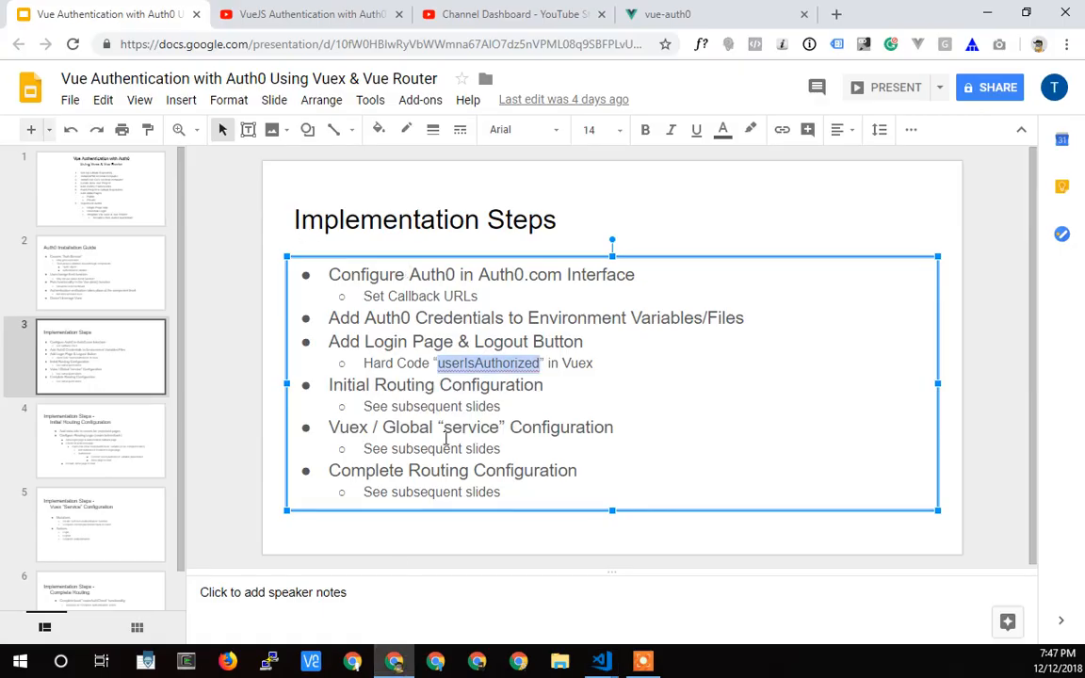
mouse_move(601, 660)
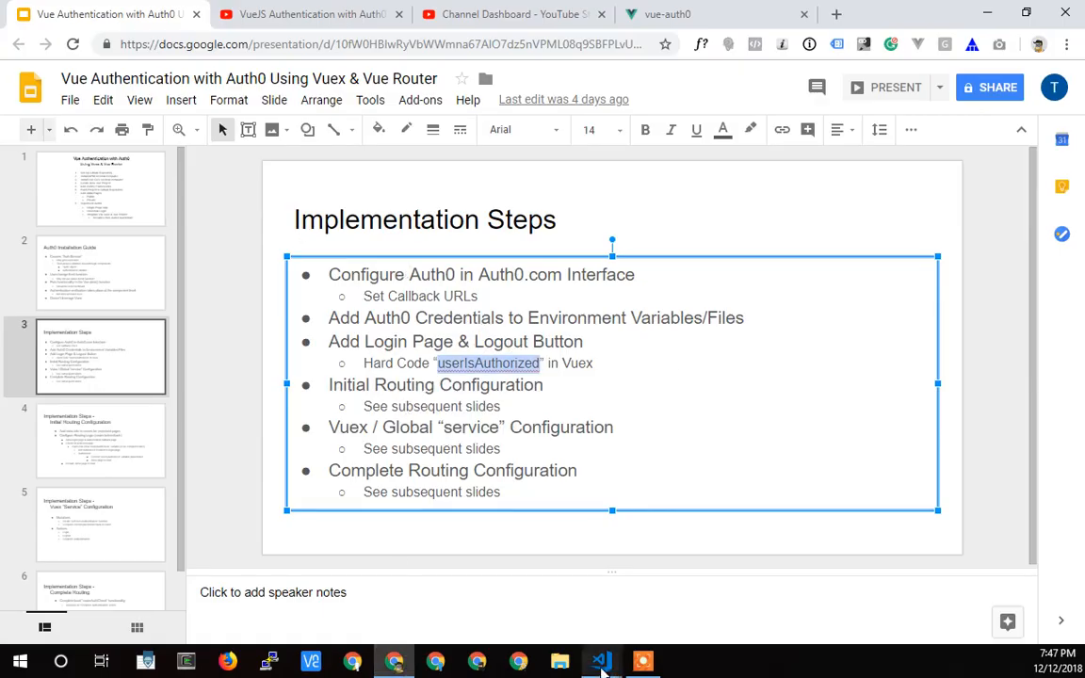
left_click(600, 660)
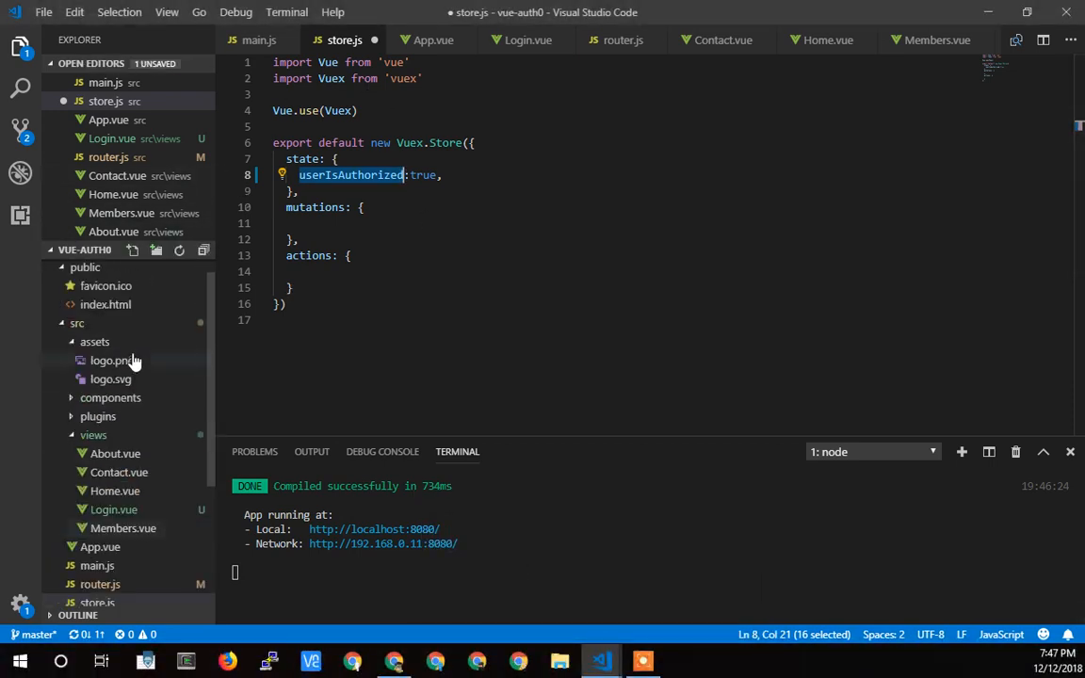
left_click(433, 40)
type("<v-btn")
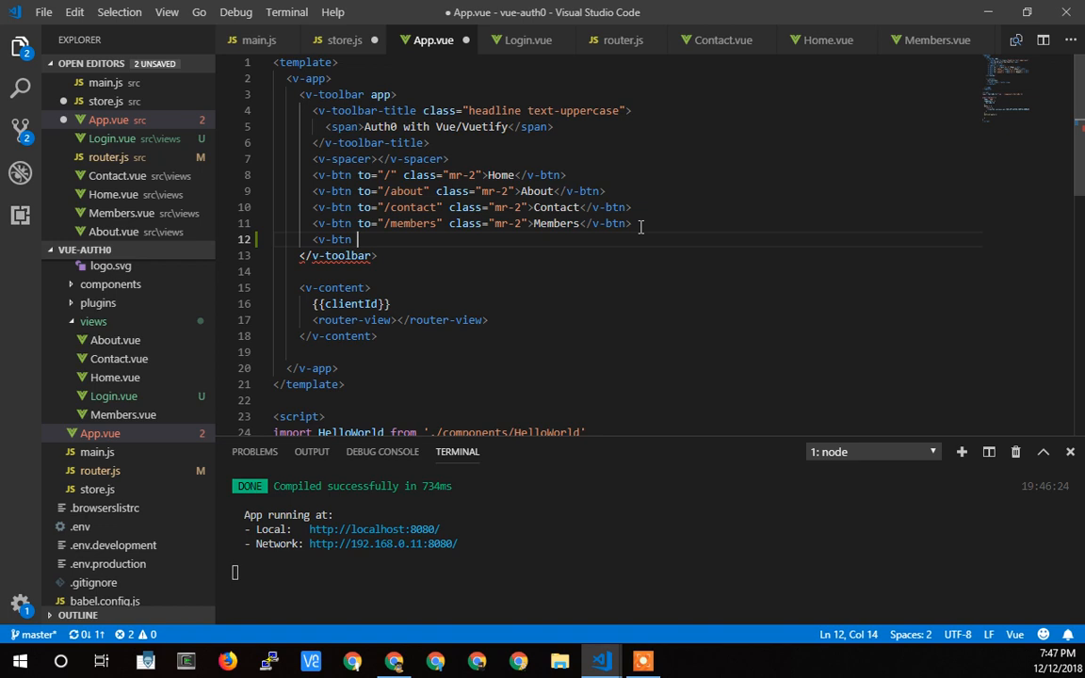
type("@c")
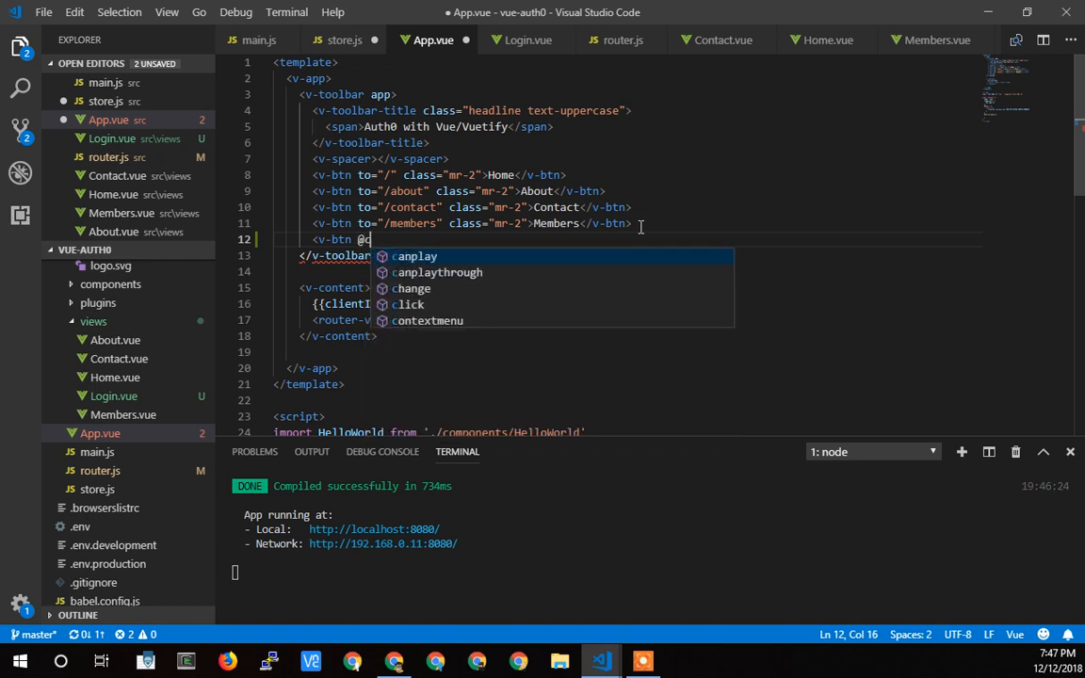
type("lick")
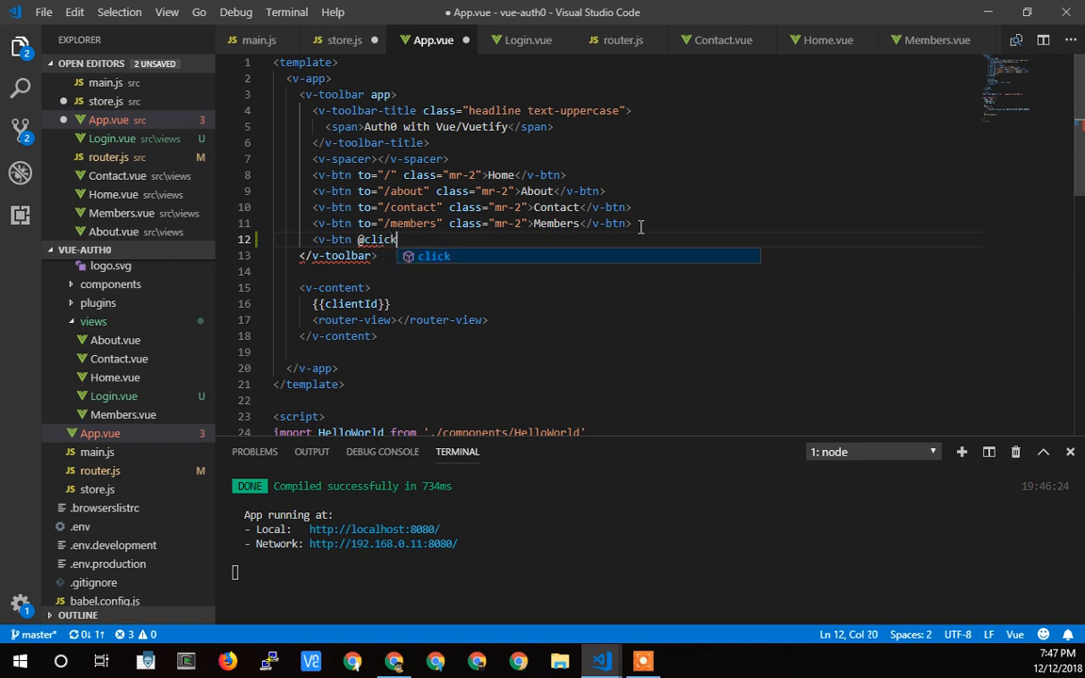
type("=\"")
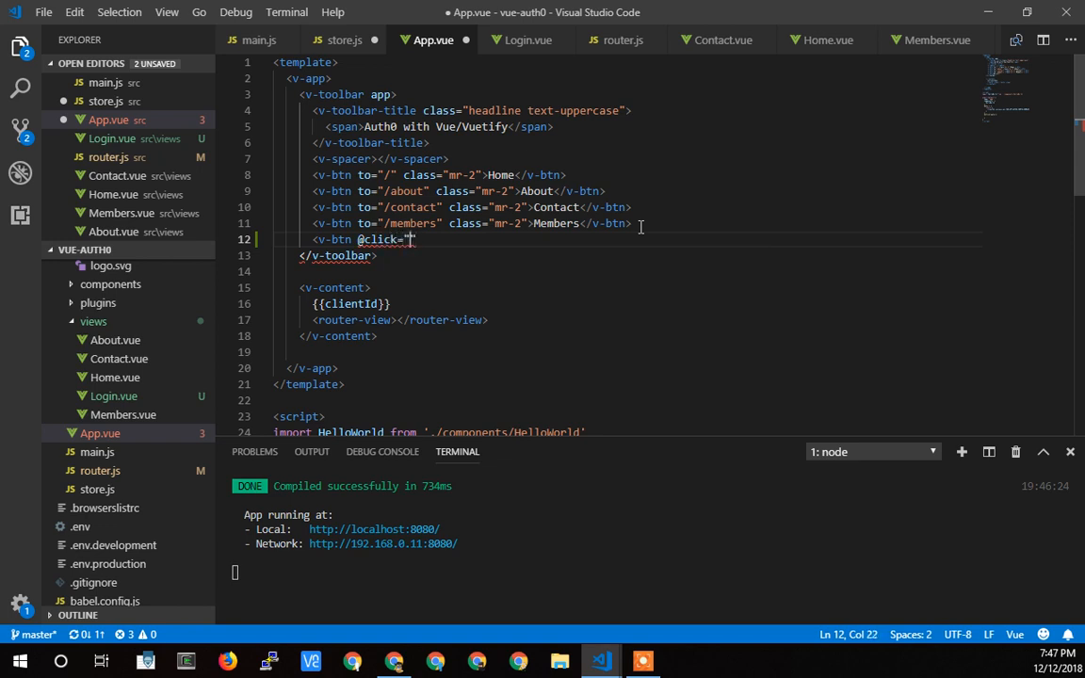
type("\"")
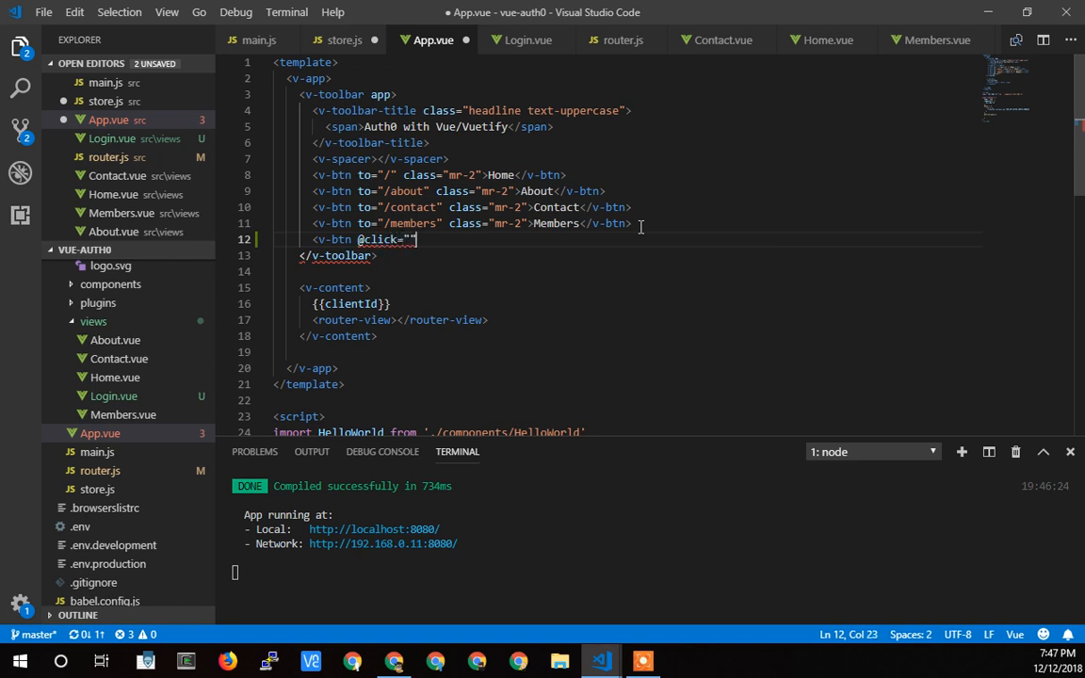
type(">Log")
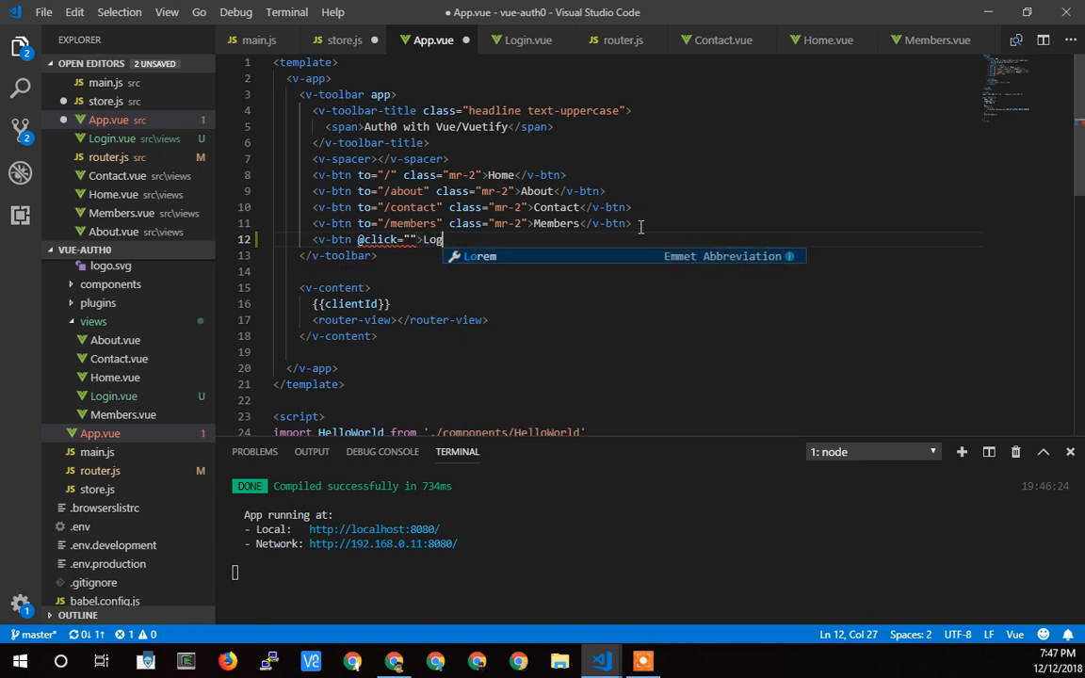
type("out</v-btn>")
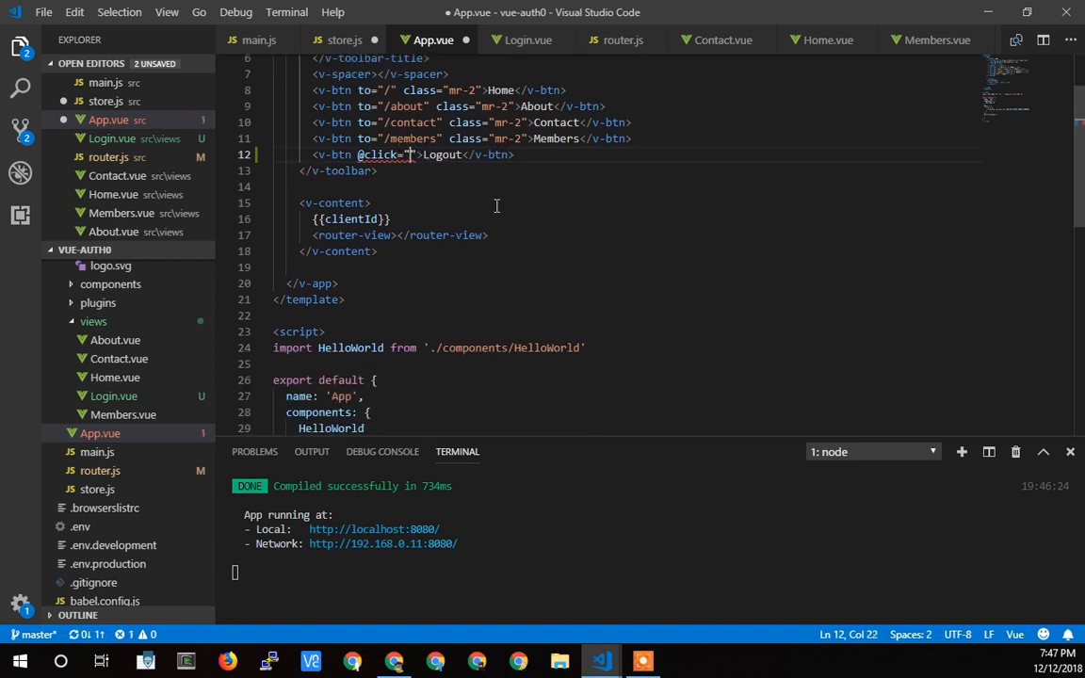
type("logout")
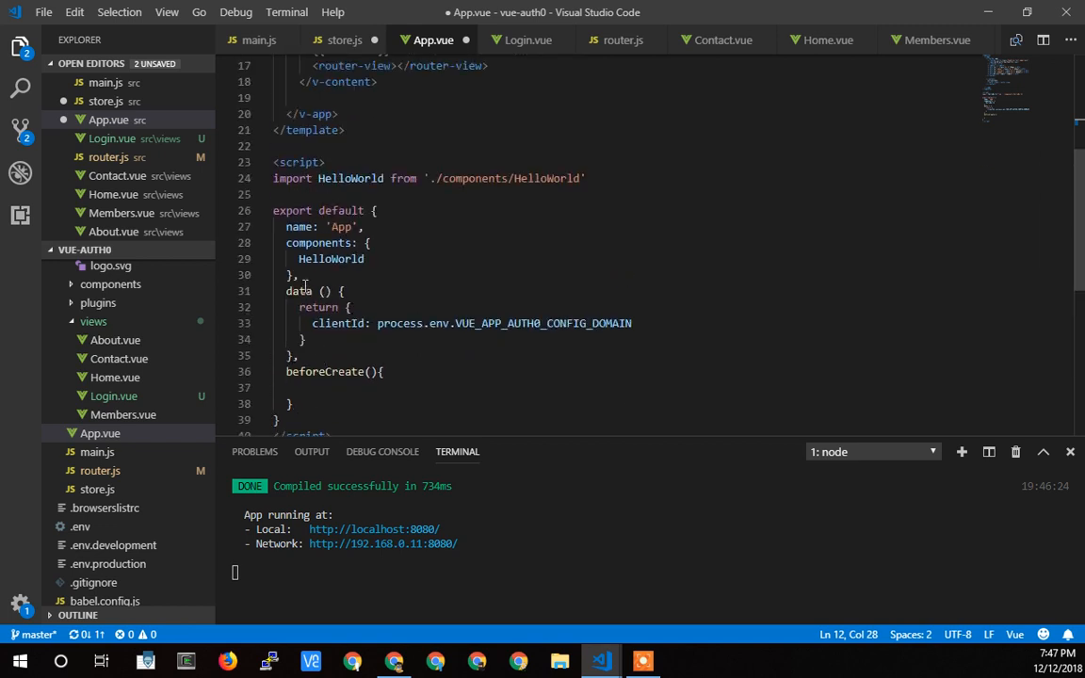
Step: Add methods with a logout() that calls console.log('logging out') to App.vue's script
type("met")
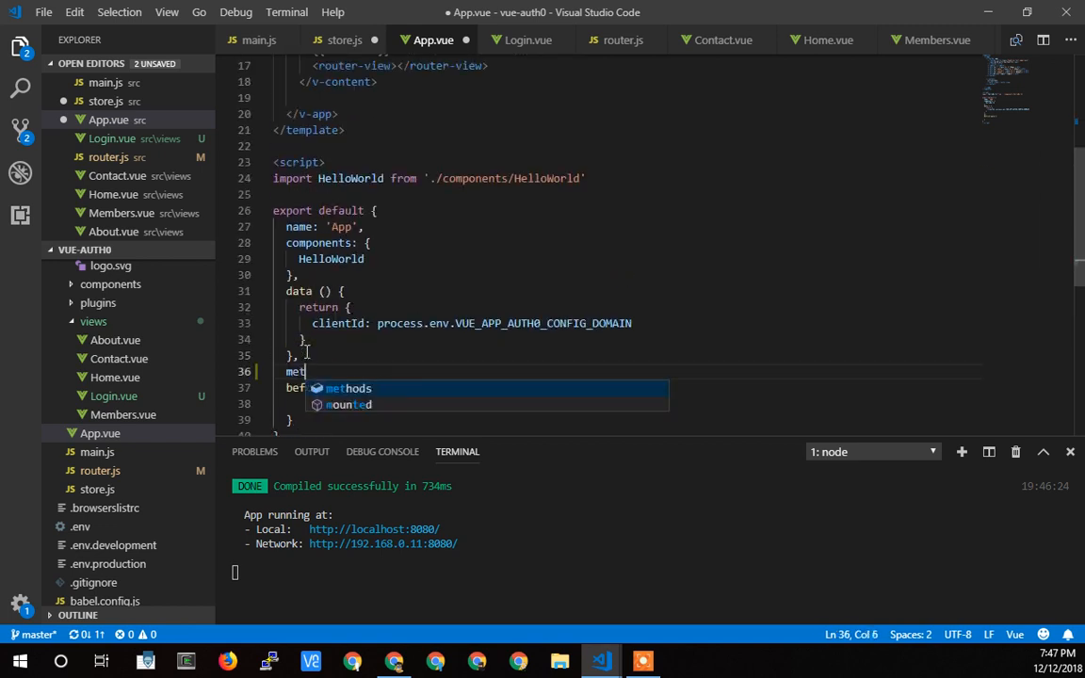
type("hods")
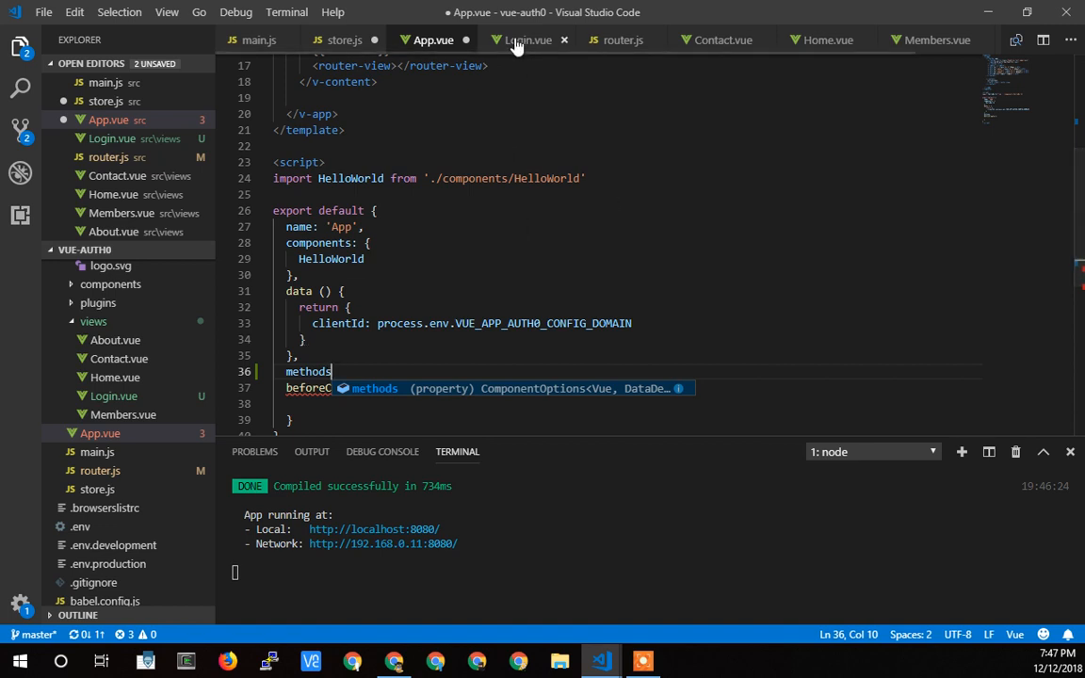
left_click(528, 39)
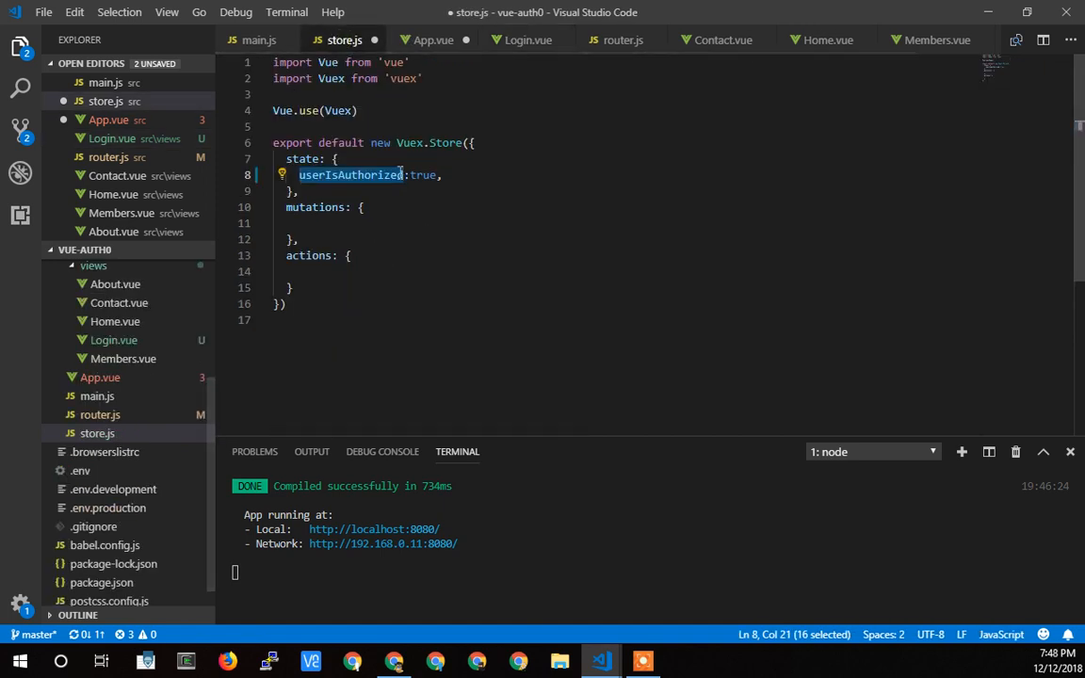
mouse_move(432, 40)
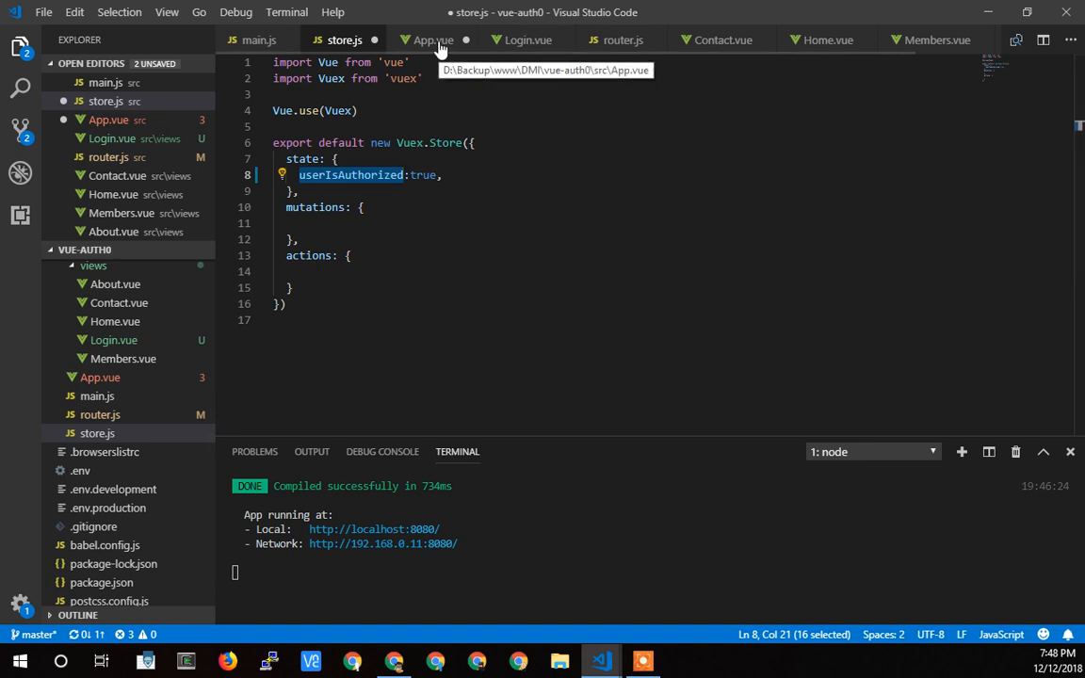
left_click(432, 40)
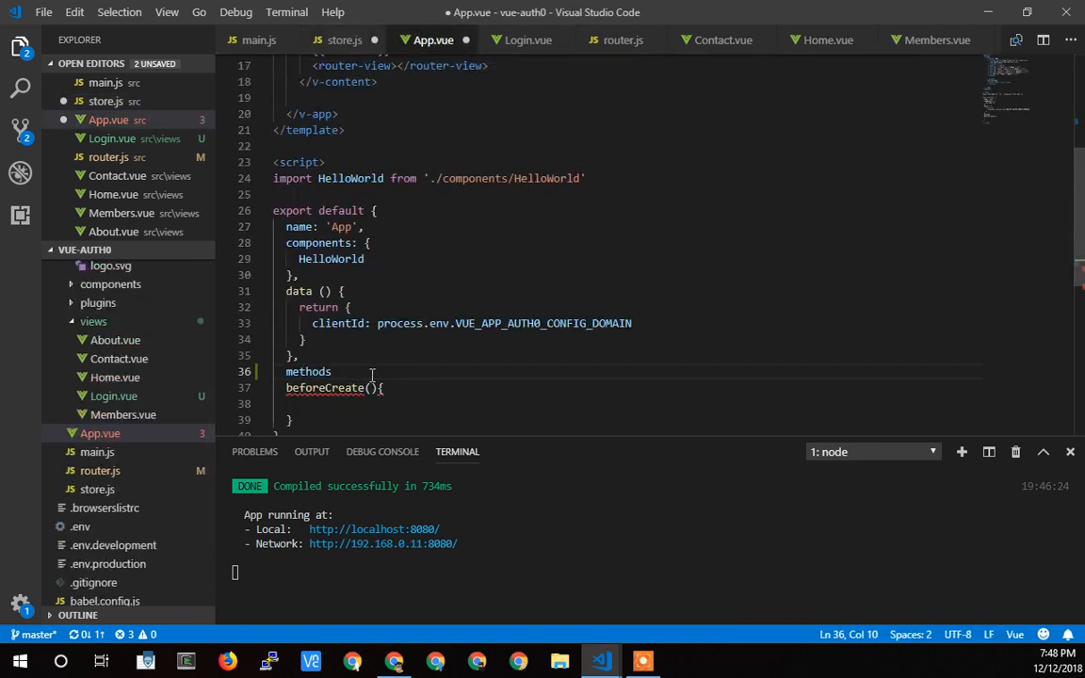
type(":{")
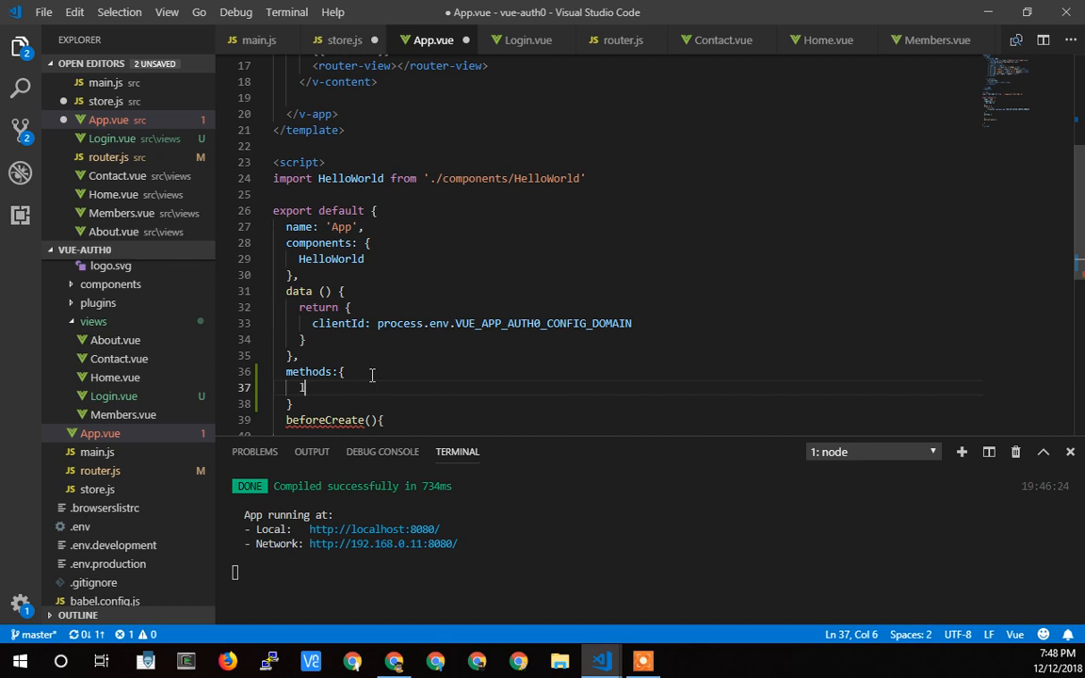
type("ogout(){")
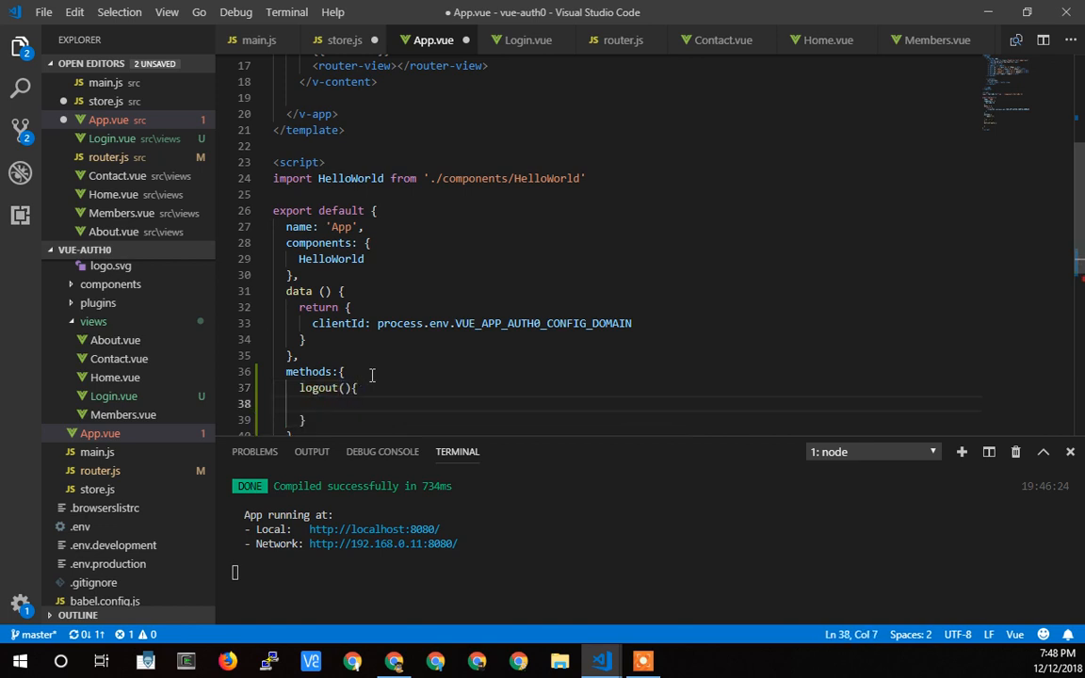
type("console.log();")
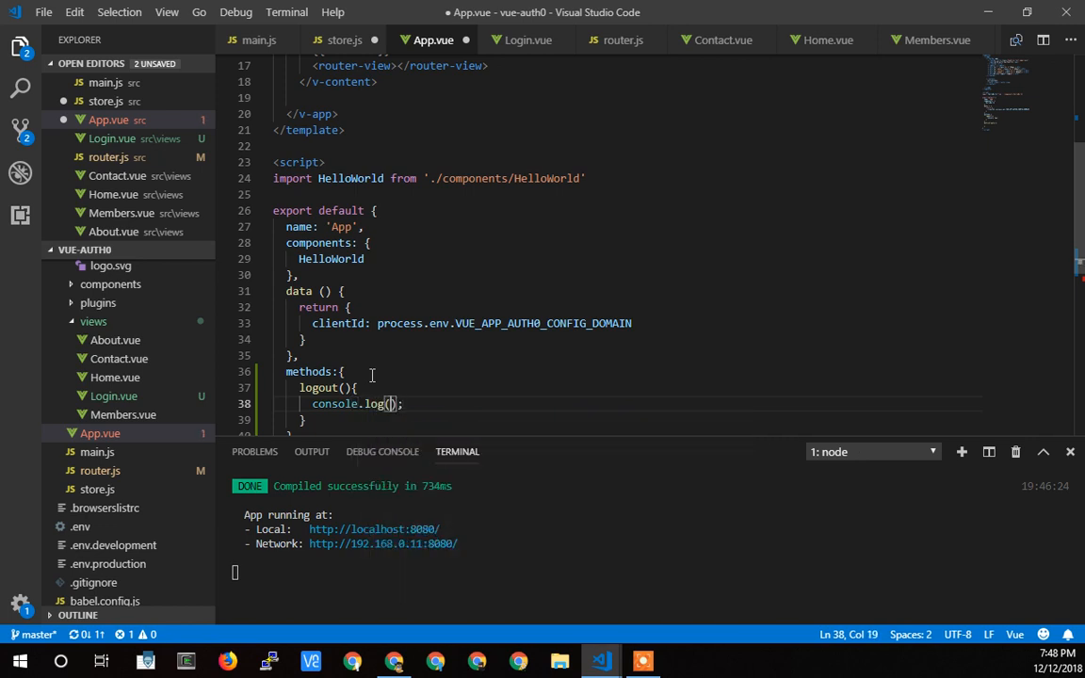
type("loggi")
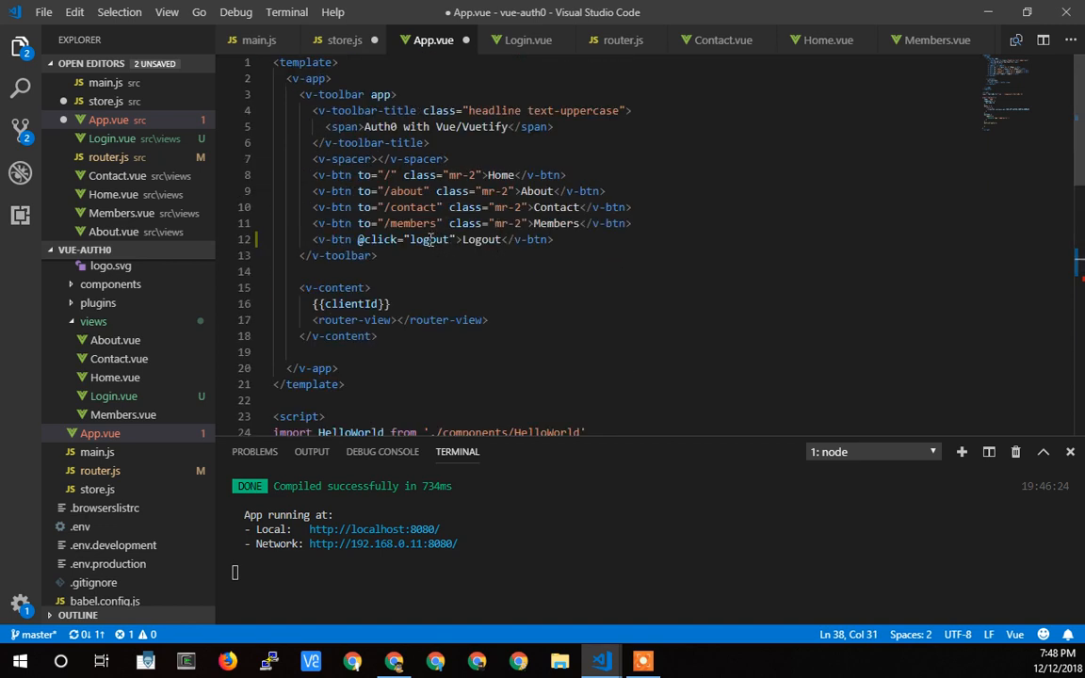
scroll("down", 3)
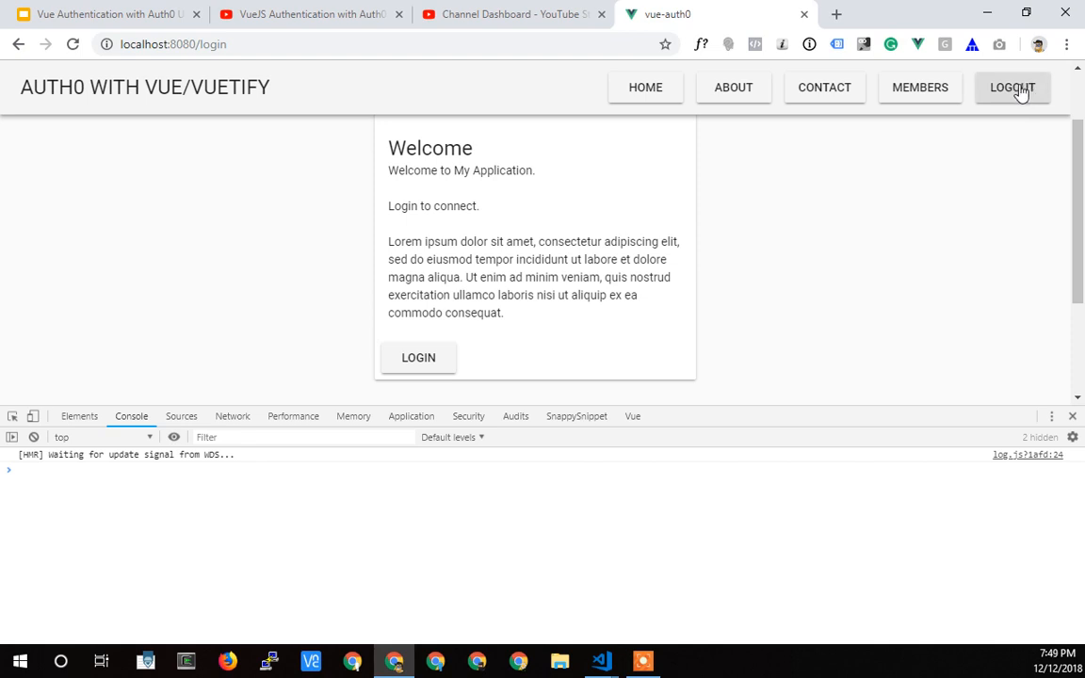
Step: Test the app's Logout button and confirm 'logging out' prints in the console
left_click(1012, 86)
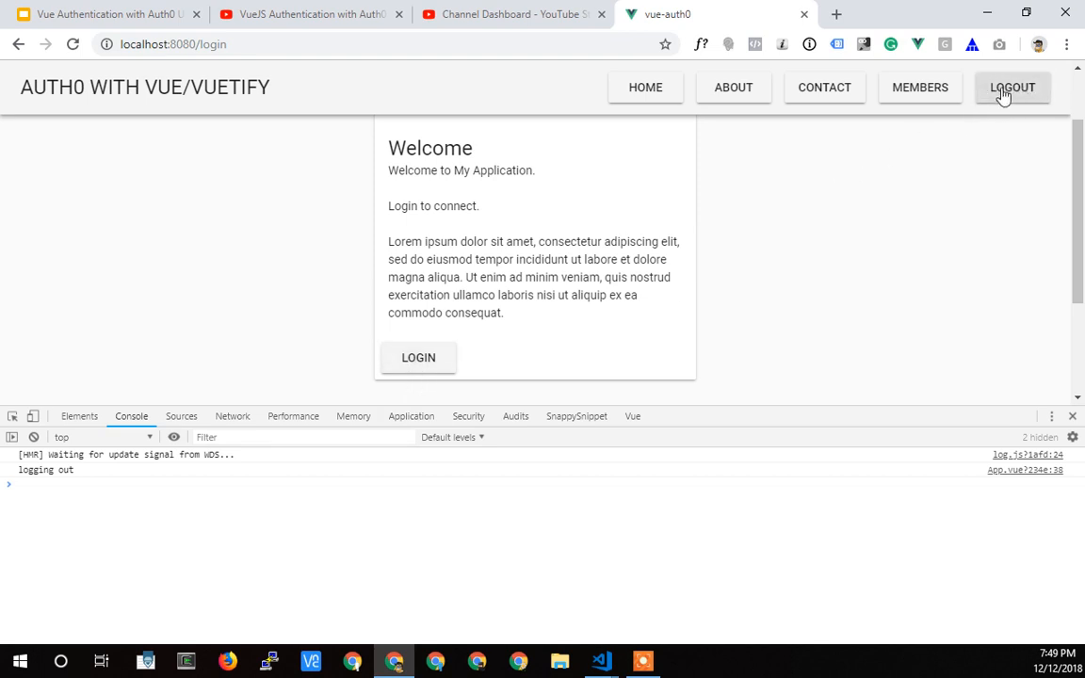
mouse_move(1013, 98)
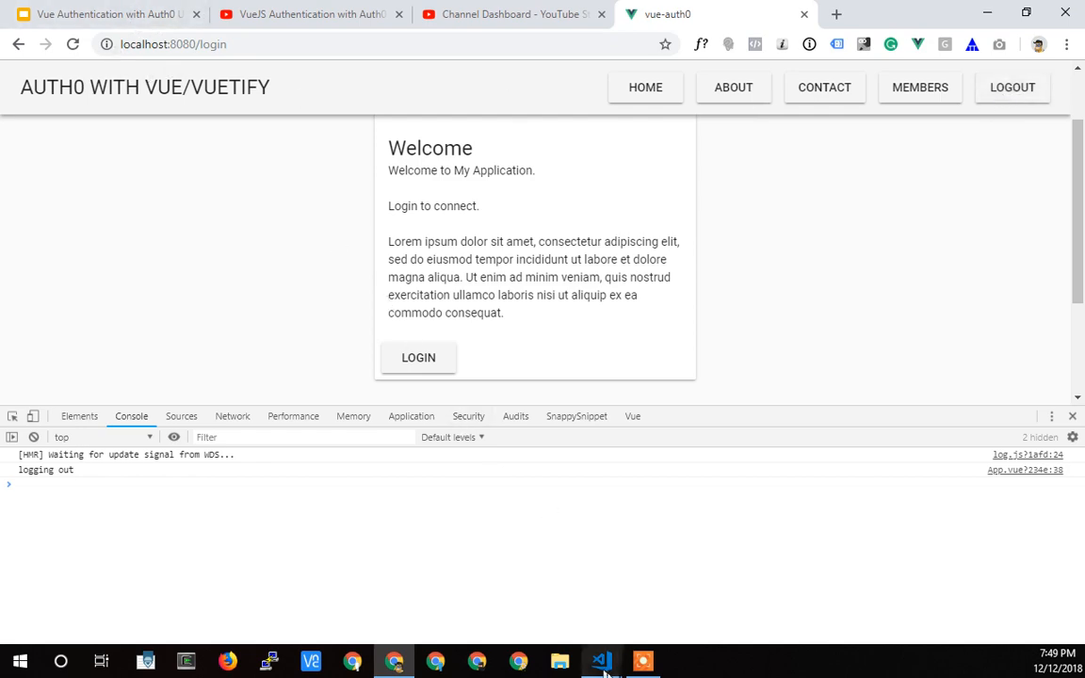
left_click(601, 660)
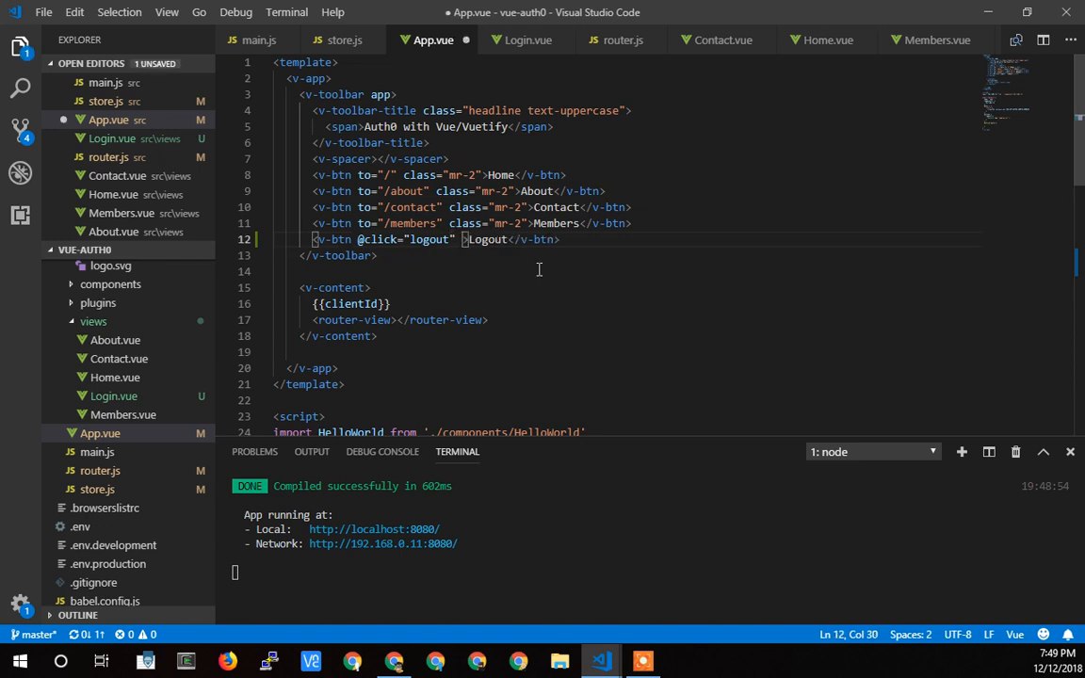
Step: Give the Logout button v-if="this.$store.state.userIsAuthorized" and save App.vue
type("i")
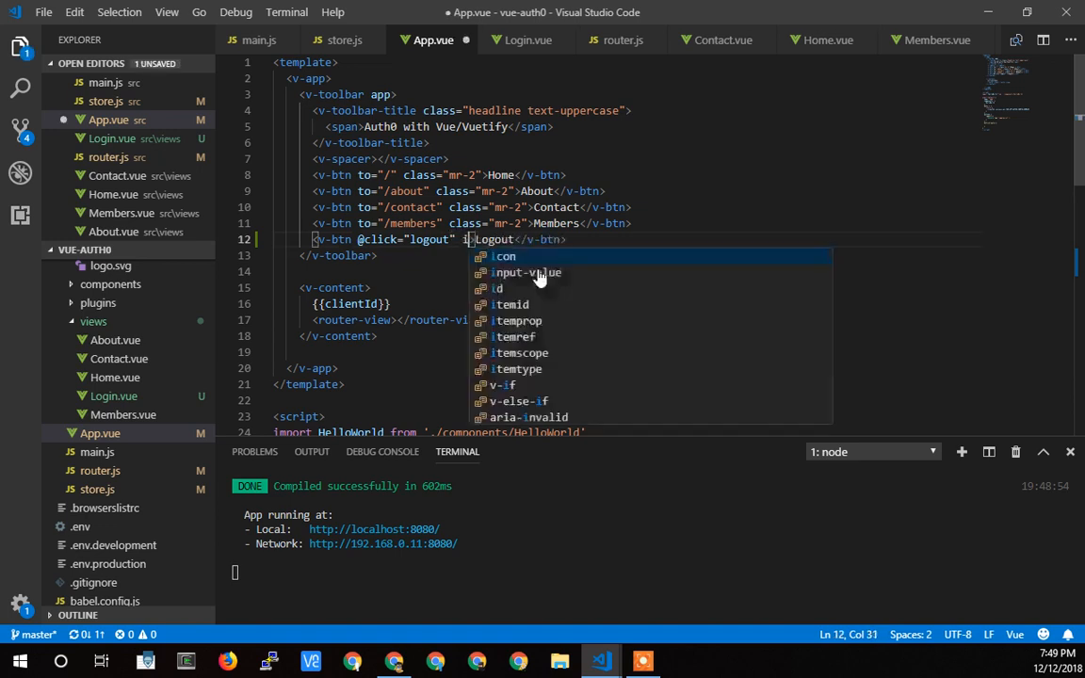
type("v-")
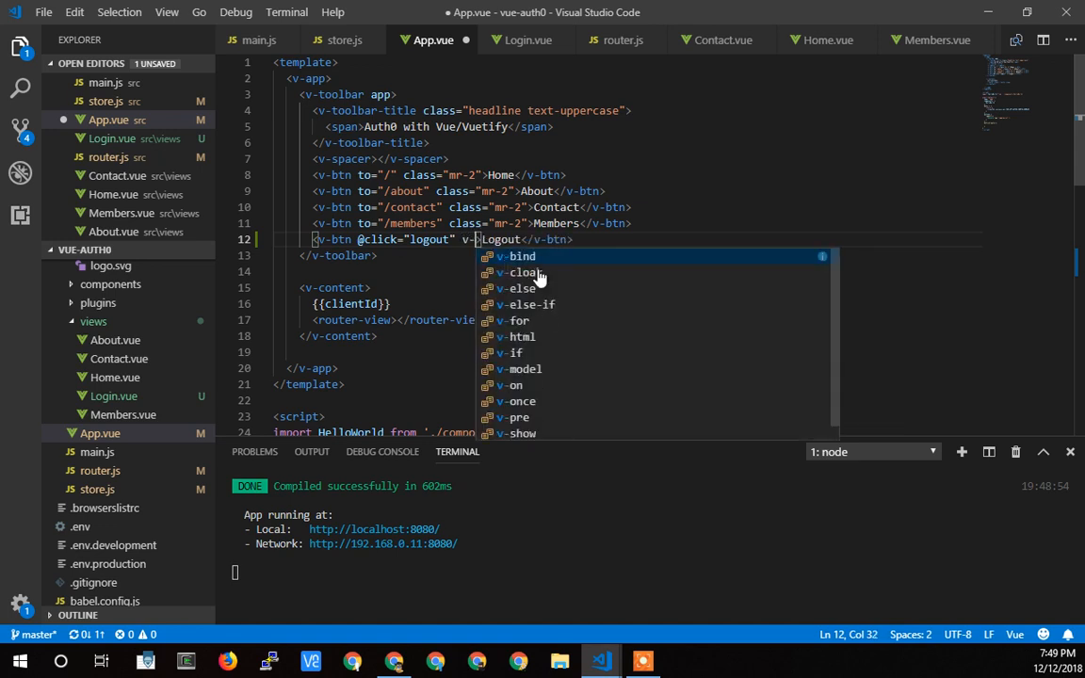
type("if=\"")
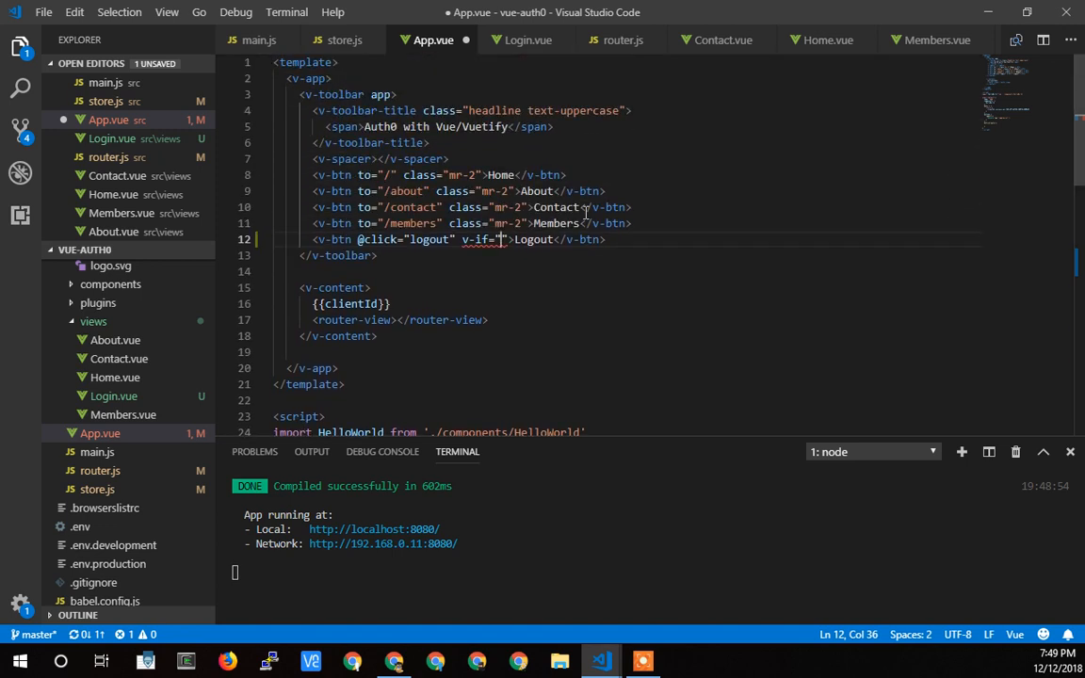
type("this.")
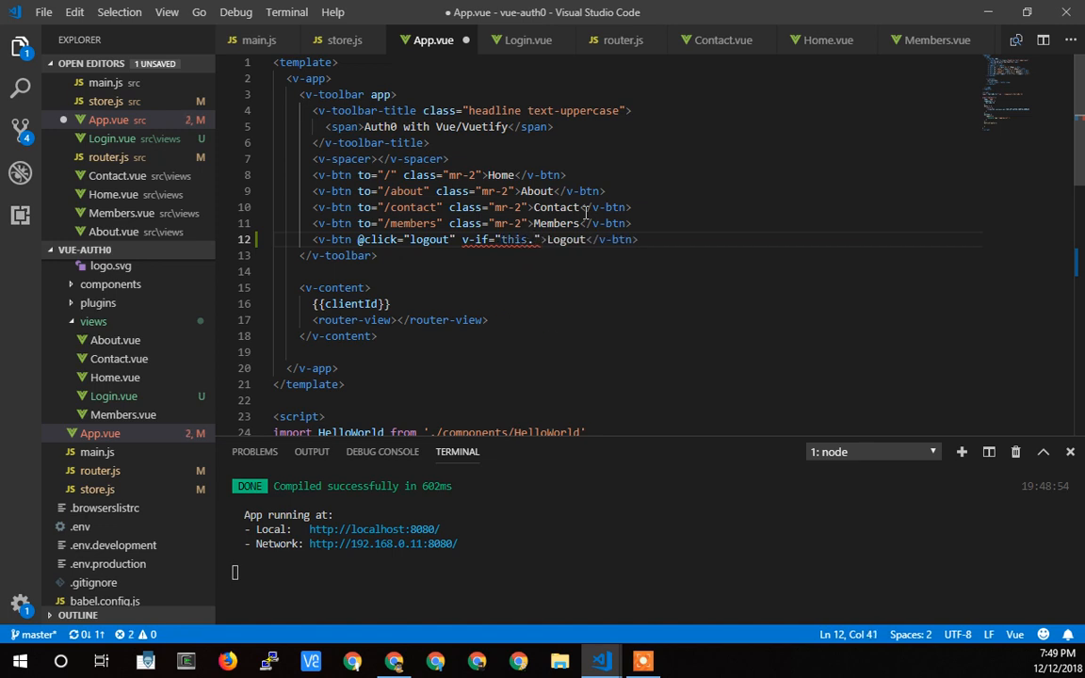
type(".$store.state.")
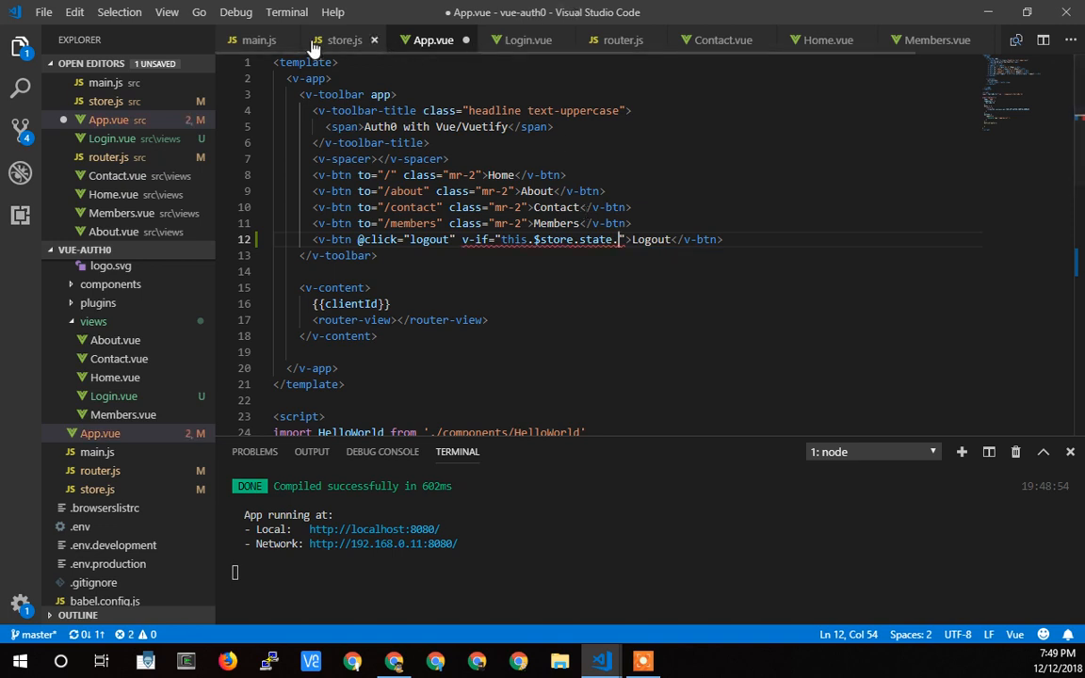
type("userIsAuthorized")
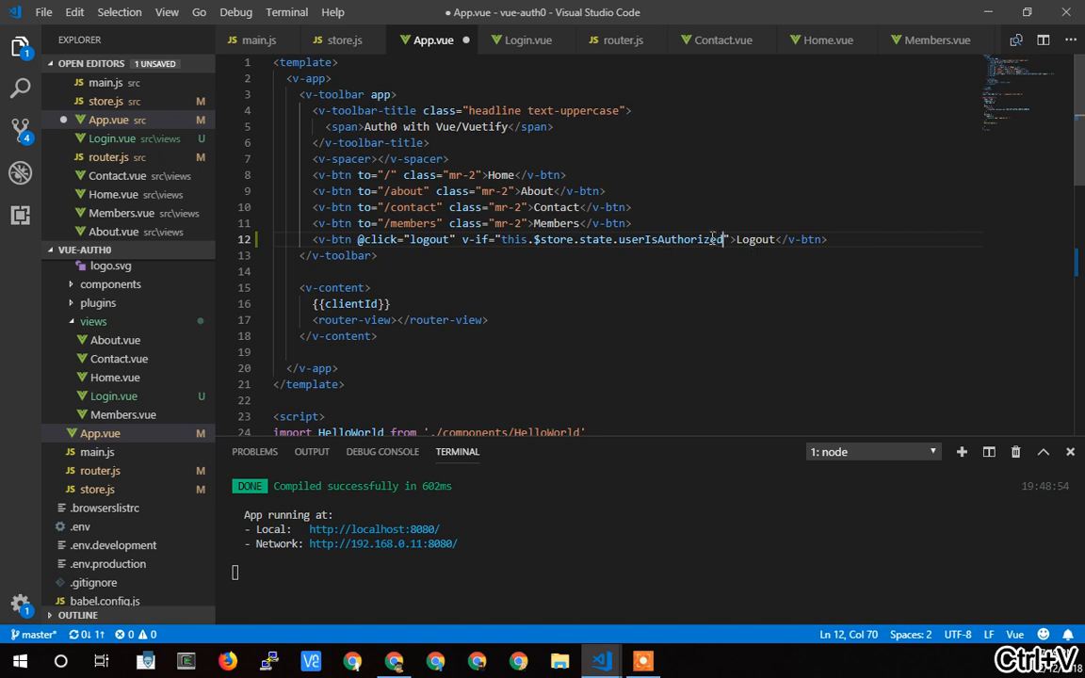
mouse_move(626, 285)
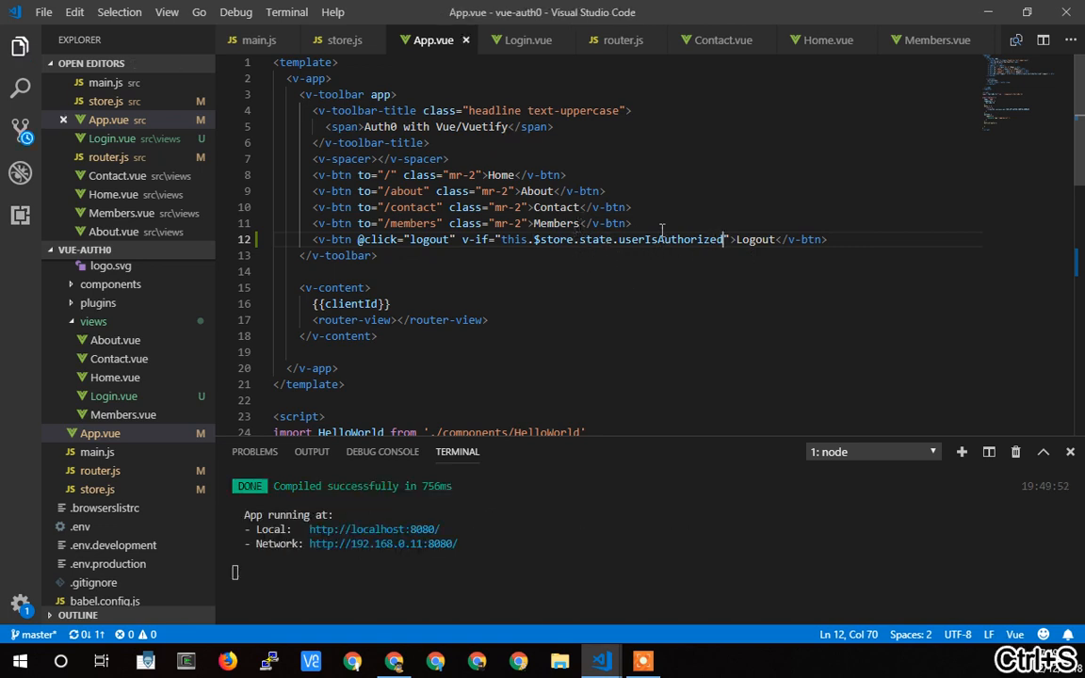
left_click(344, 39)
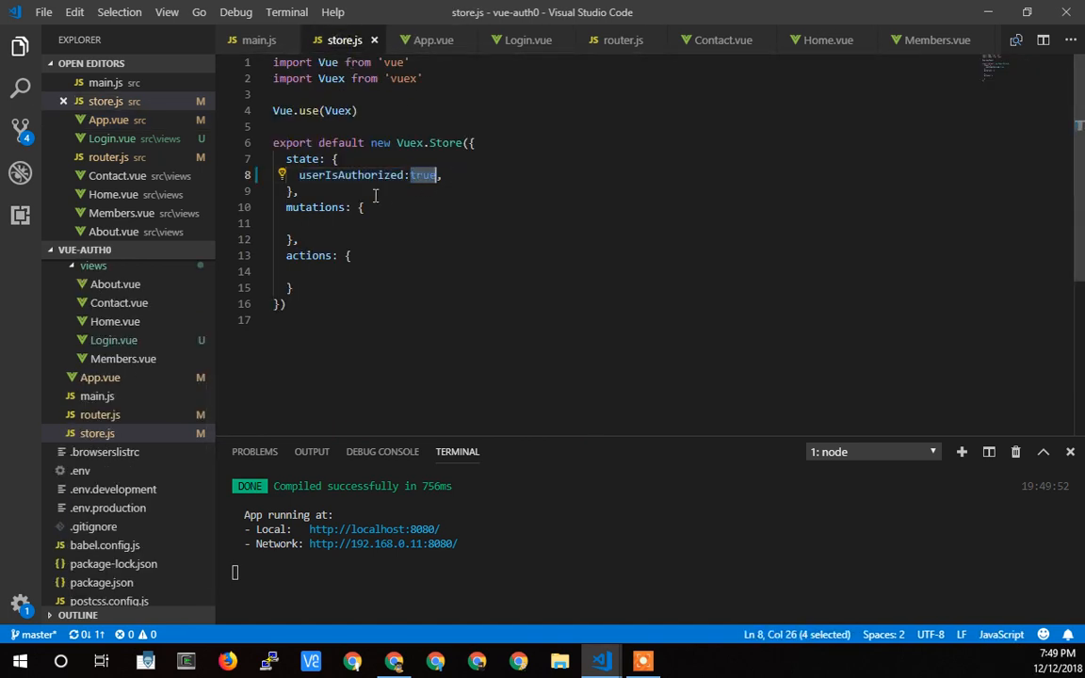
left_click(434, 40)
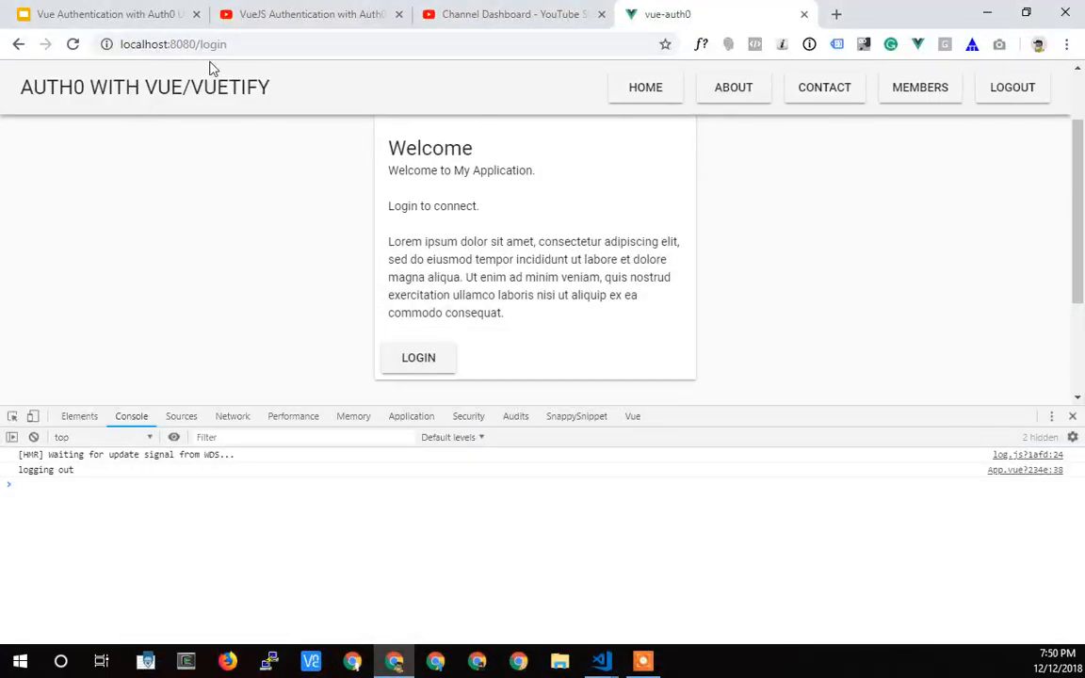
Step: Reload the app, then change userIsAuthorized from true to false in store.js
left_click(1012, 87)
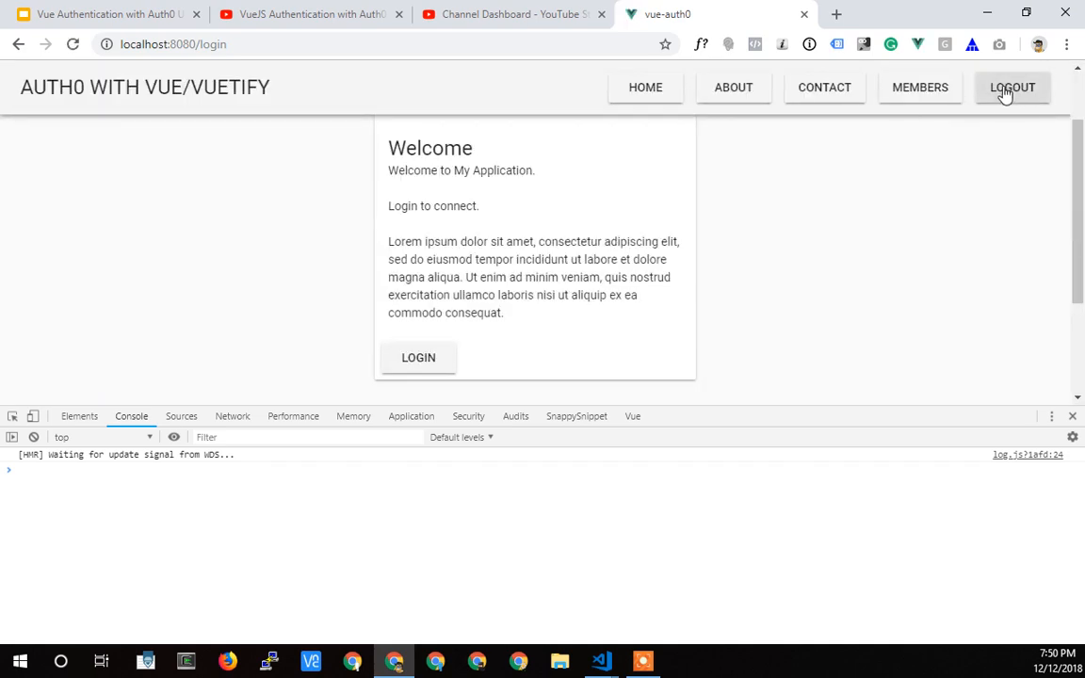
left_click(600, 661)
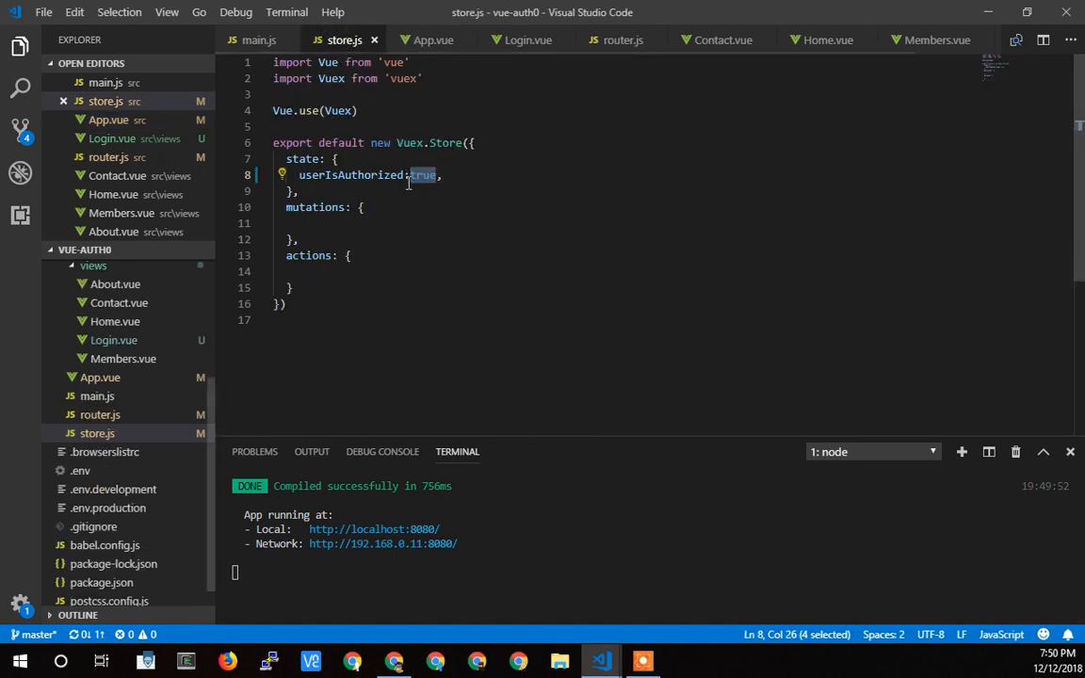
left_click(414, 175)
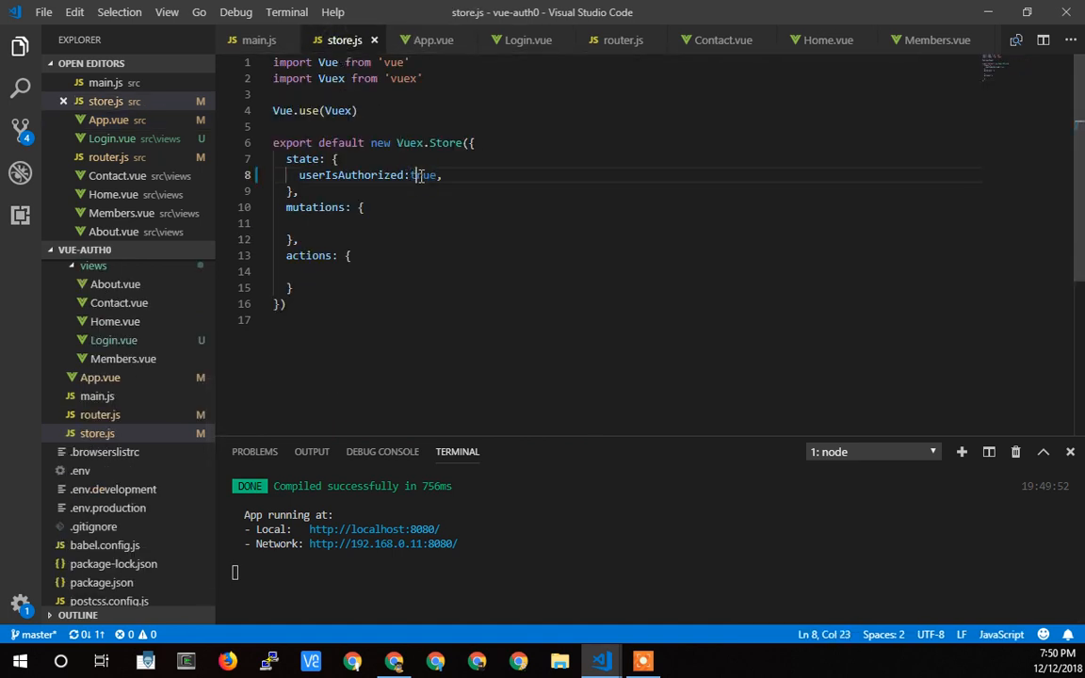
type("false")
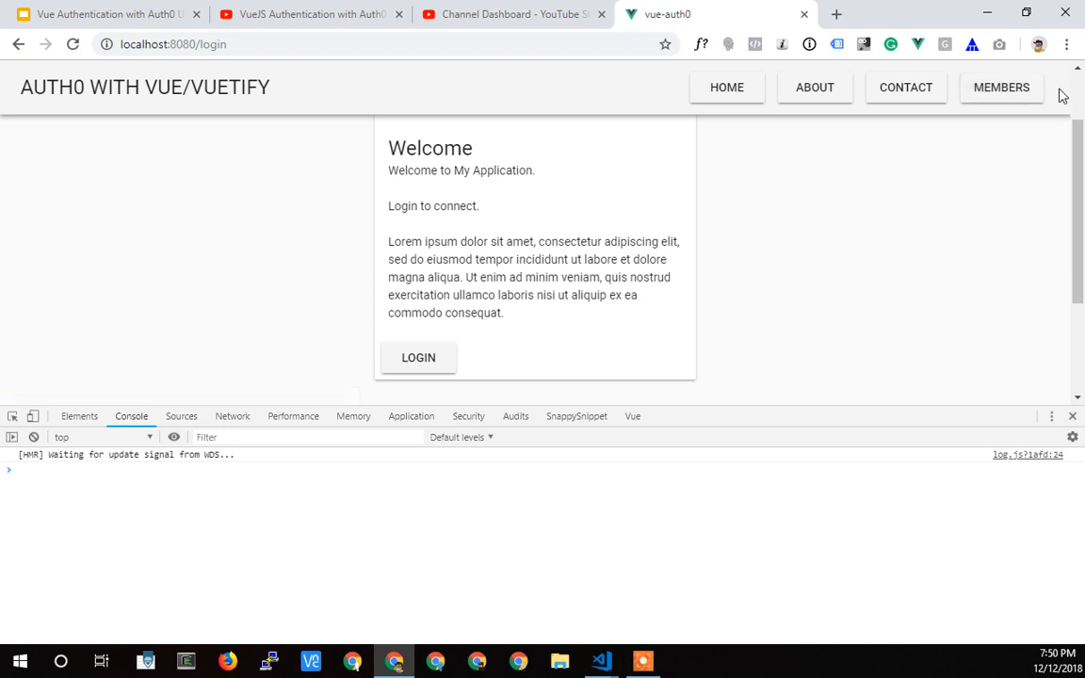
mouse_move(1001, 117)
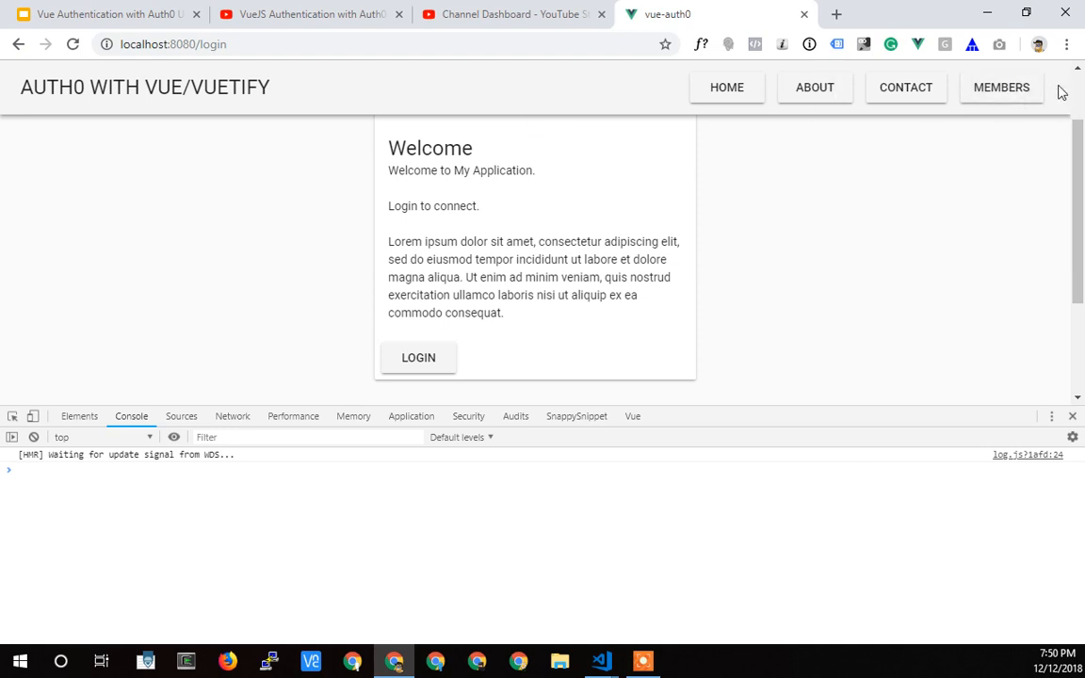
mouse_move(1008, 75)
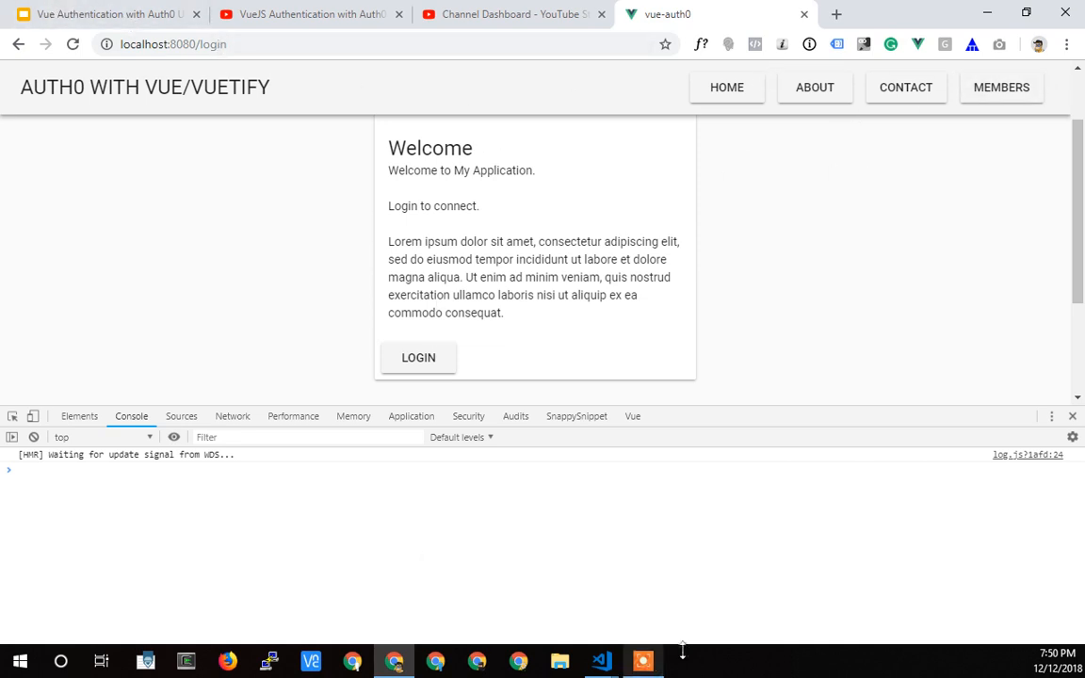
left_click(601, 660)
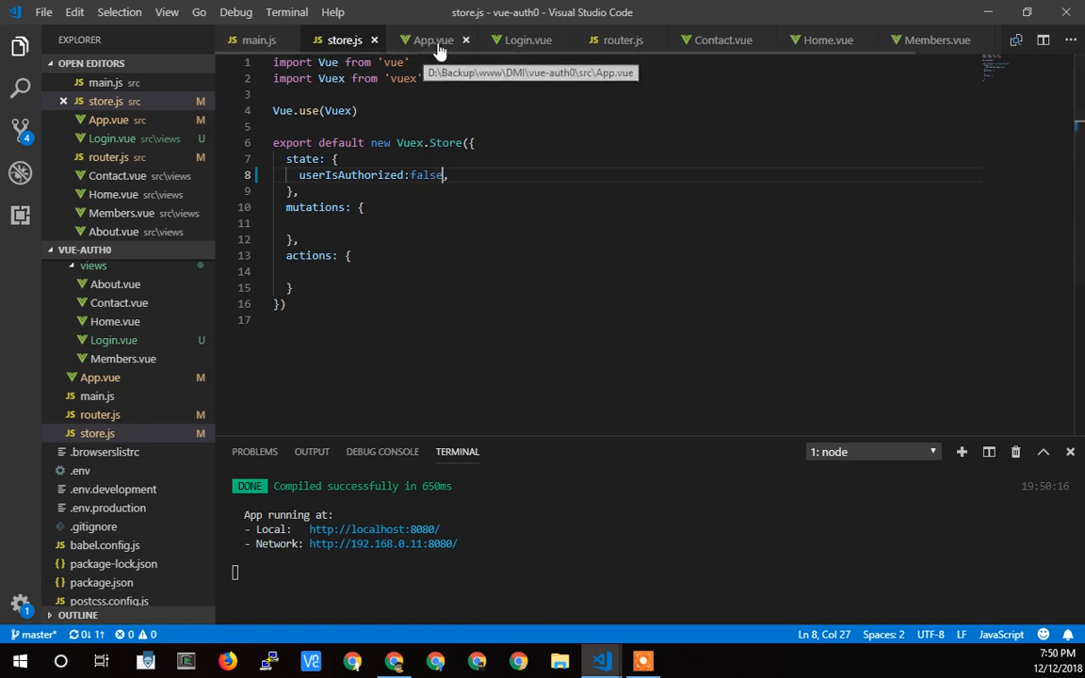
Step: Briefly negate the Logout v-if condition with '!', revert it, and save App.vue
left_click(432, 39)
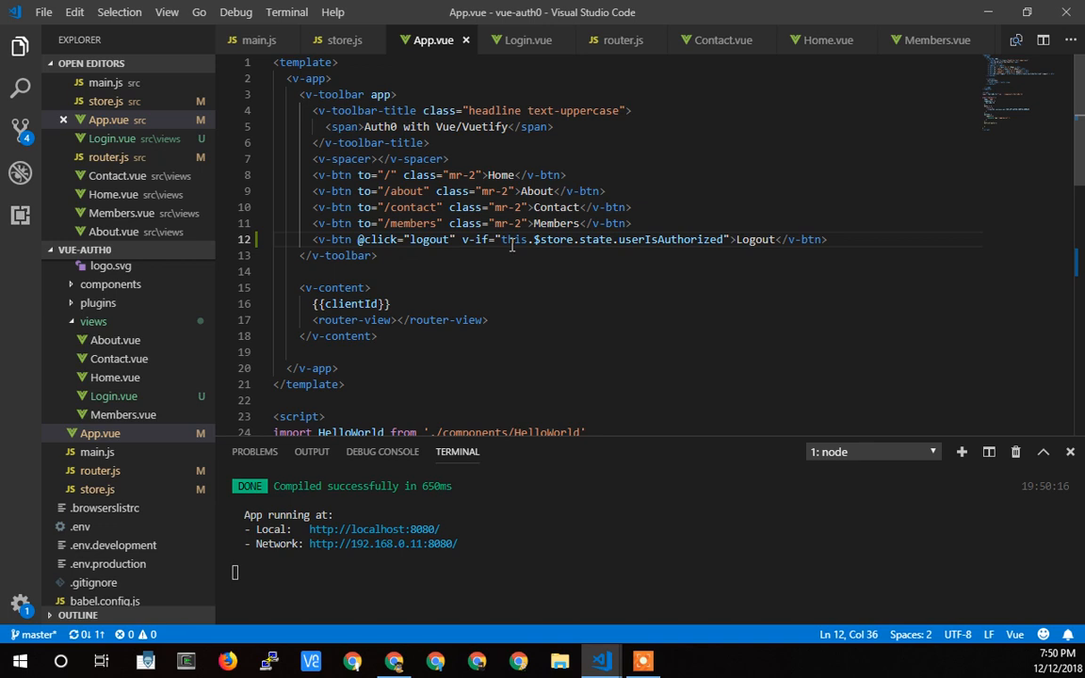
type("!")
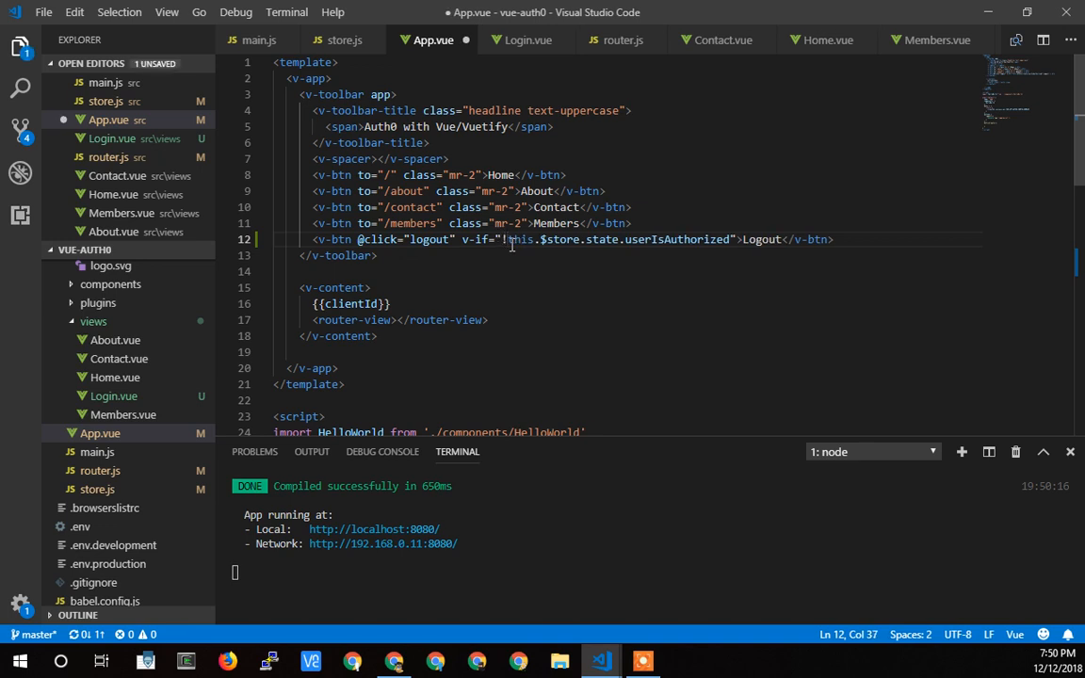
key("Backspace")
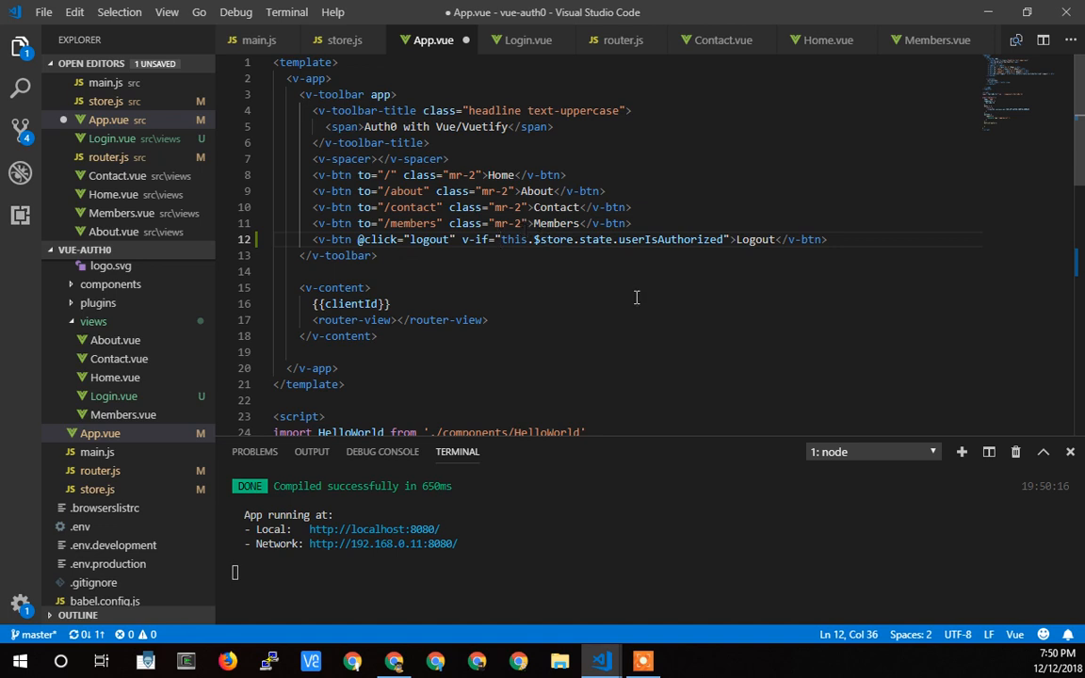
key("ctrl+s")
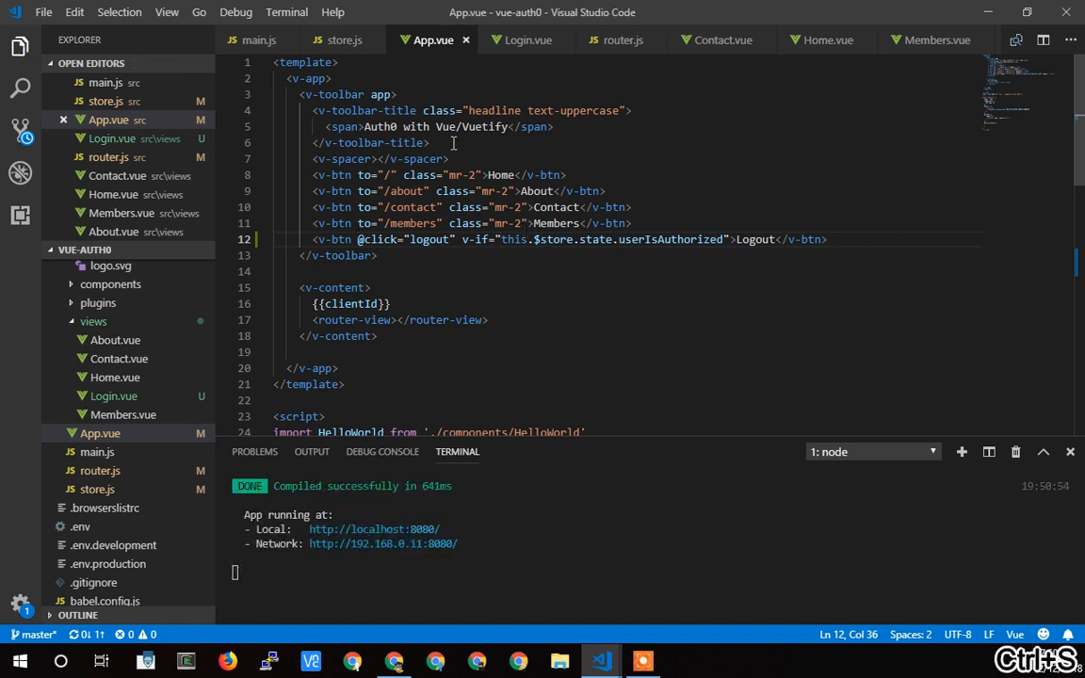
mouse_move(987, 12)
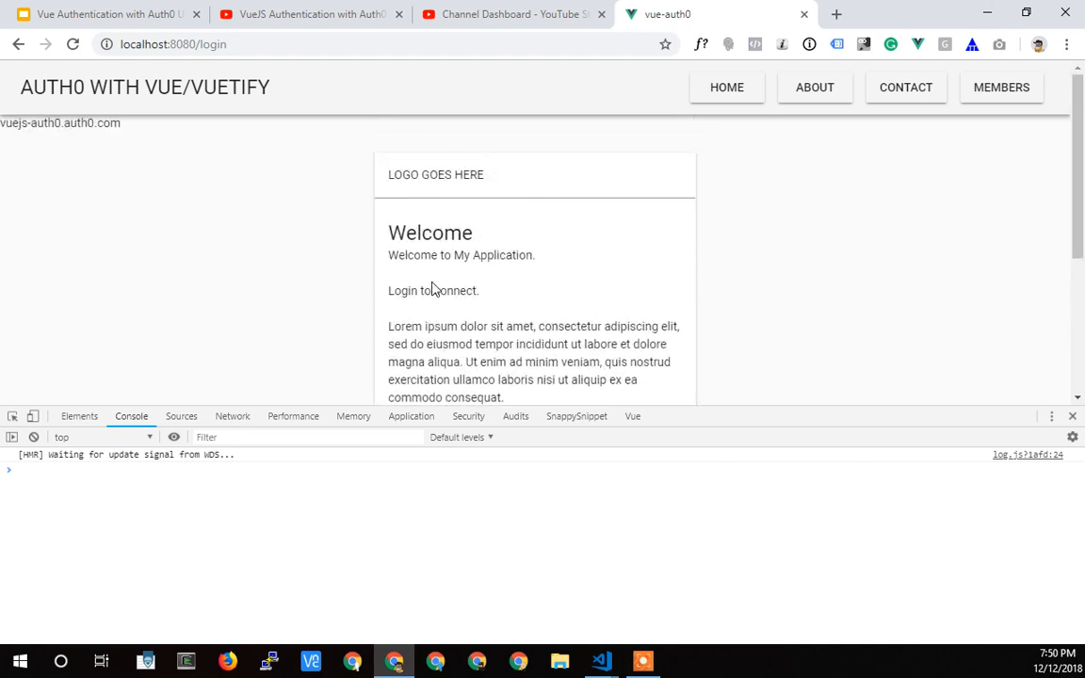
mouse_move(593, 257)
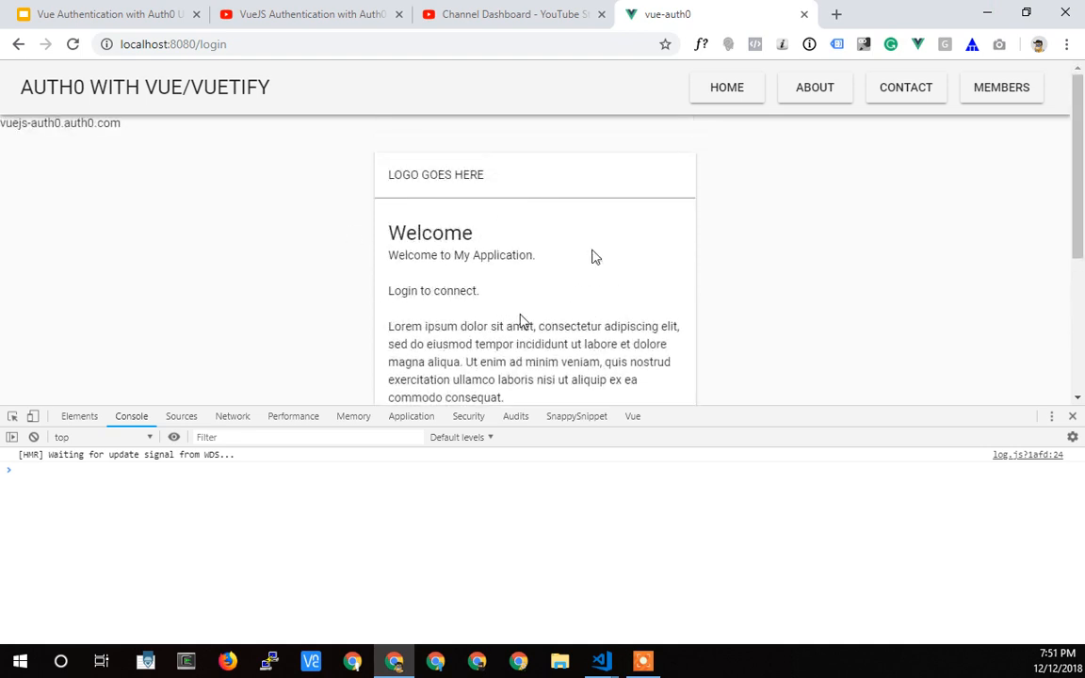
mouse_move(832, 194)
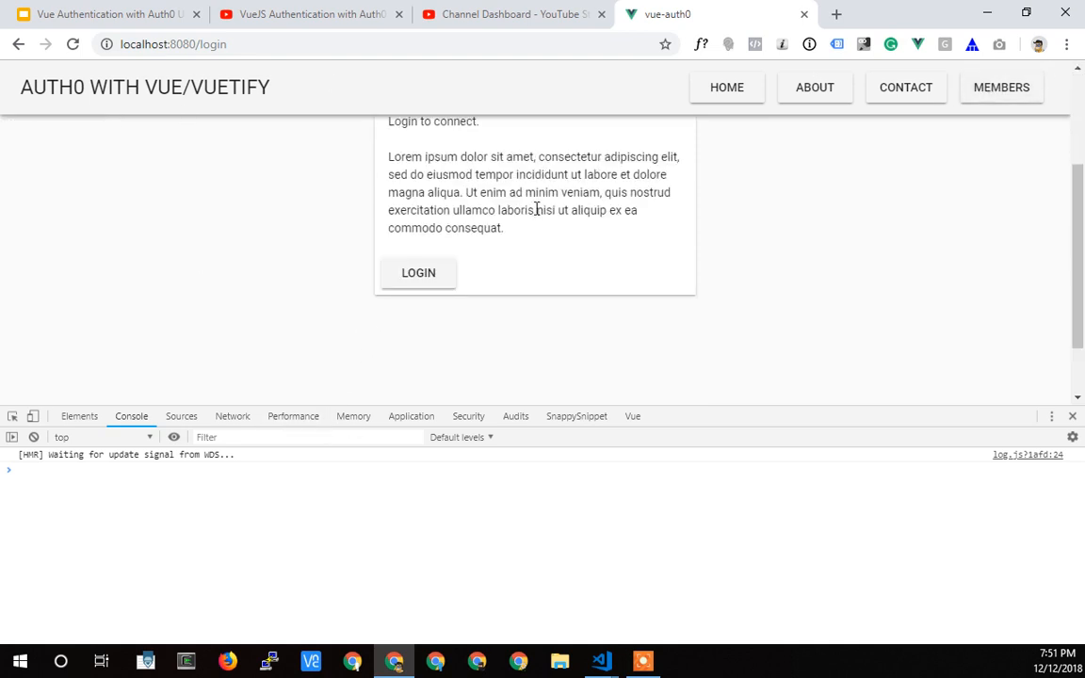
mouse_move(318, 232)
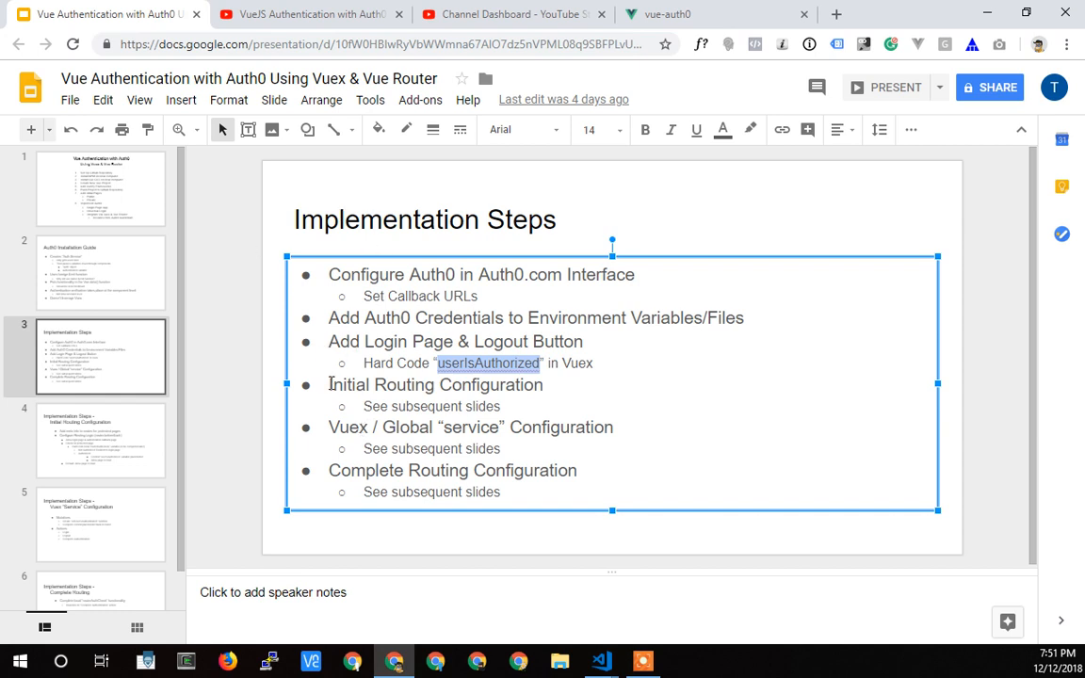
Step: Highlight the Initial Routing Configuration bullet and its 'See subsequent slides' sub-point
left_click_drag(328, 385, 502, 406)
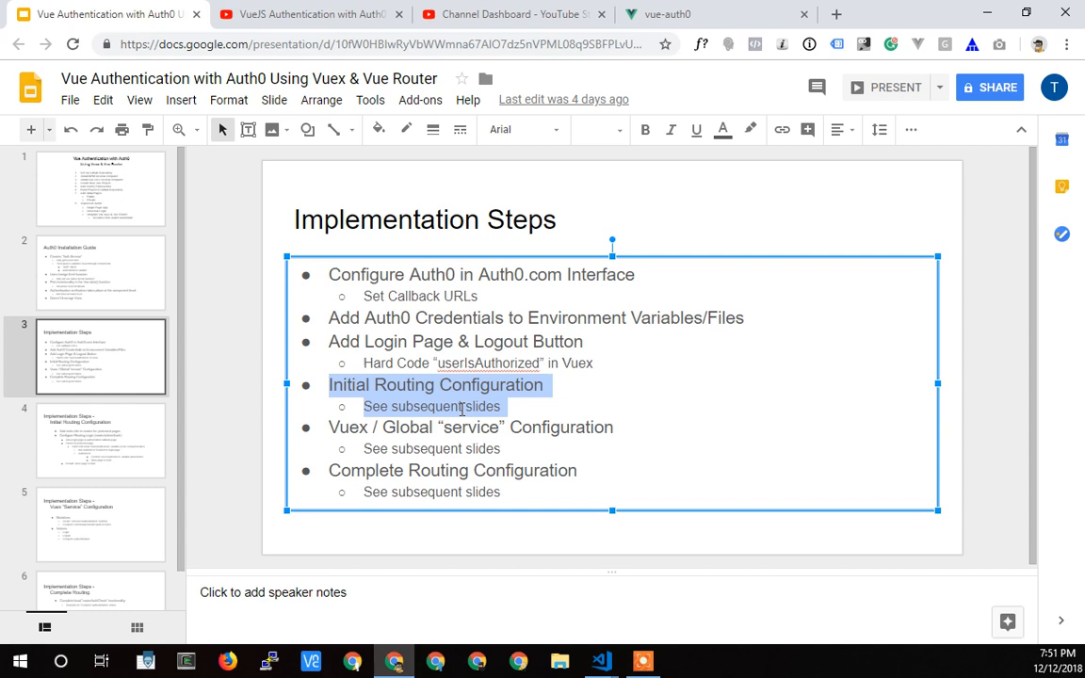
mouse_move(370, 388)
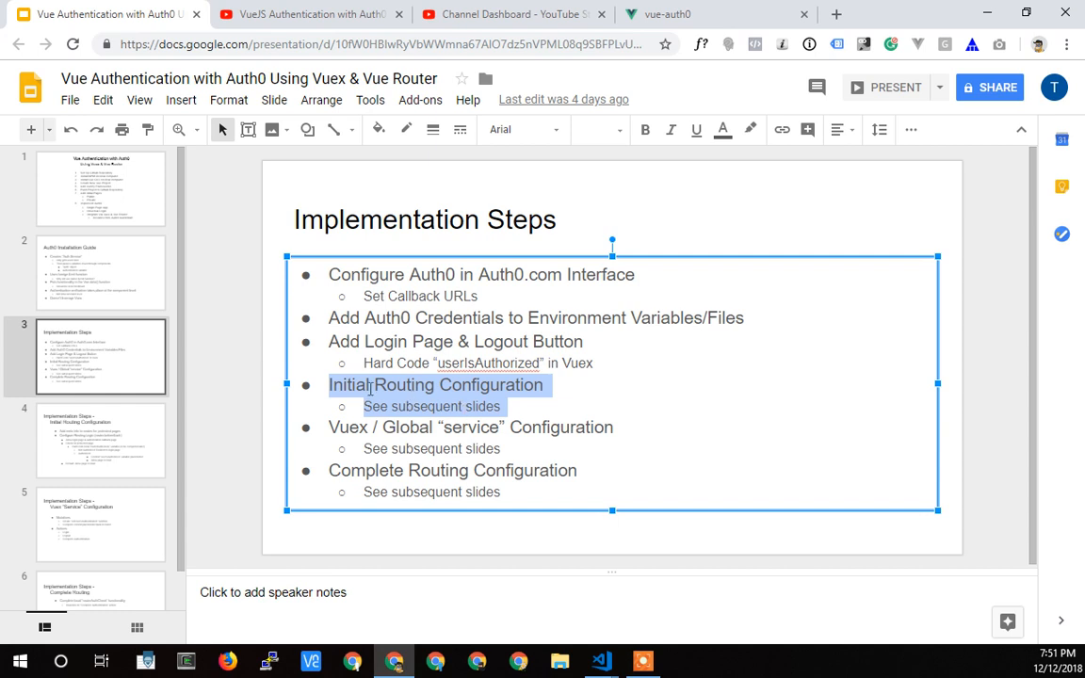
mouse_move(452, 400)
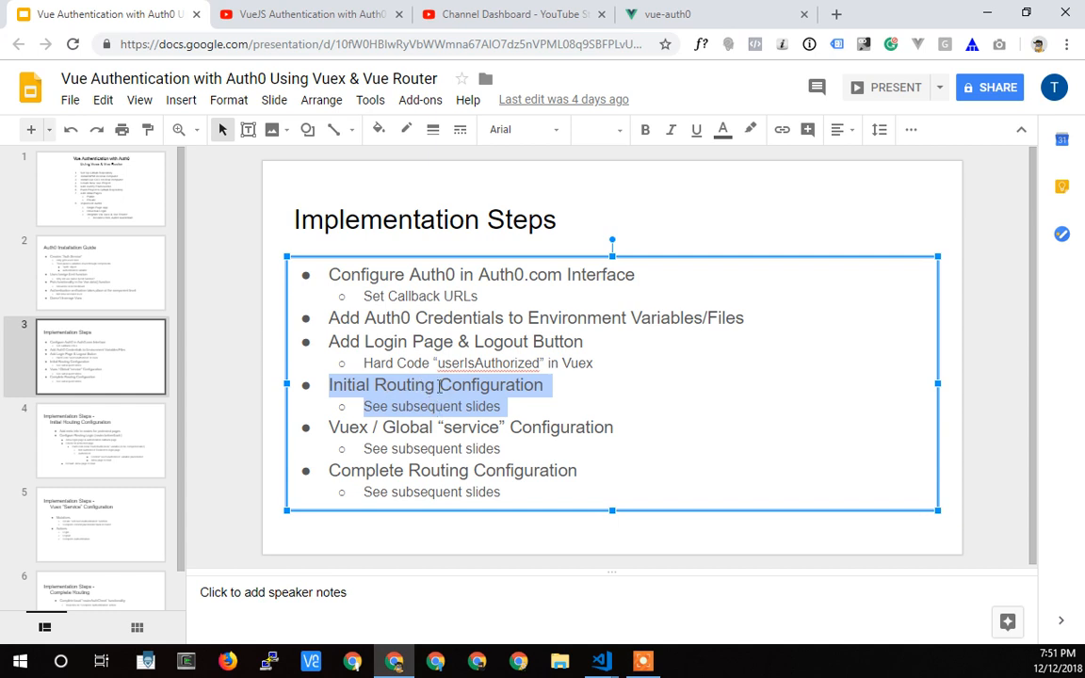
mouse_move(405, 391)
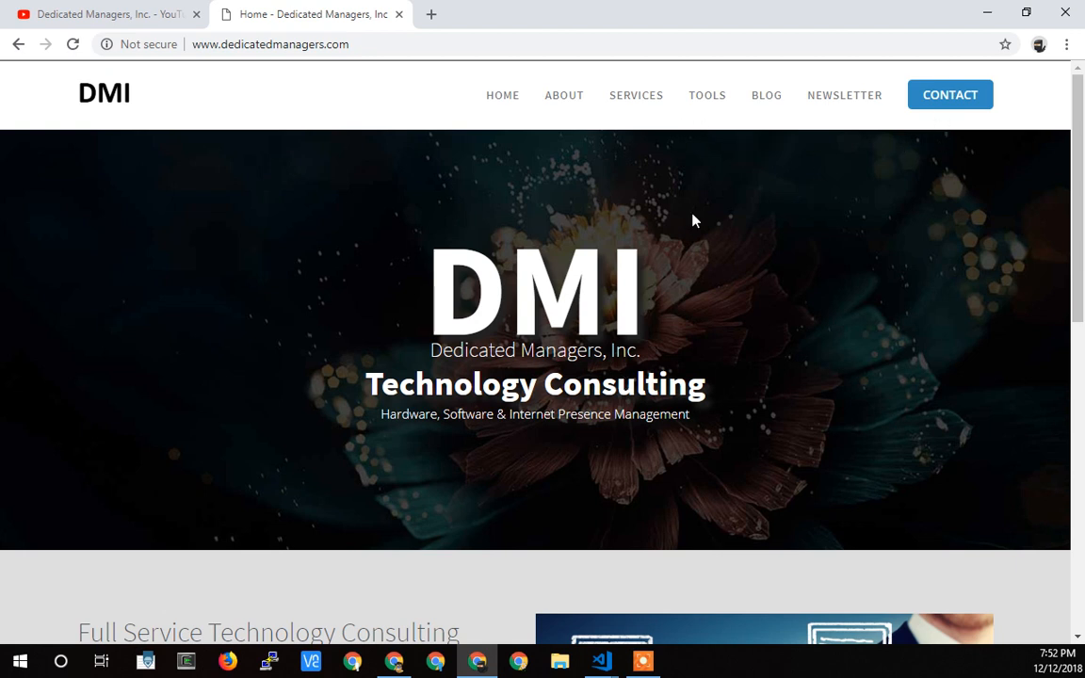
mouse_move(605, 349)
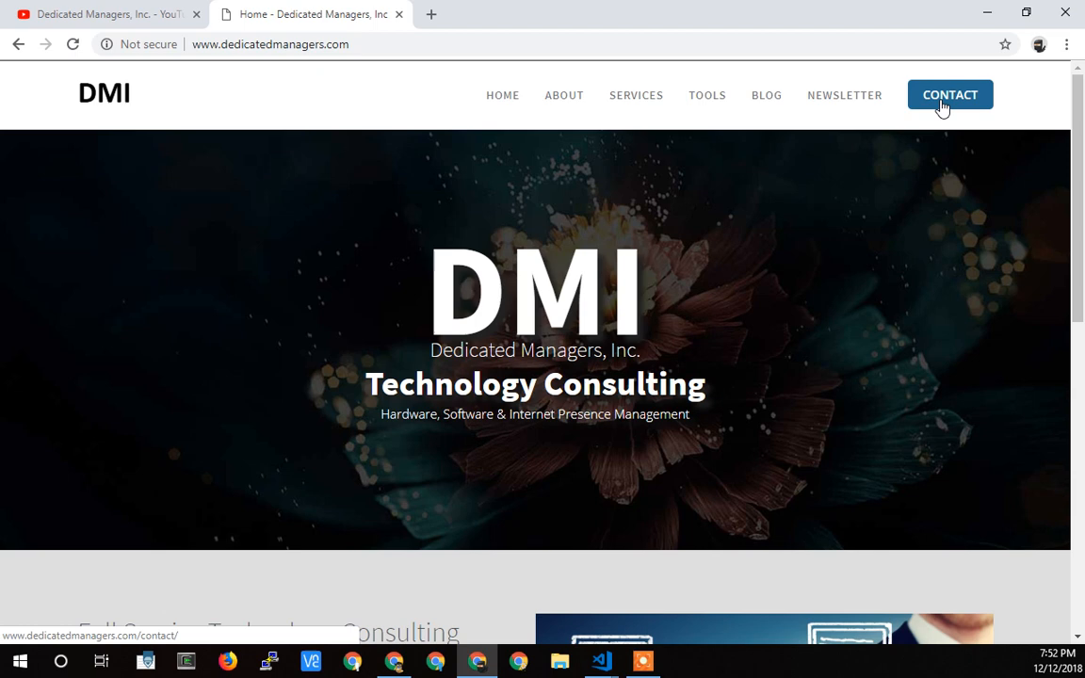
Step: Switch to the Dedicated Managers, Inc. YouTube channel and highlight its 84-subscriber count
left_click(103, 14)
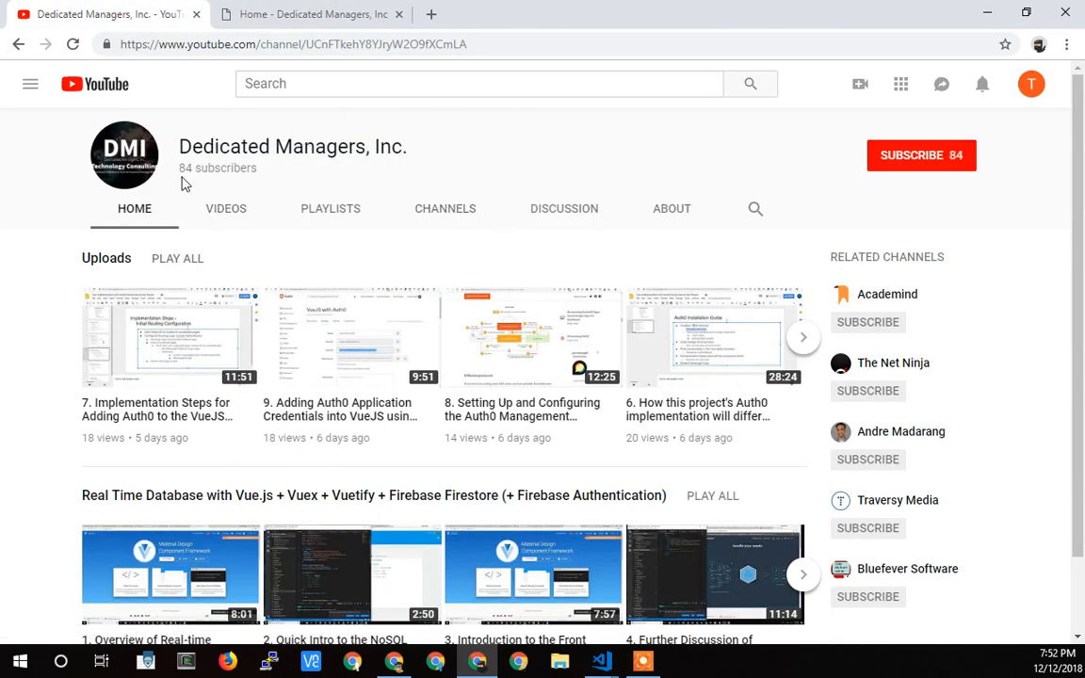
double_click(226, 167)
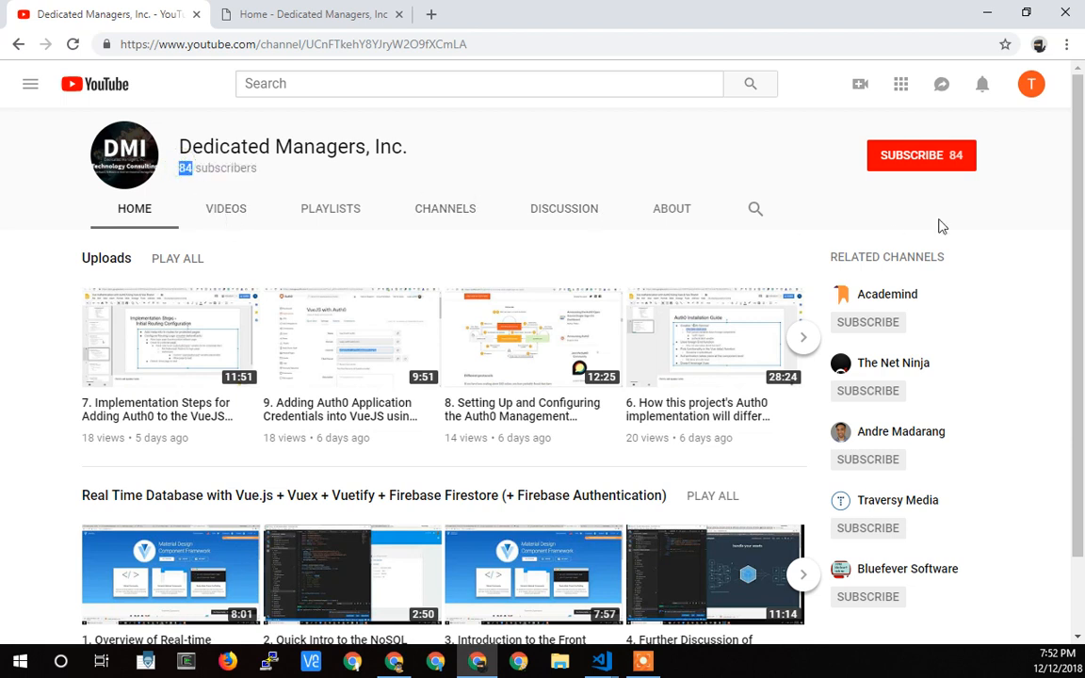
mouse_move(730, 151)
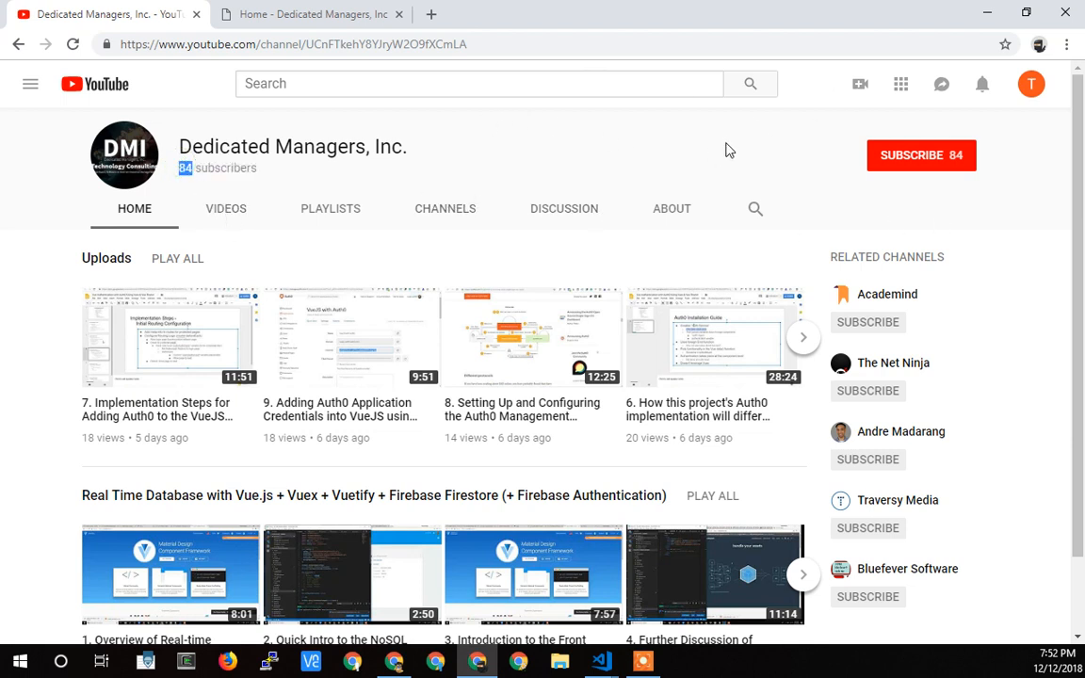